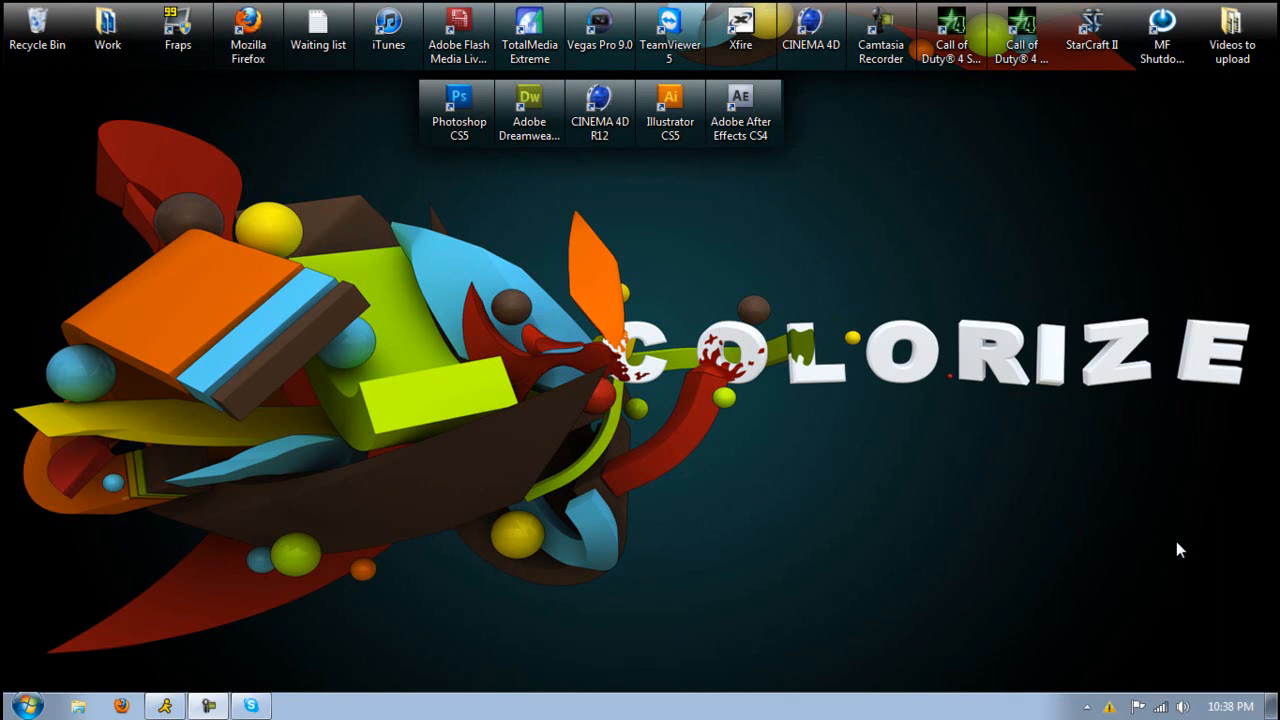
mouse_move(484, 352)
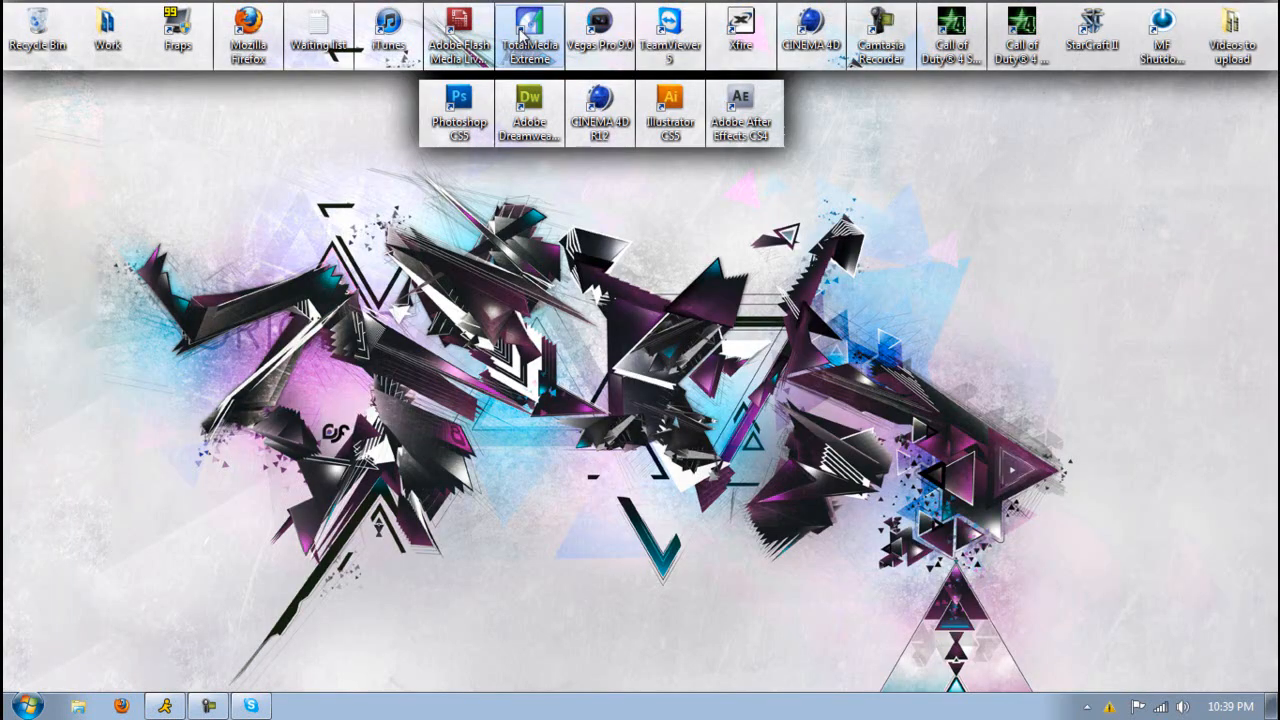
mouse_move(1084, 590)
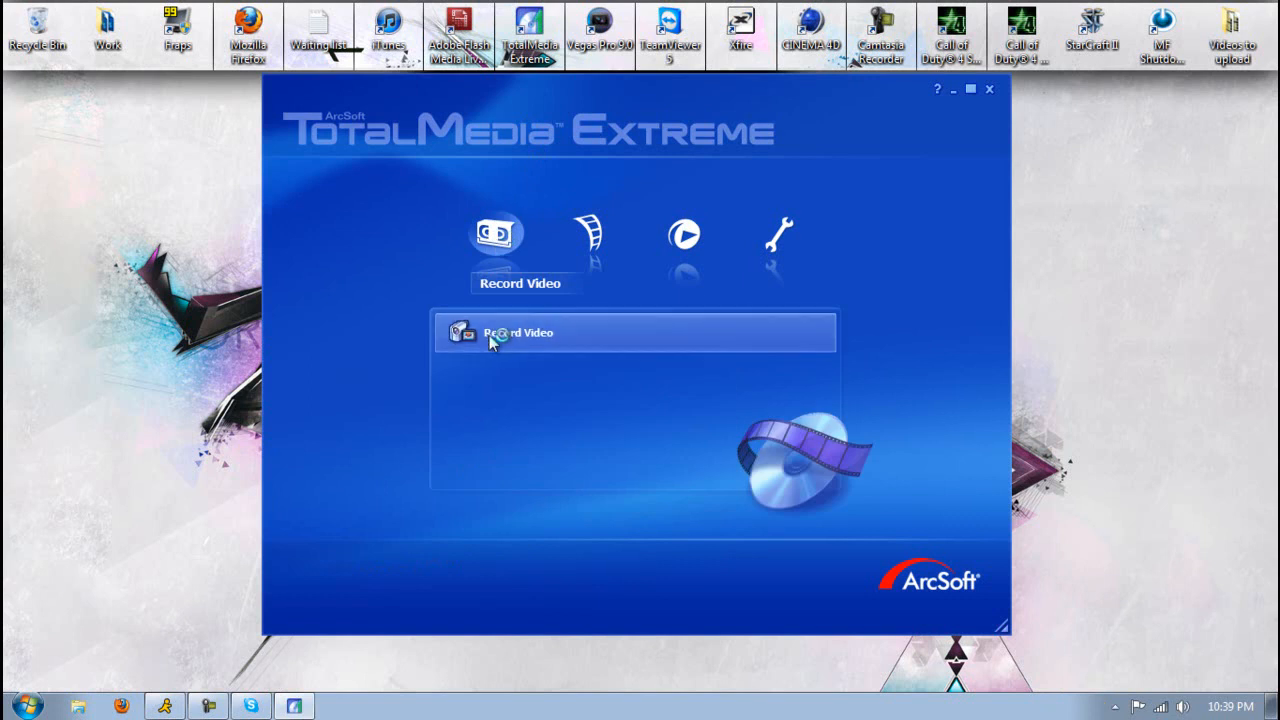
Launch the Record Video capture module from TotalMedia Extreme.
click(518, 332)
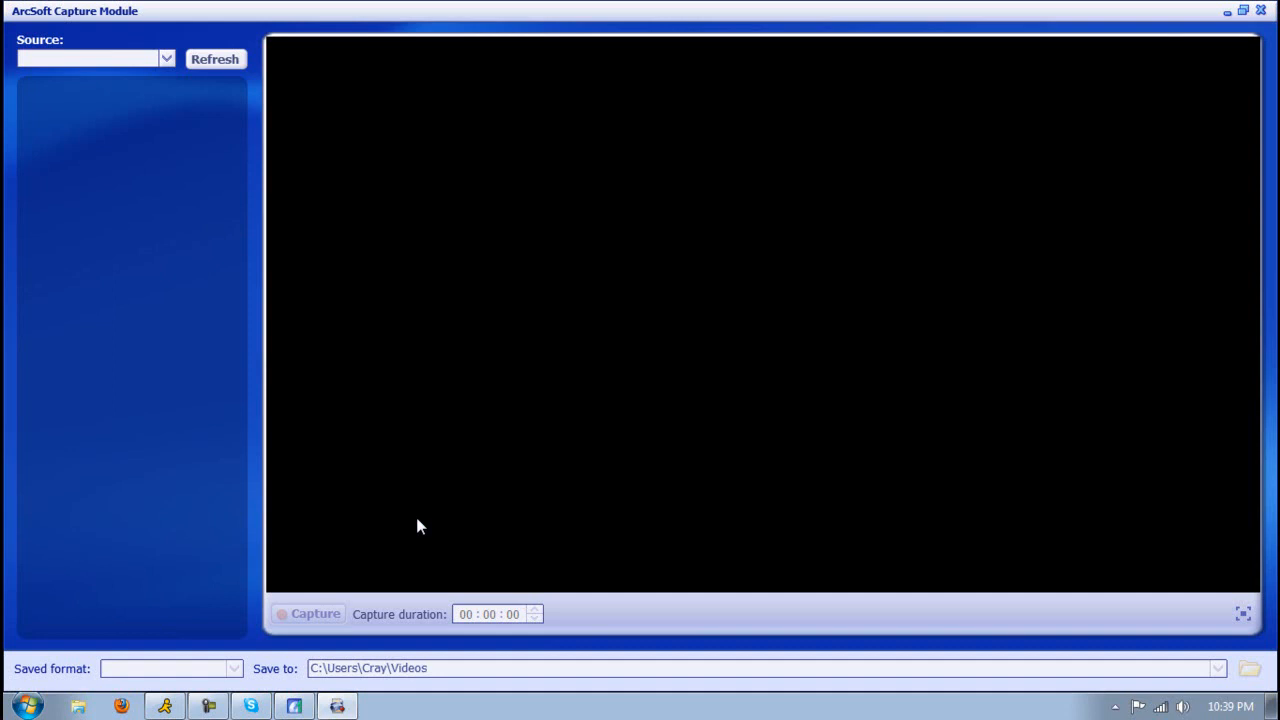
Select Hauppauge HD PVR as source and the XBOX 360 preset saving MP4, then view video properties.
click(166, 58)
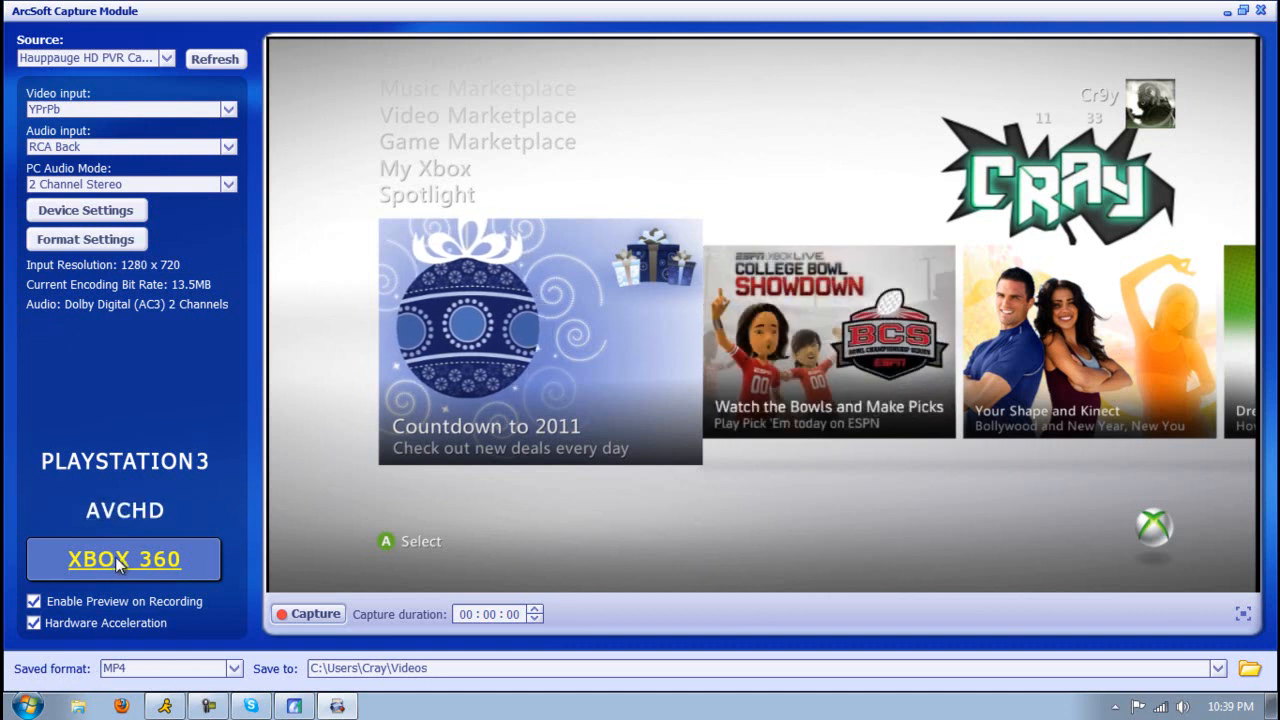
click(124, 460)
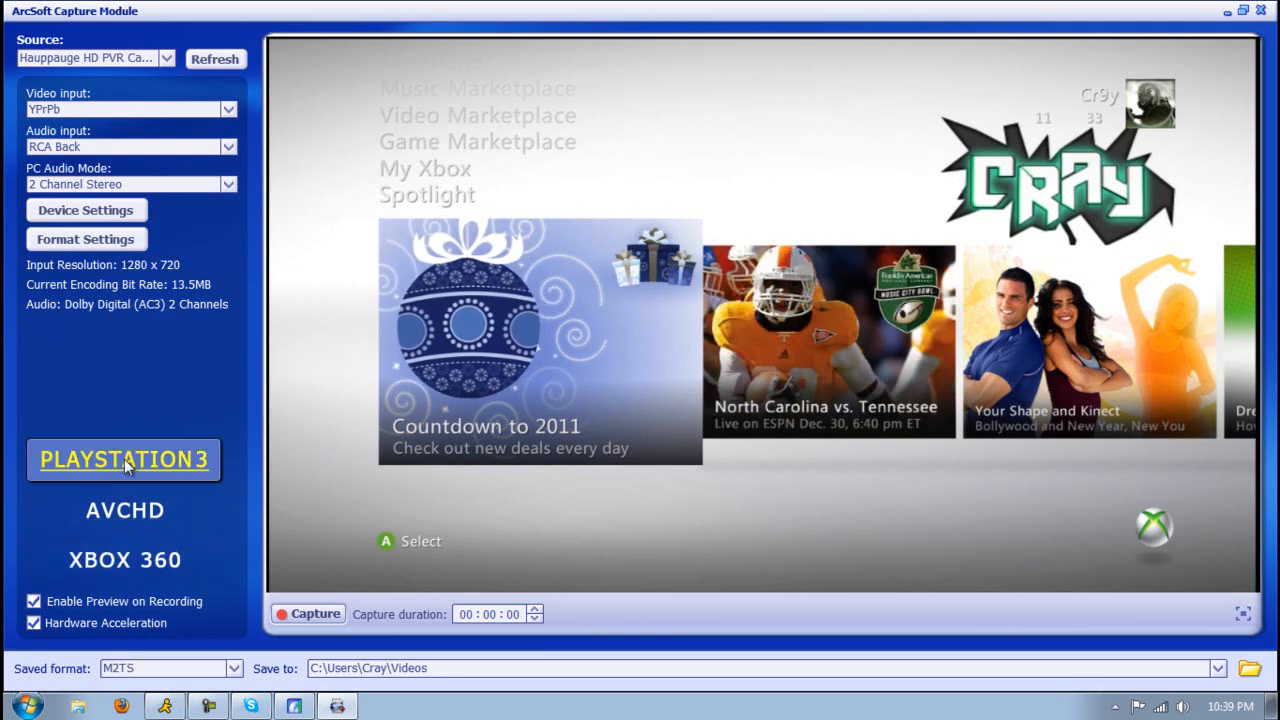
click(124, 560)
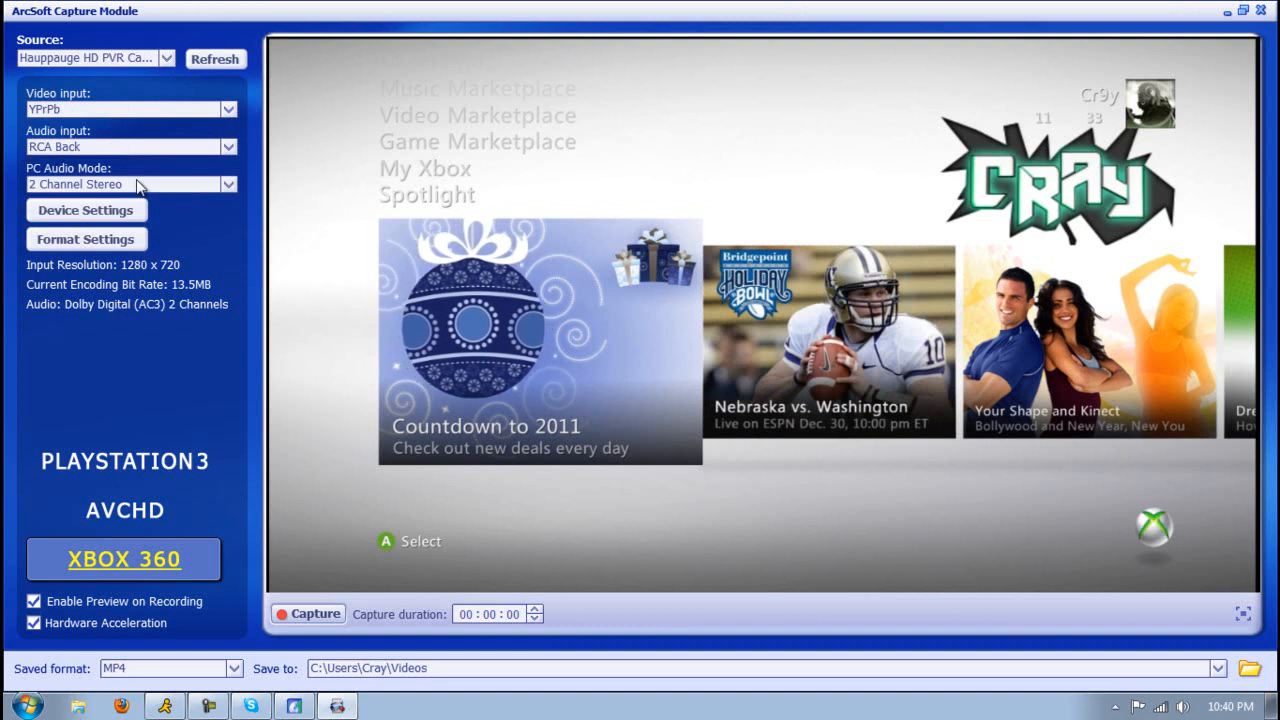
click(84, 210)
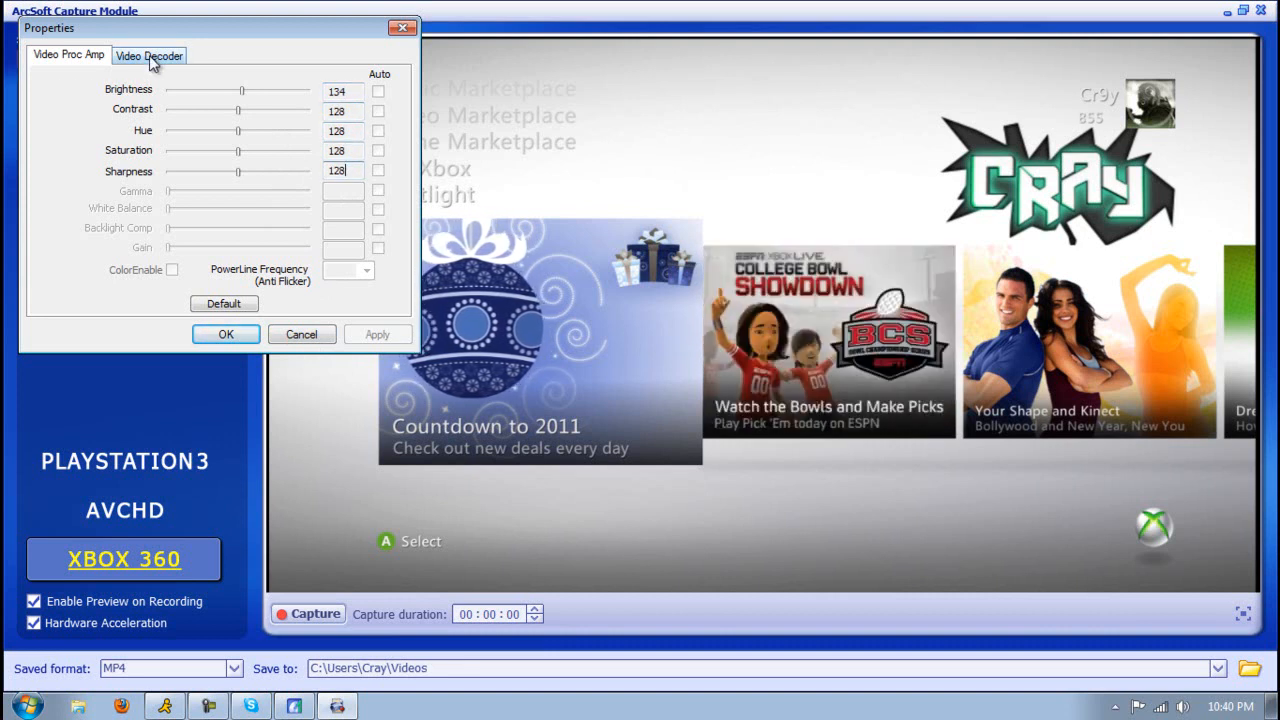
click(148, 56)
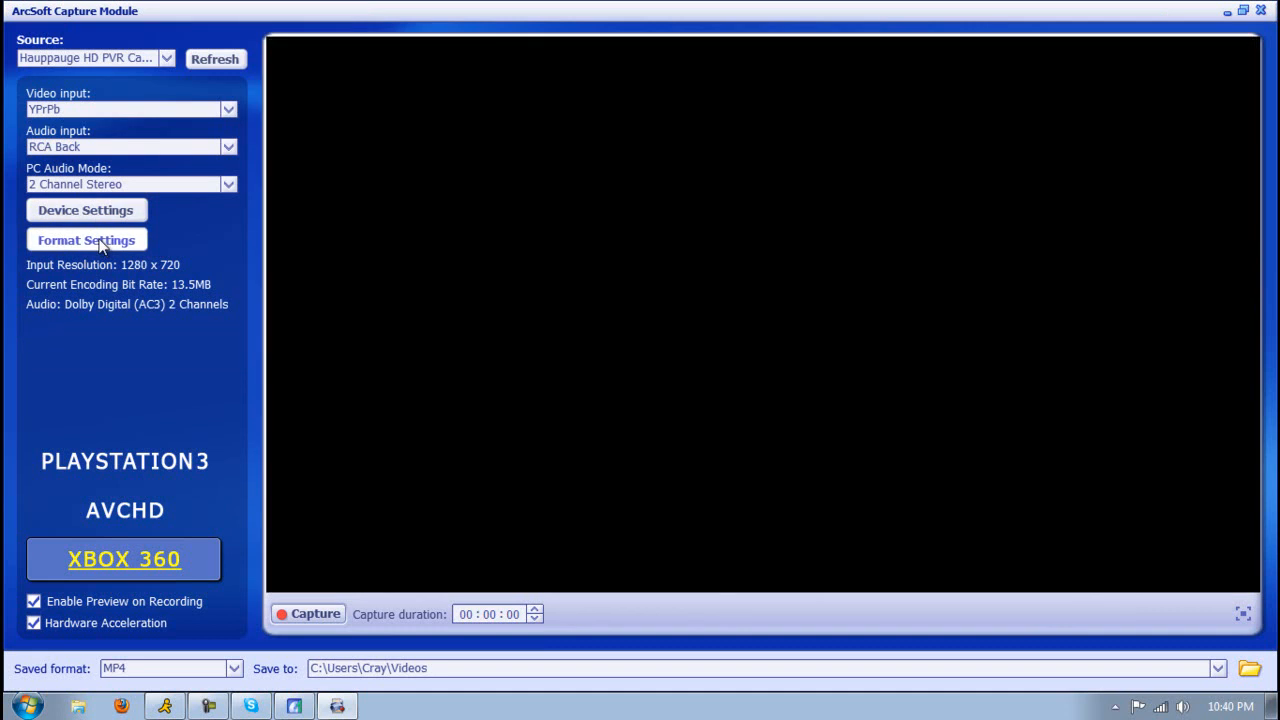
In Format Settings, return the bitrate slider to 13.5 Mbps and keep the AC3 audio encoder.
click(84, 240)
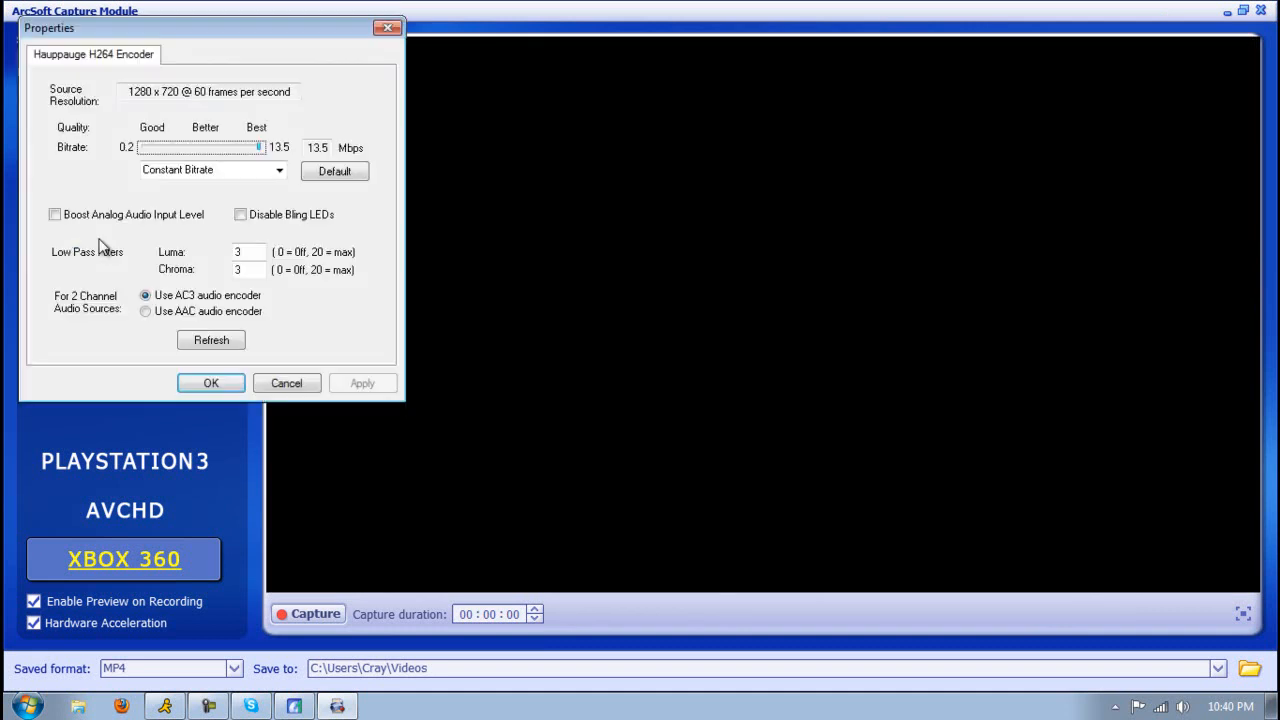
drag(258, 148, 238, 148)
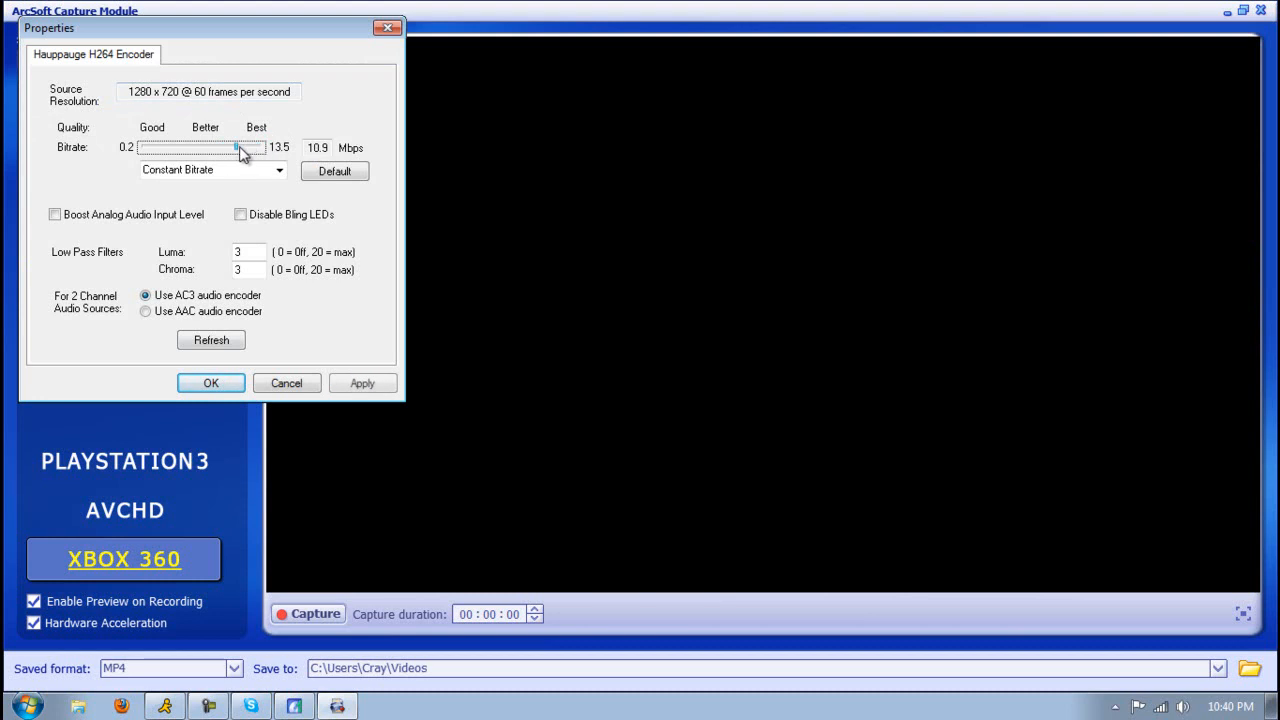
drag(240, 148, 190, 148)
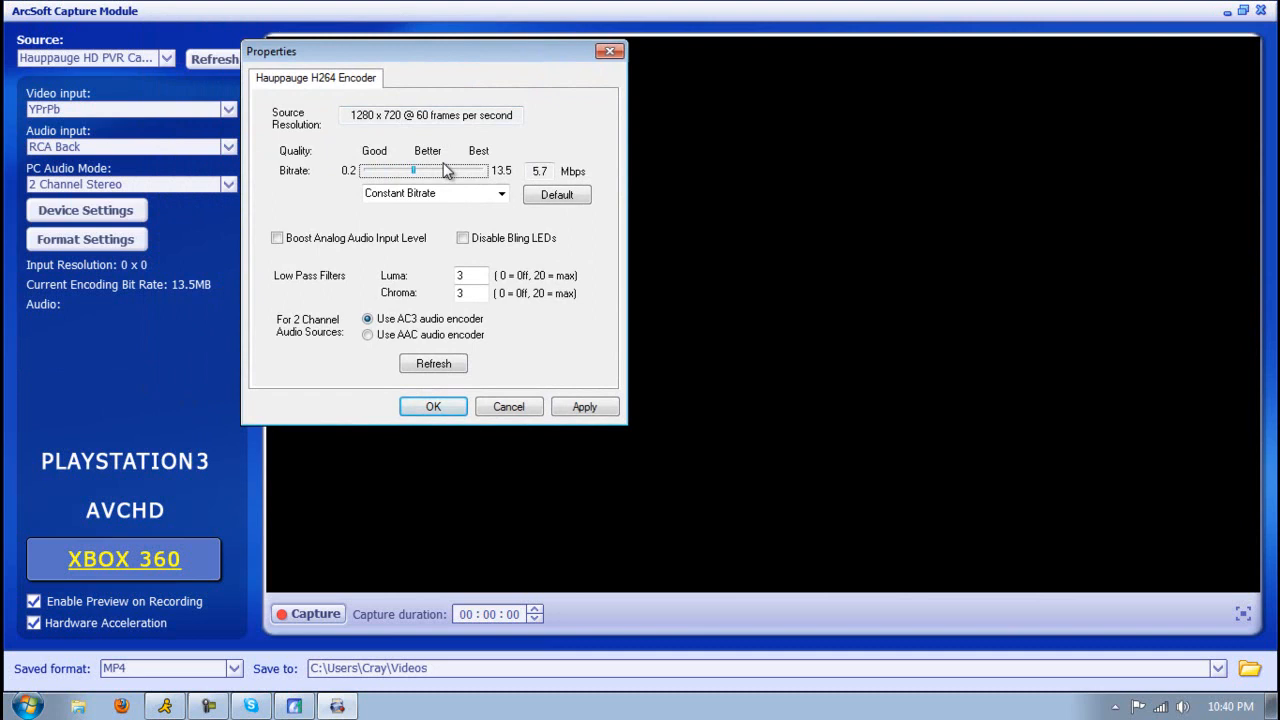
drag(412, 170, 480, 170)
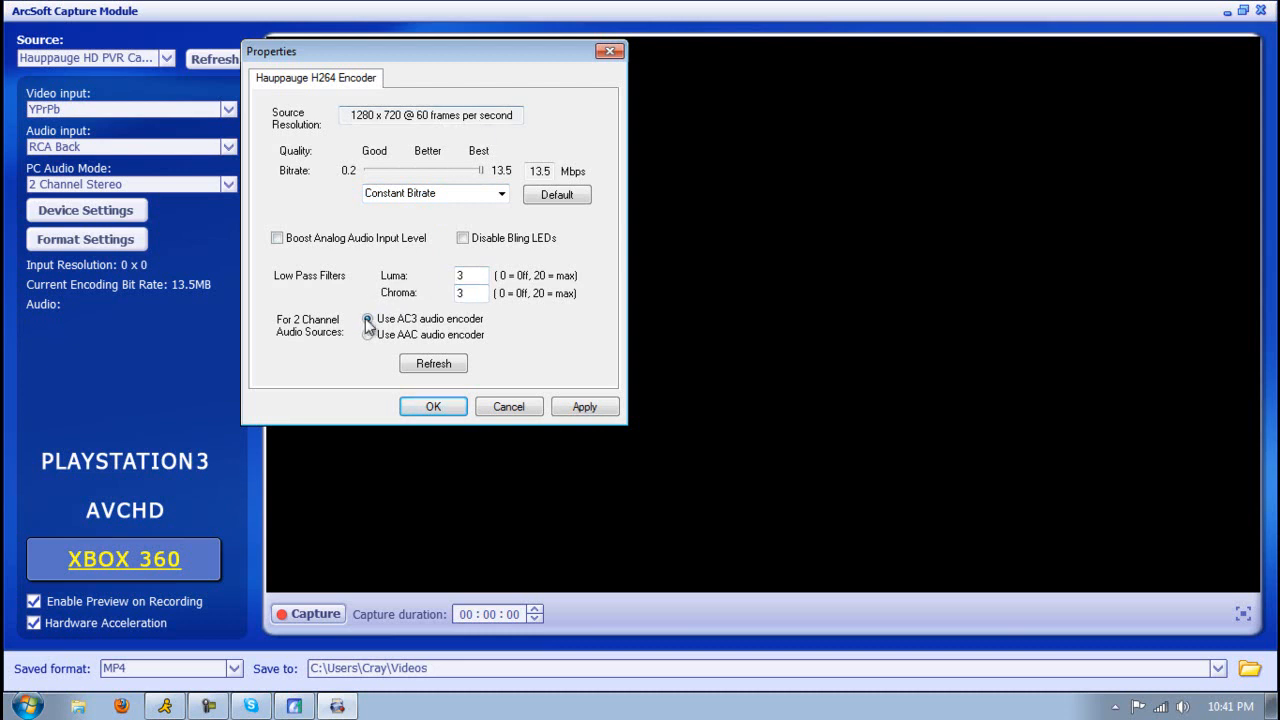
click(368, 318)
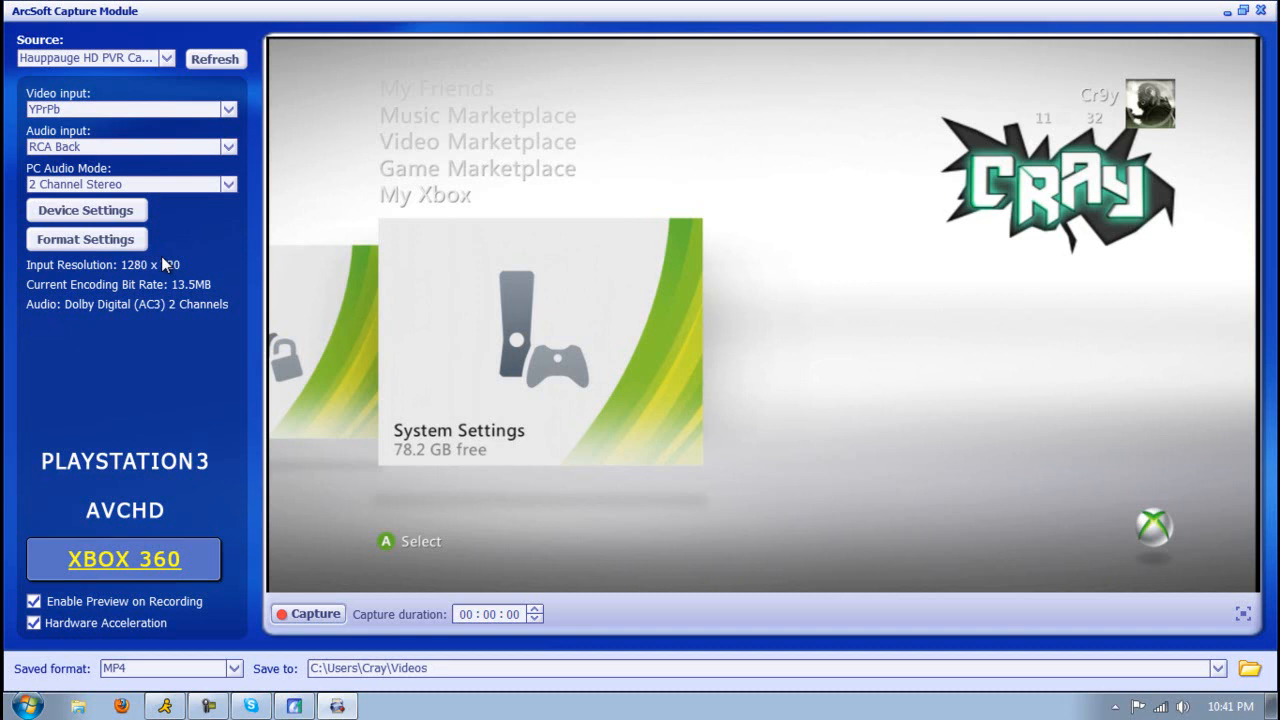
mouse_move(80, 264)
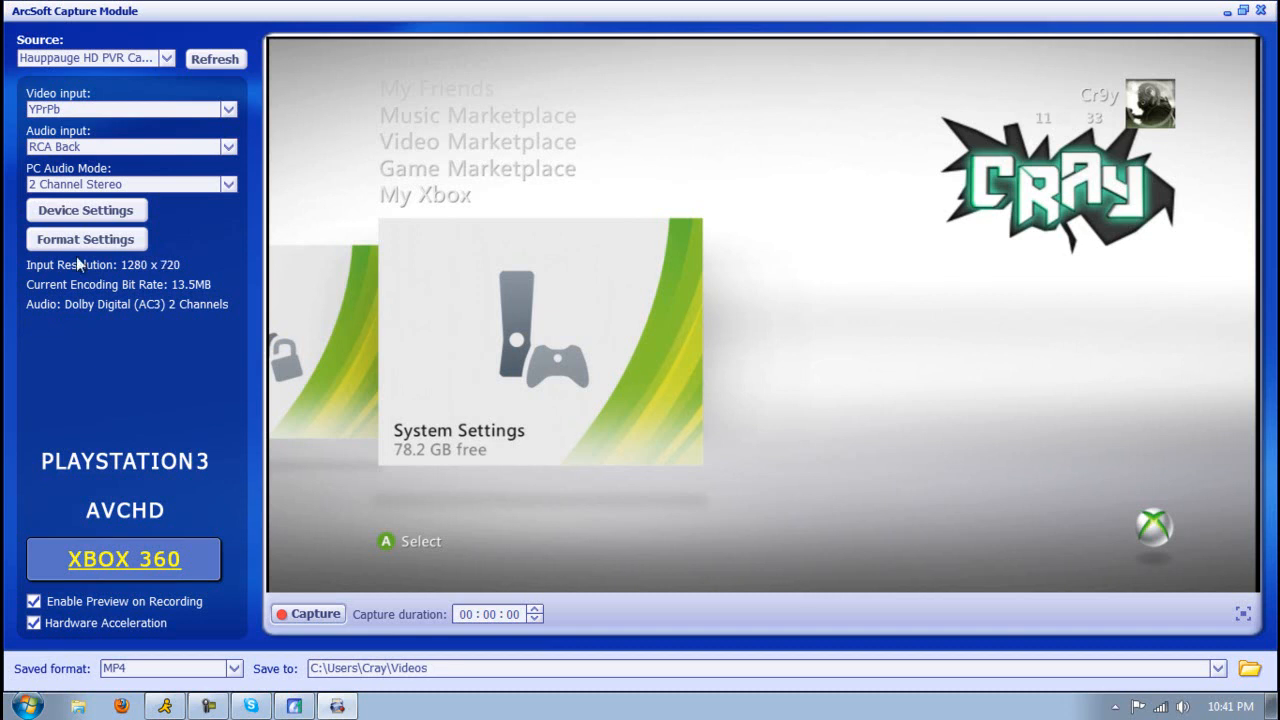
mouse_move(268, 40)
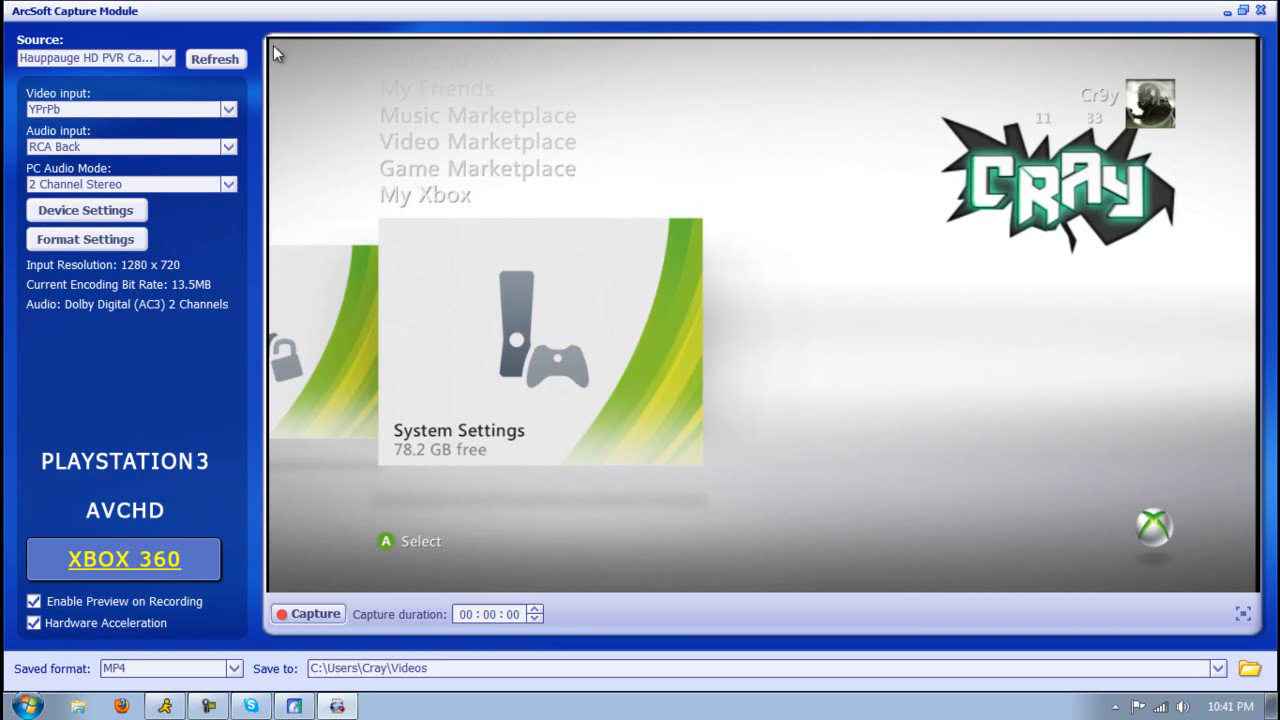
mouse_move(266, 164)
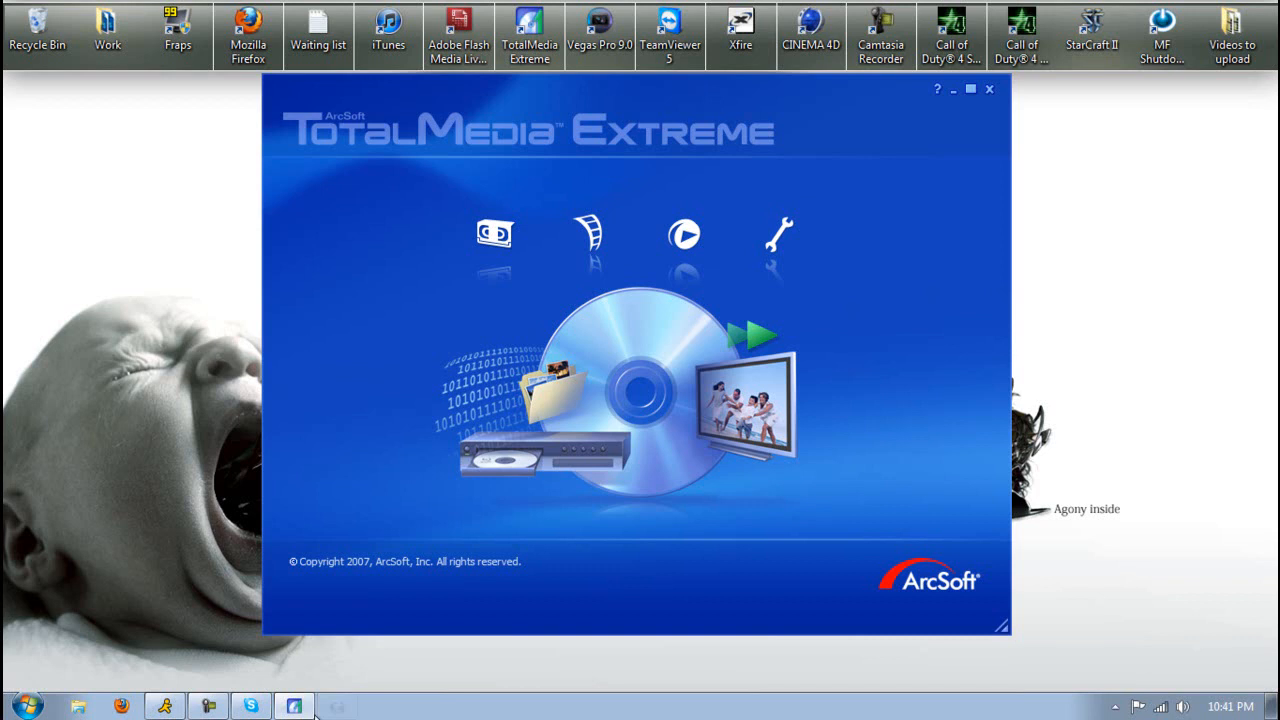
Close TotalMedia Extreme and launch Vegas Pro 9.0 from the desktop shortcut.
click(990, 88)
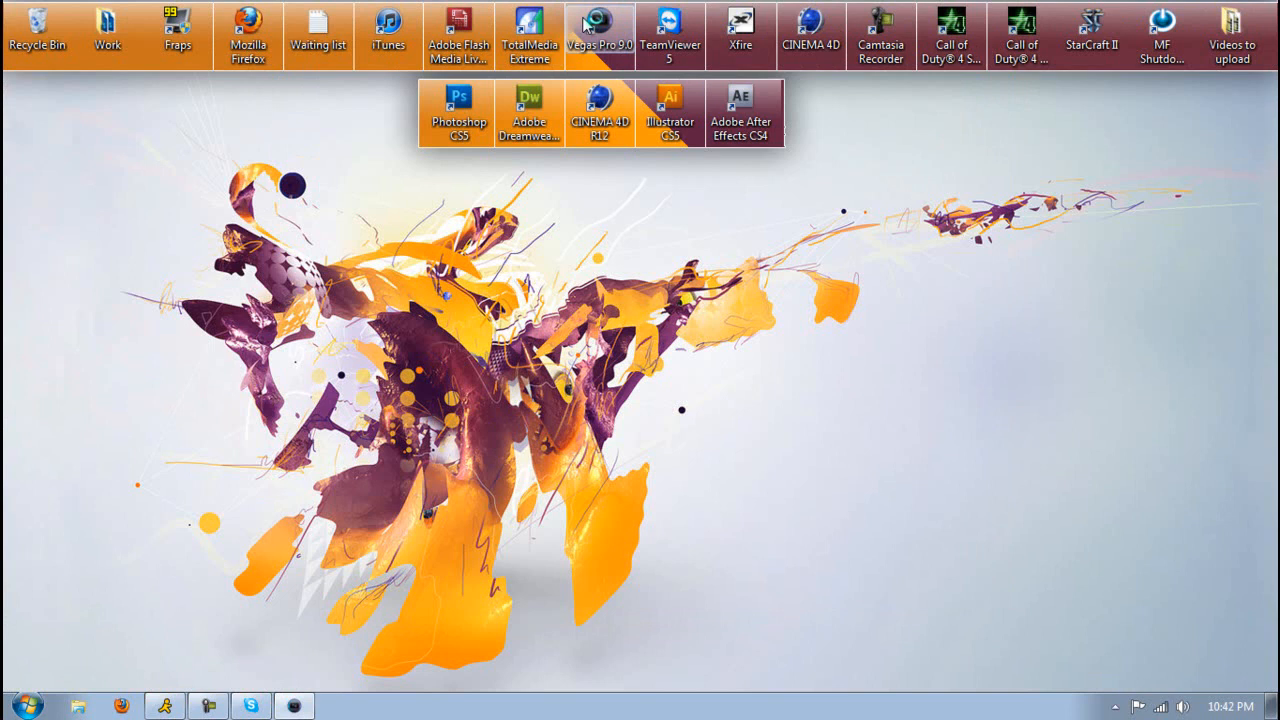
click(598, 36)
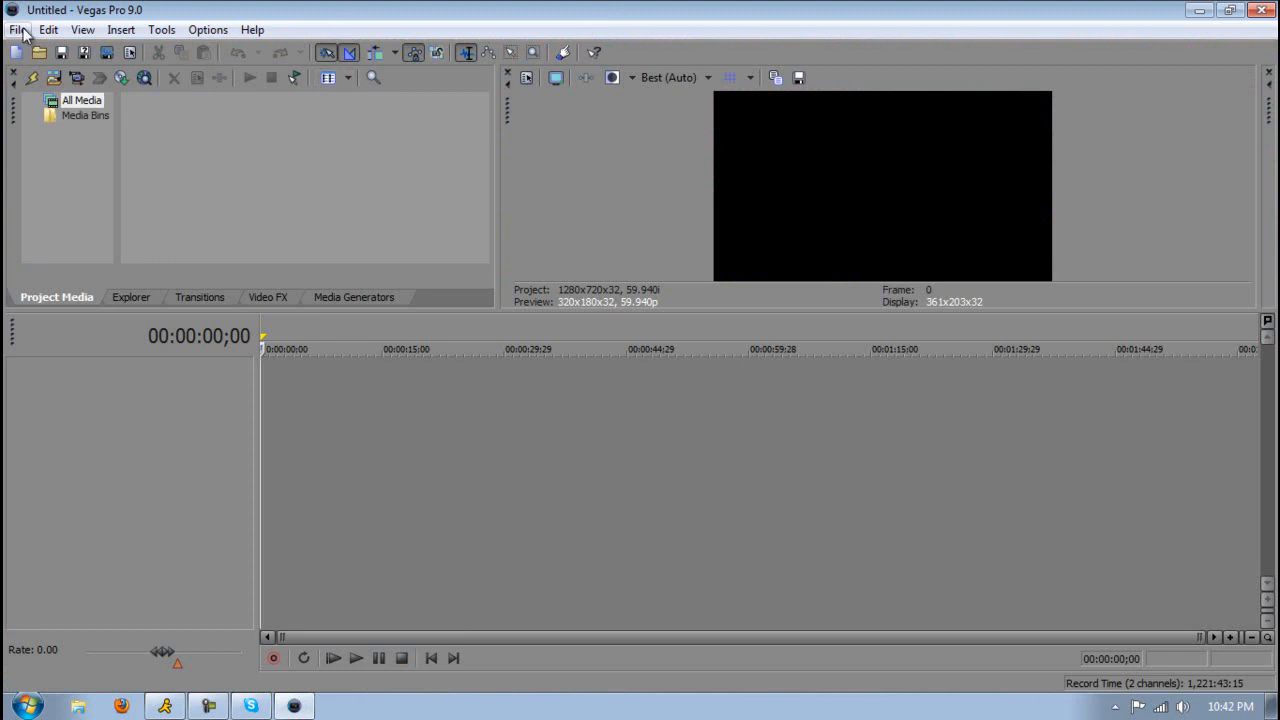
Import the gameplay clip from the Reg Clips folder via File > Import > Media.
click(16, 30)
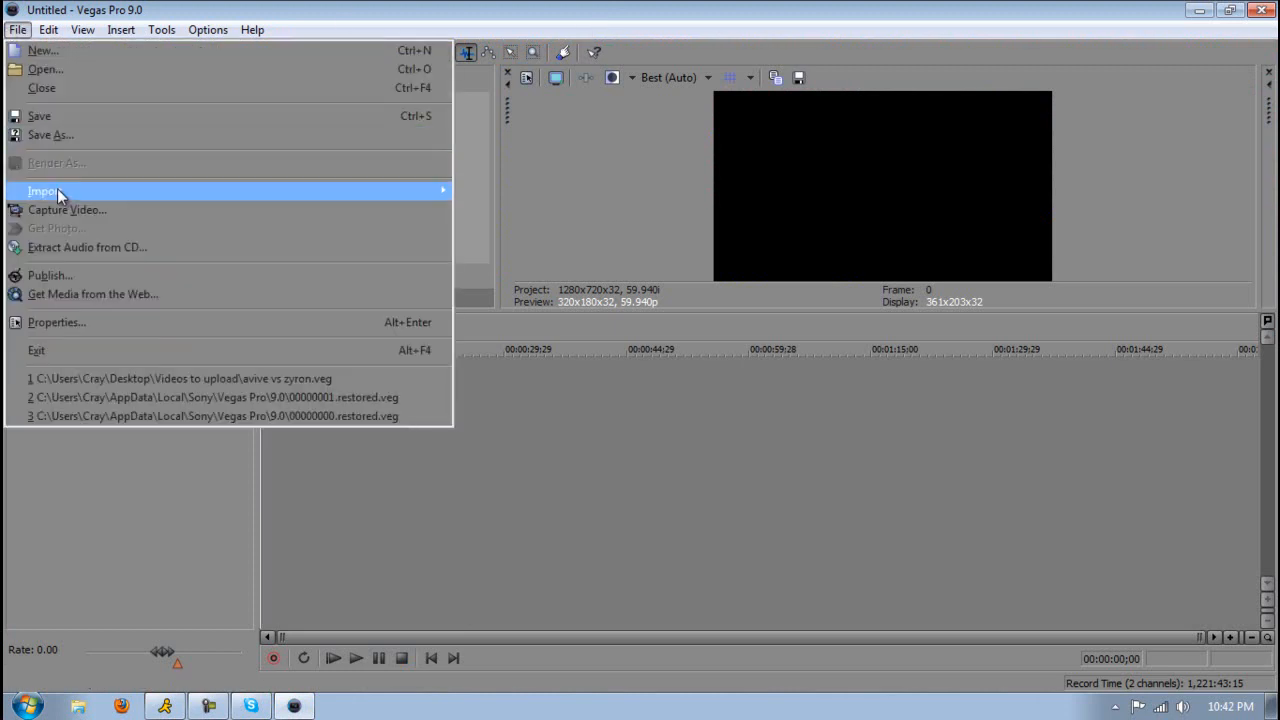
mouse_move(412, 192)
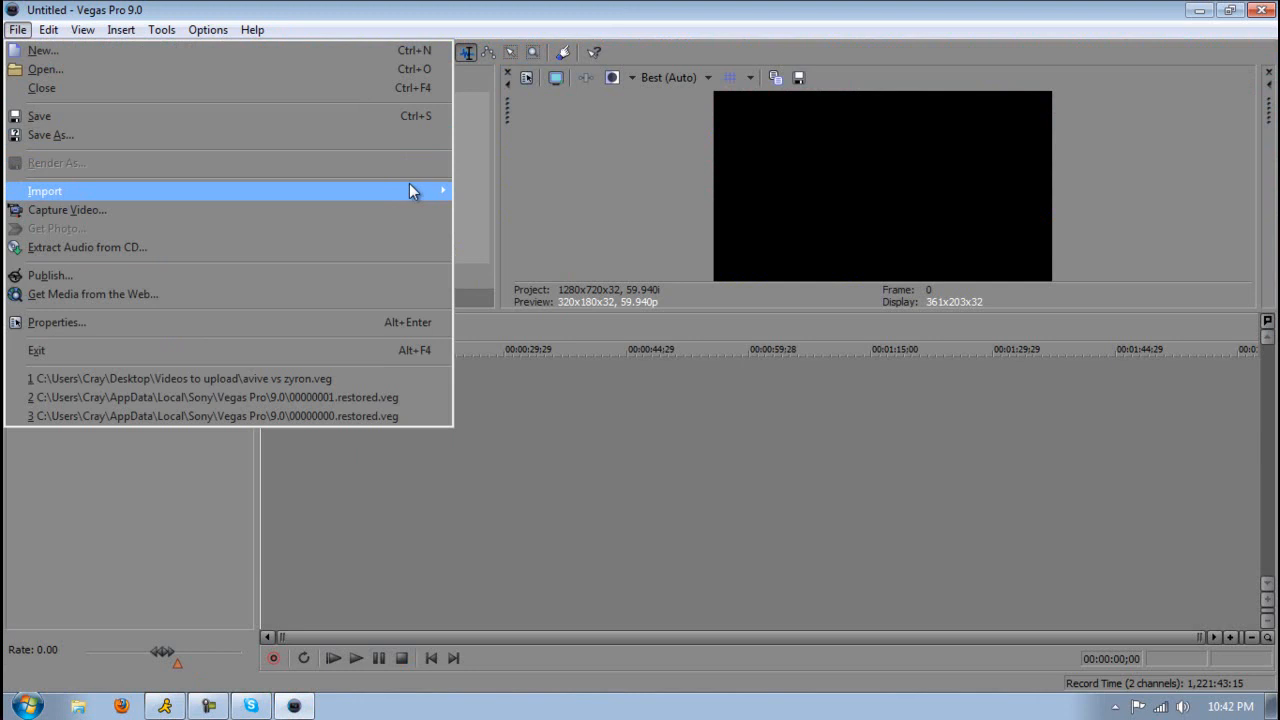
click(44, 190)
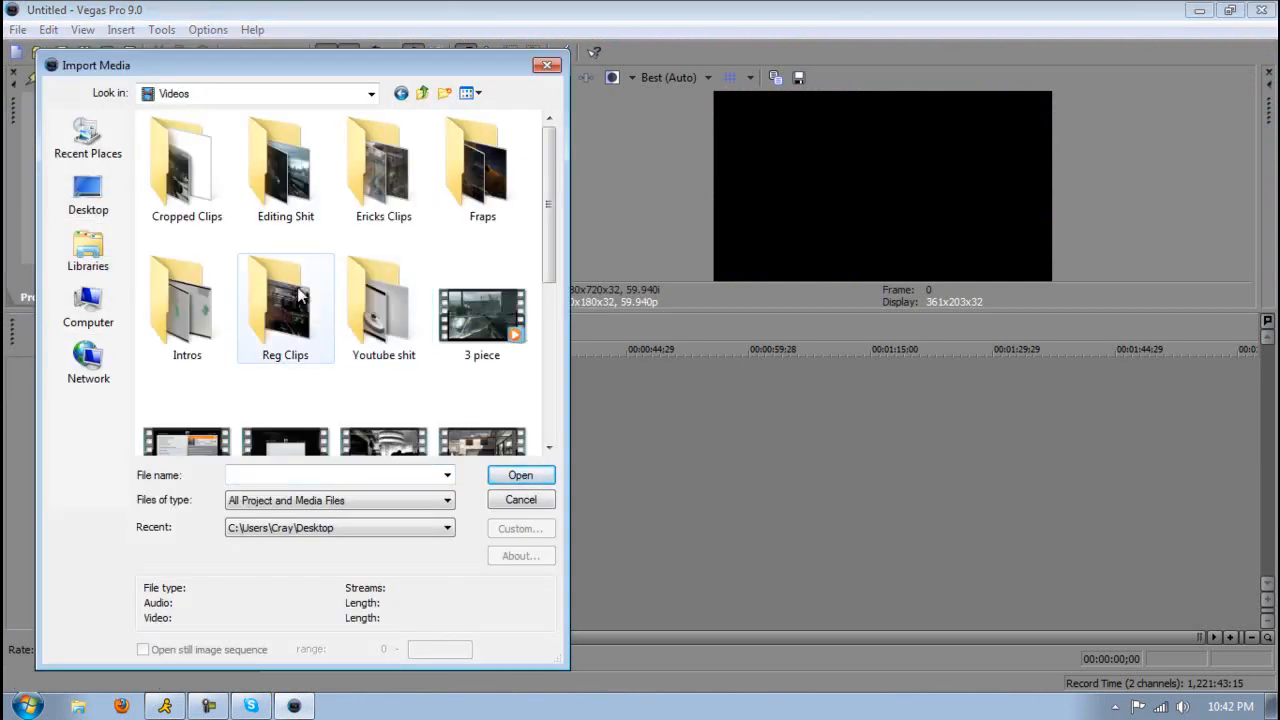
double_click(284, 300)
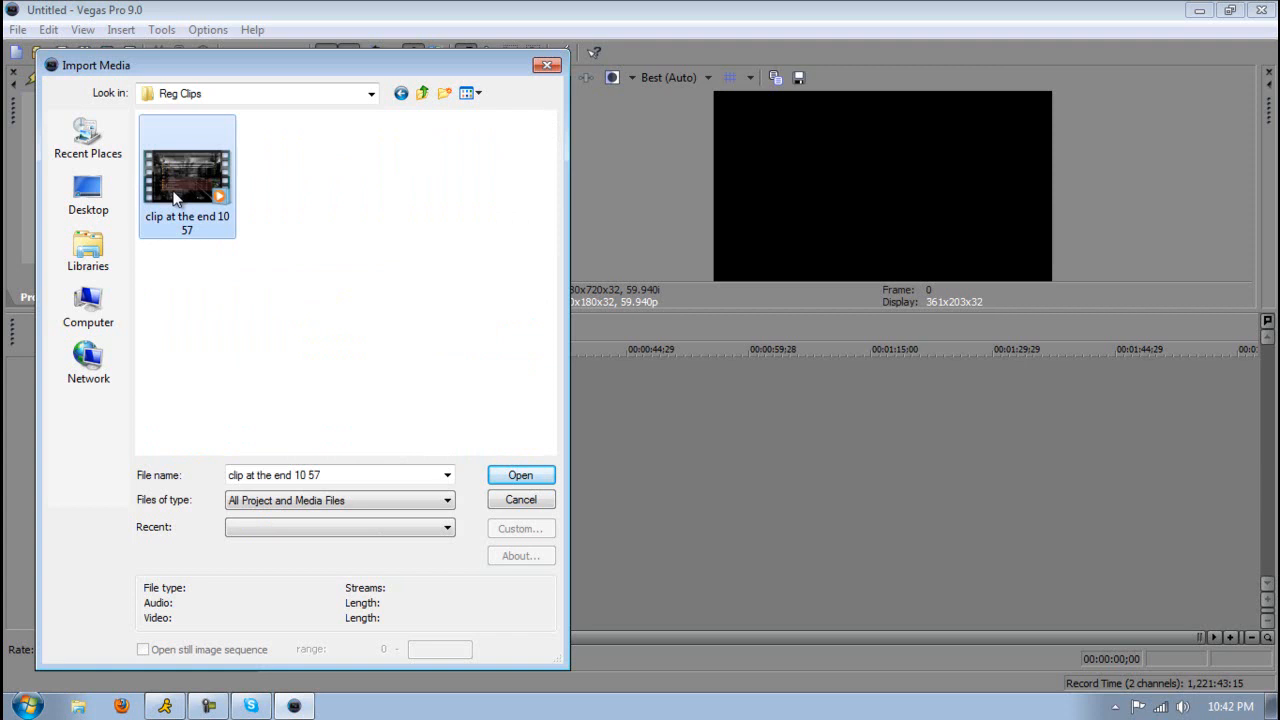
click(520, 474)
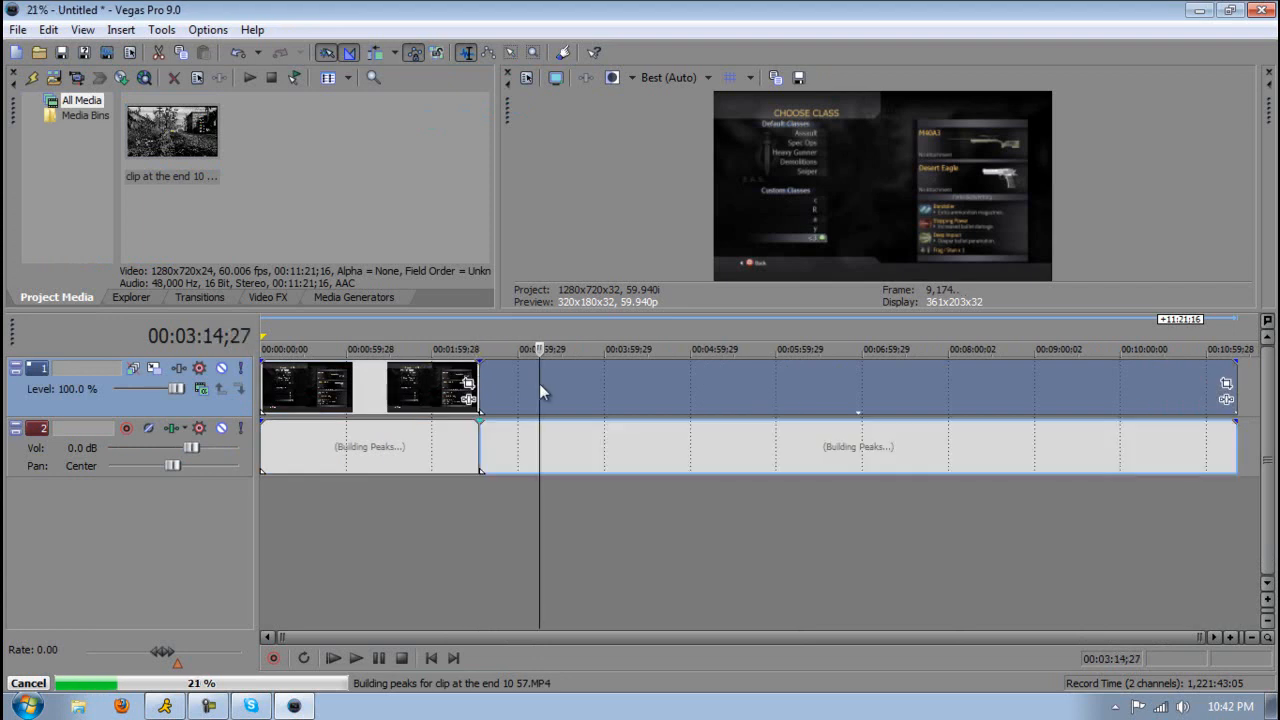
mouse_move(604, 404)
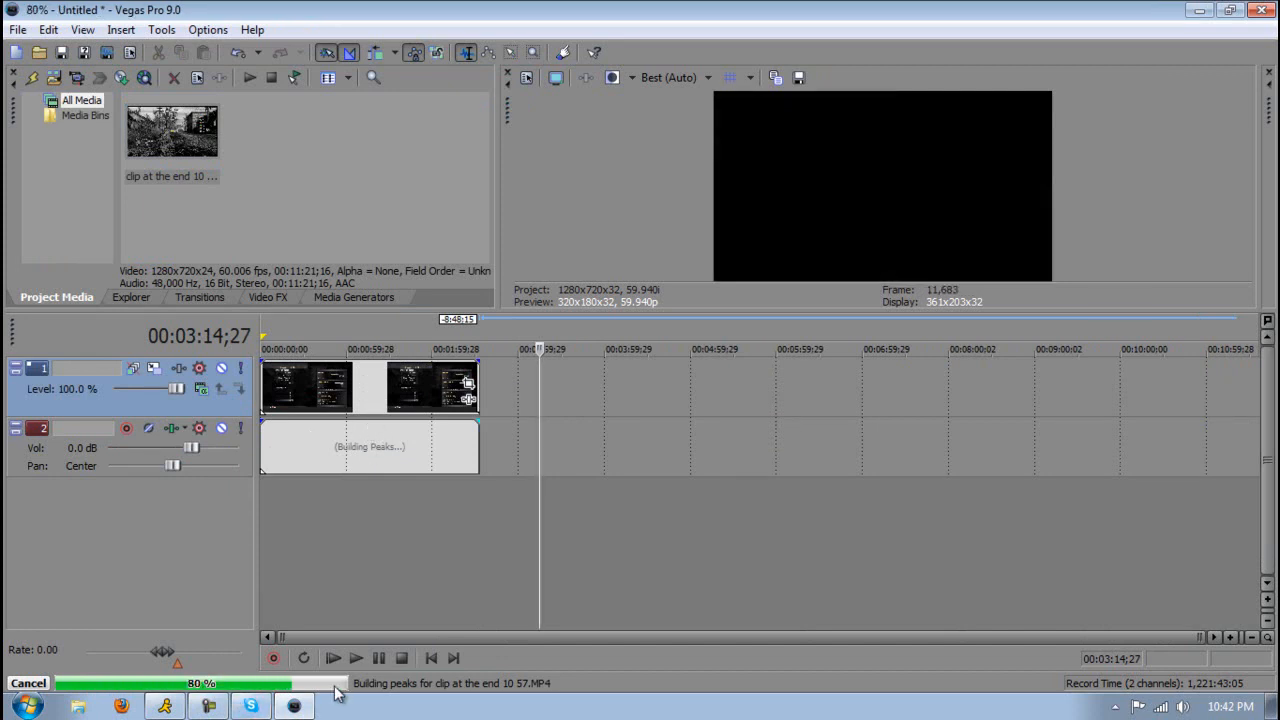
mouse_move(378, 566)
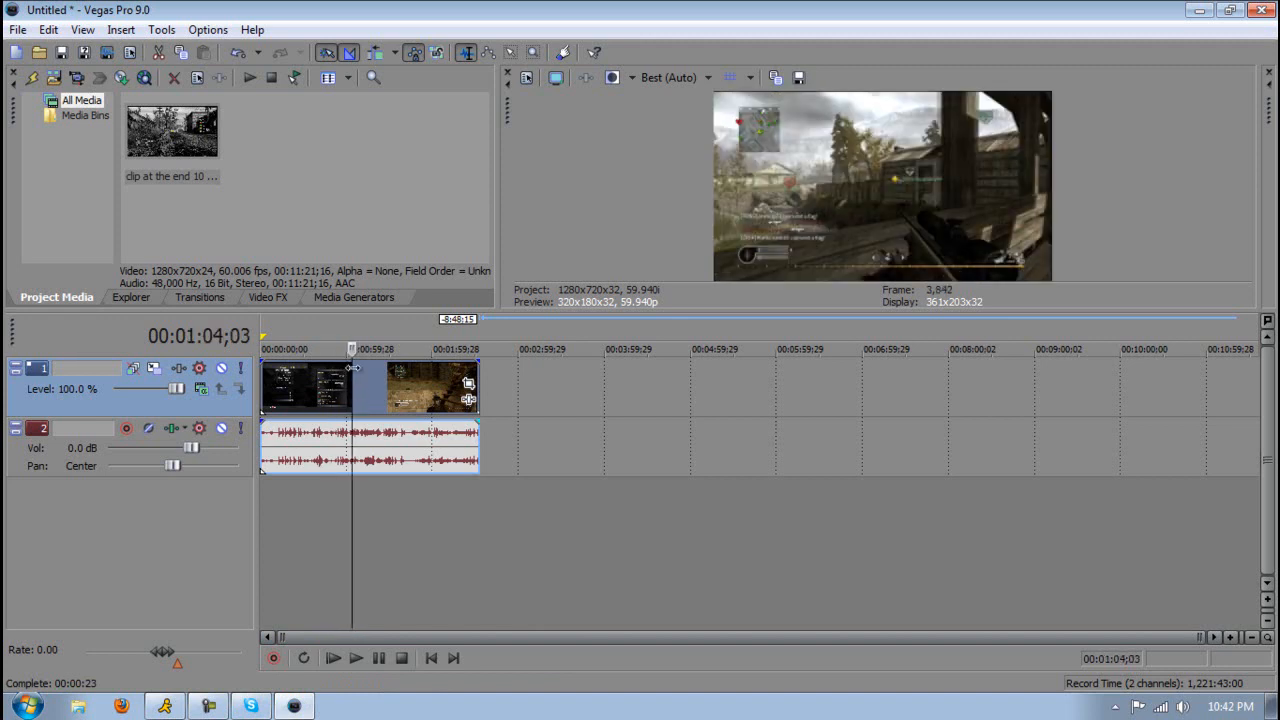
mouse_move(388, 392)
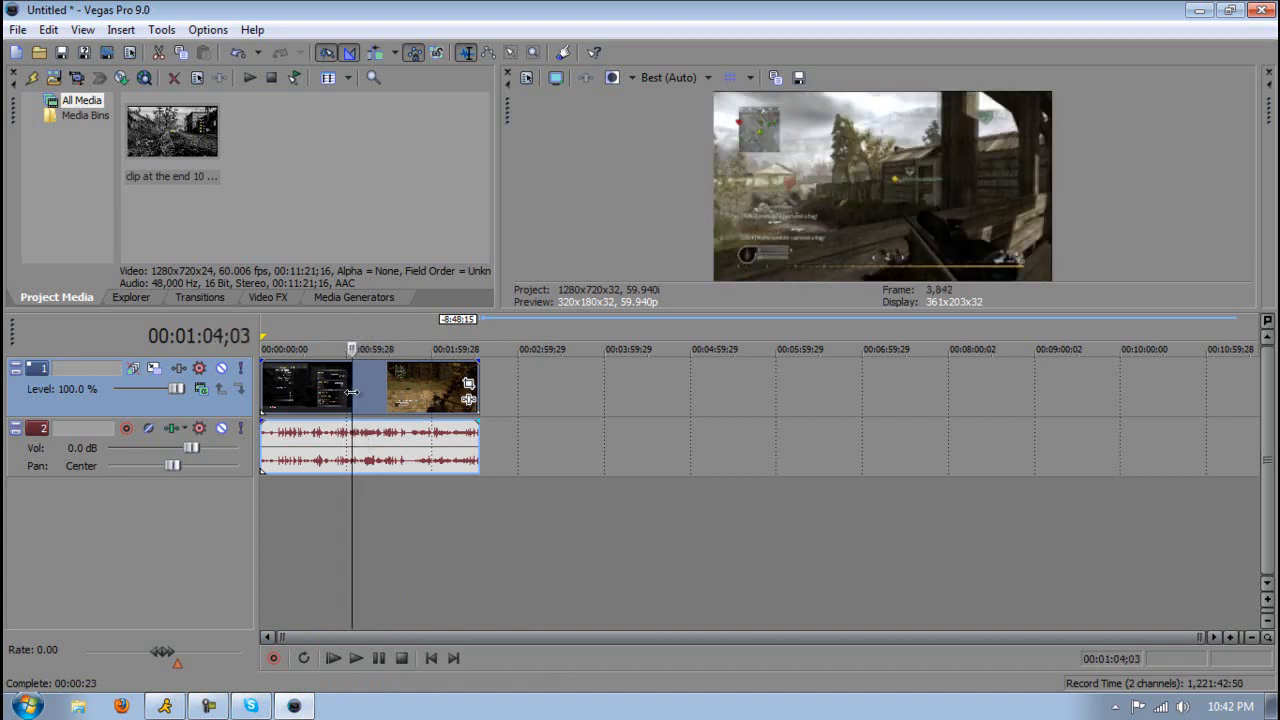
Split the event at the playhead and delete the unwanted part of the clip.
click(400, 388)
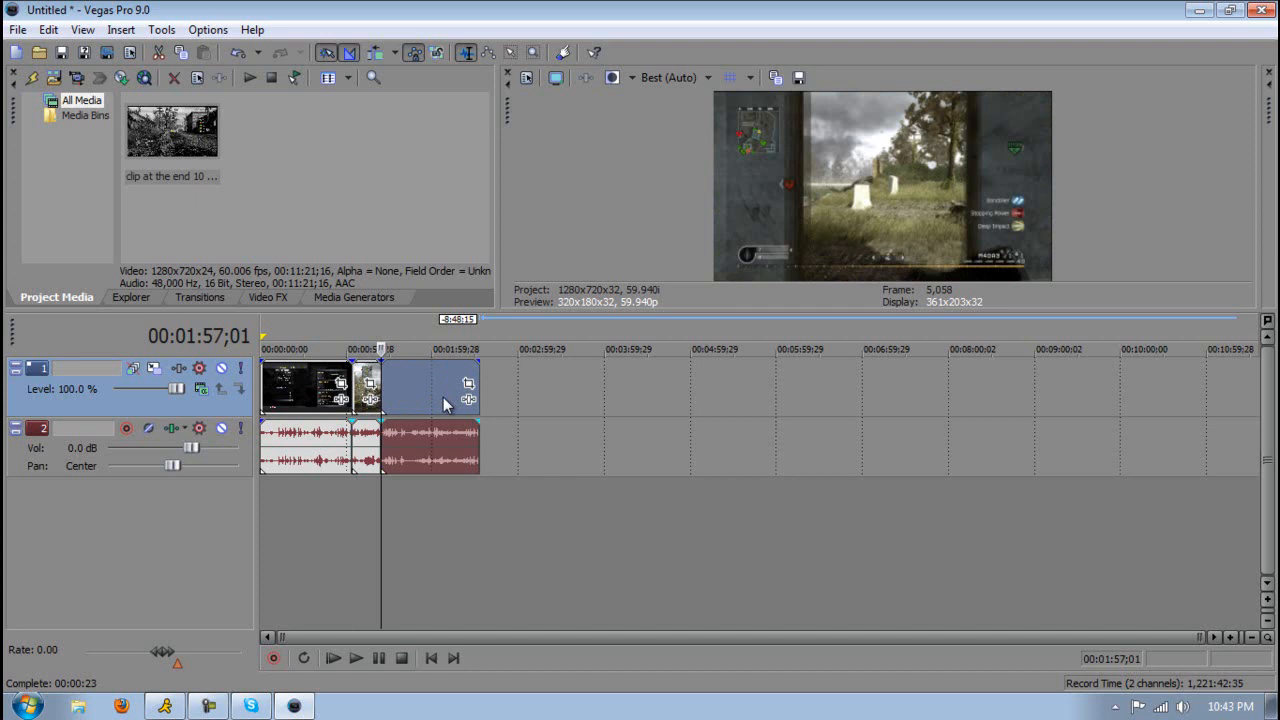
right_click(430, 384)
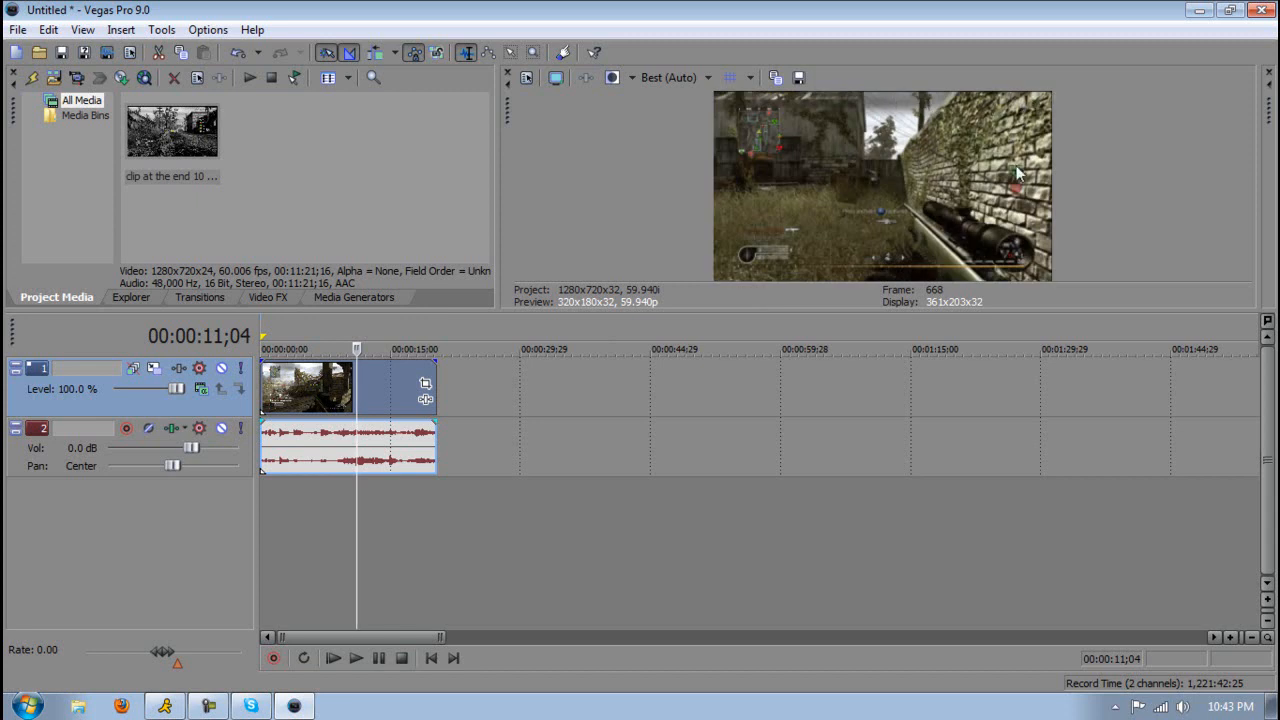
mouse_move(880, 308)
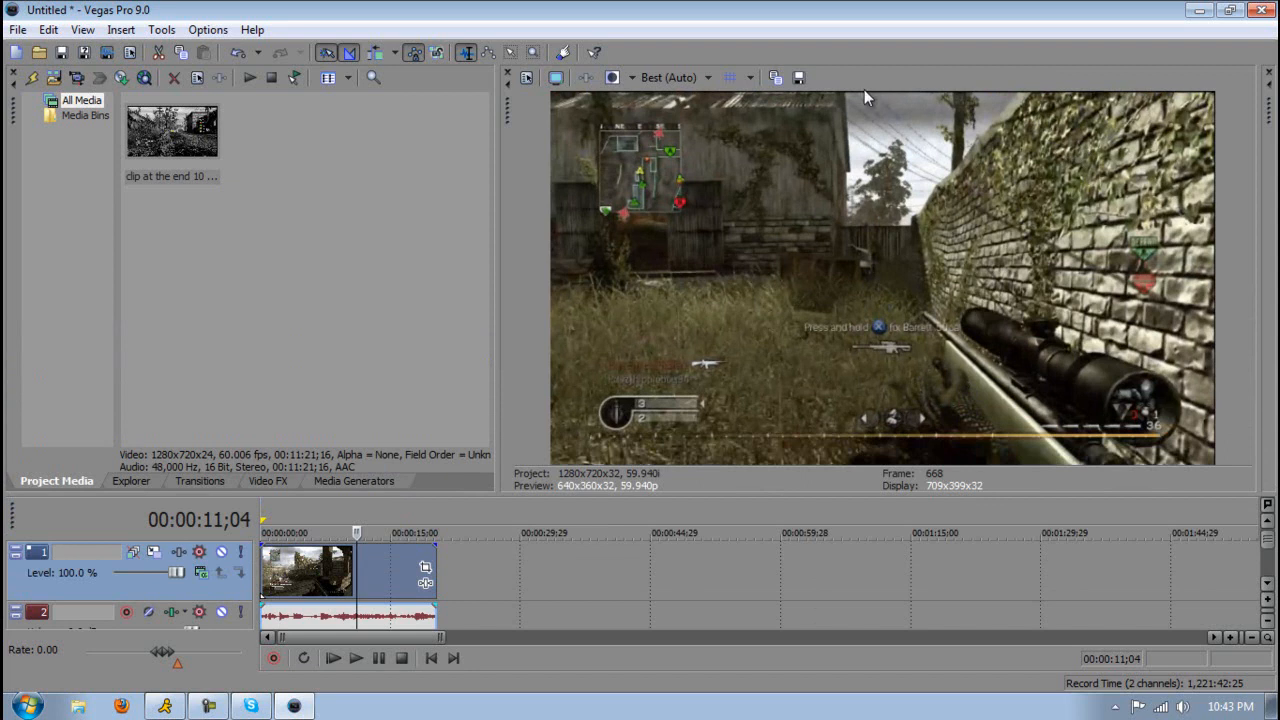
mouse_move(1198, 404)
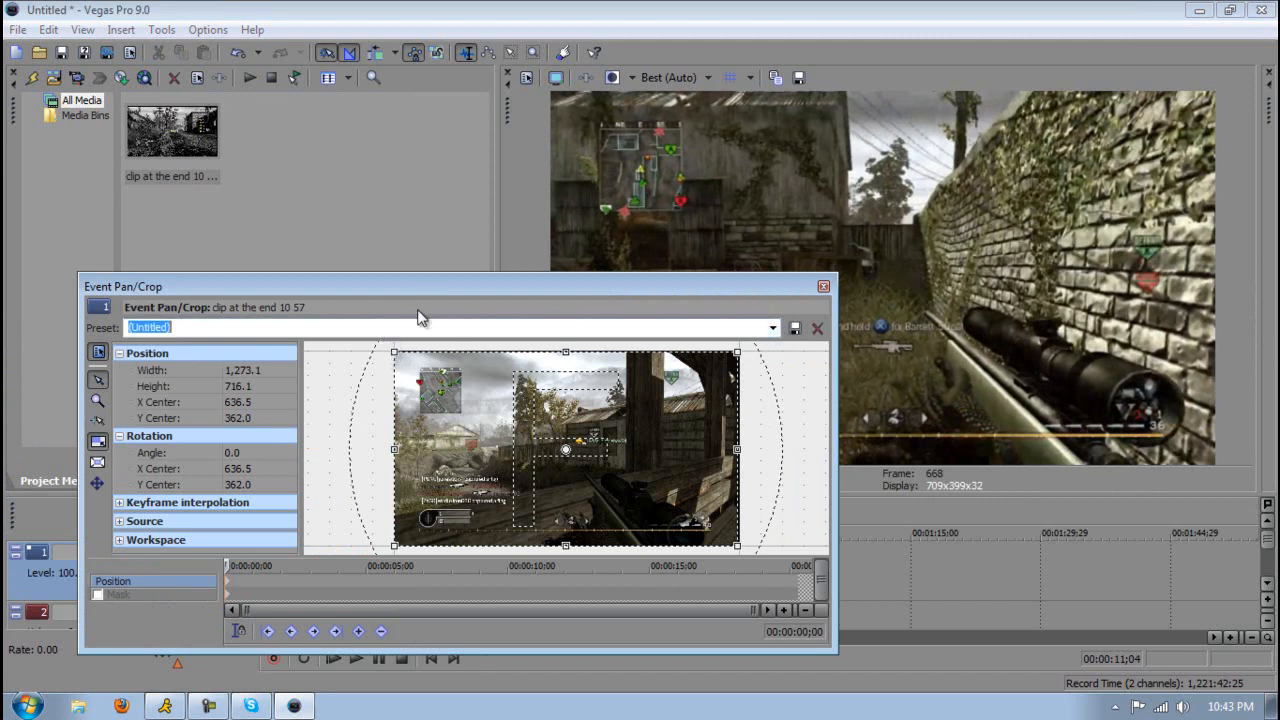
Name the crop preset 'HD PVR' centred at 640,360 and close Event Pan/Crop.
text(HD PVR)
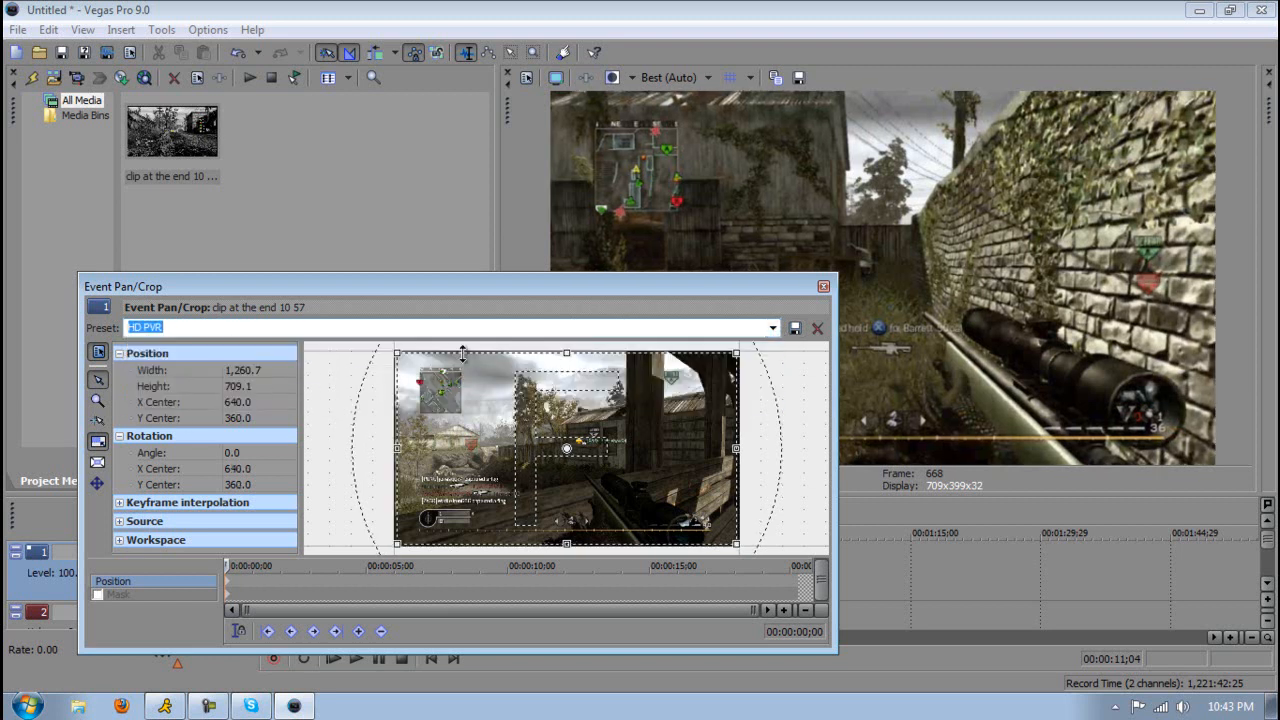
mouse_move(804, 298)
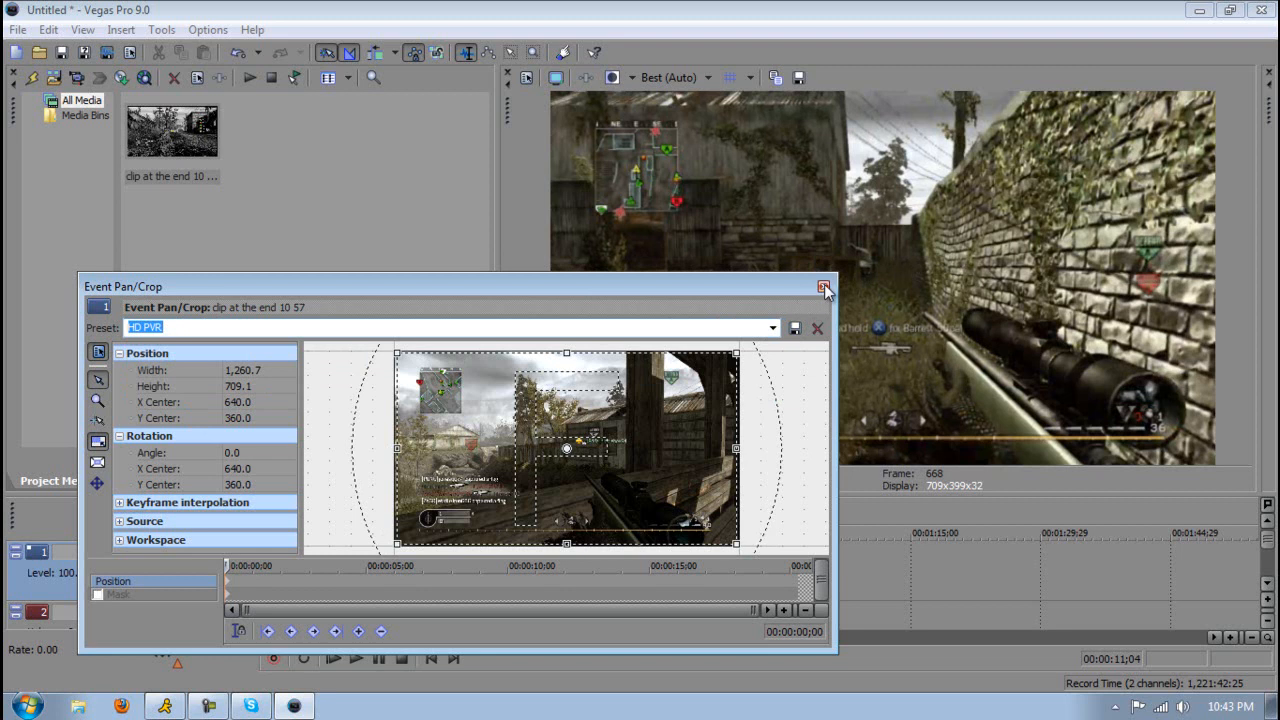
click(824, 288)
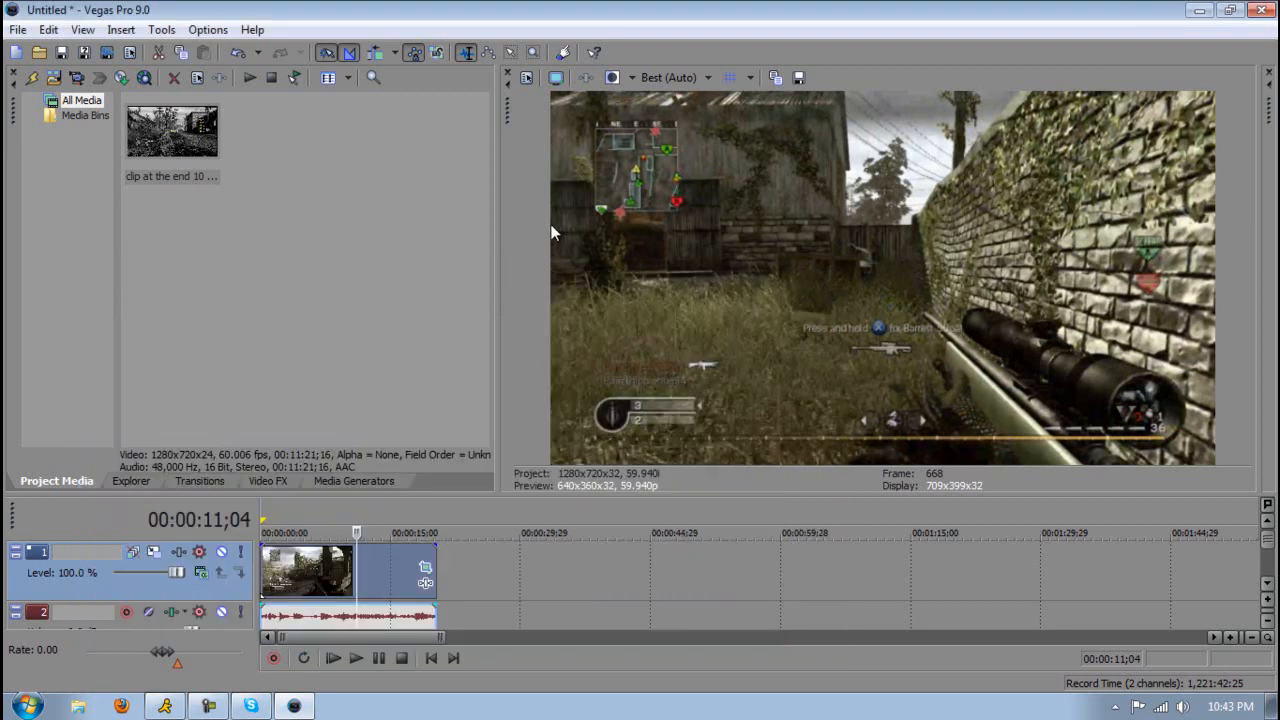
mouse_move(556, 244)
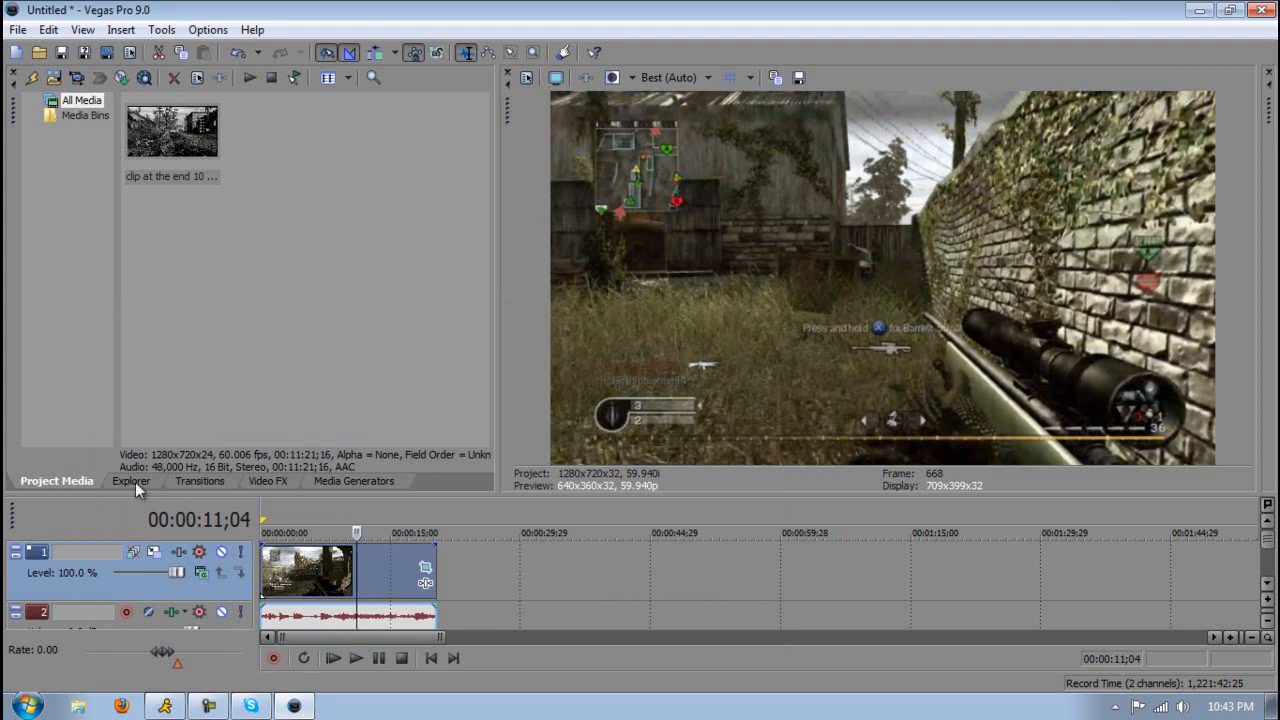
mouse_move(564, 240)
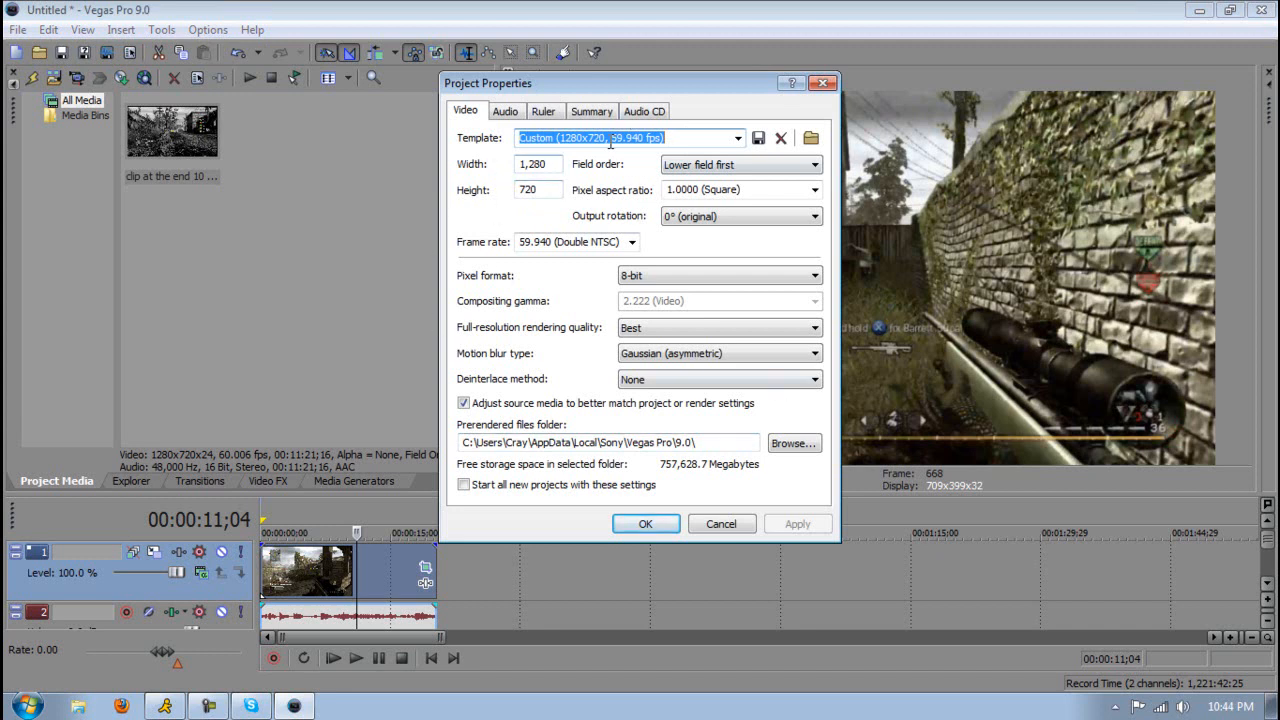
Keep 1280×720, 59.940 fps, lower field first, set as default for new projects and confirm.
click(538, 164)
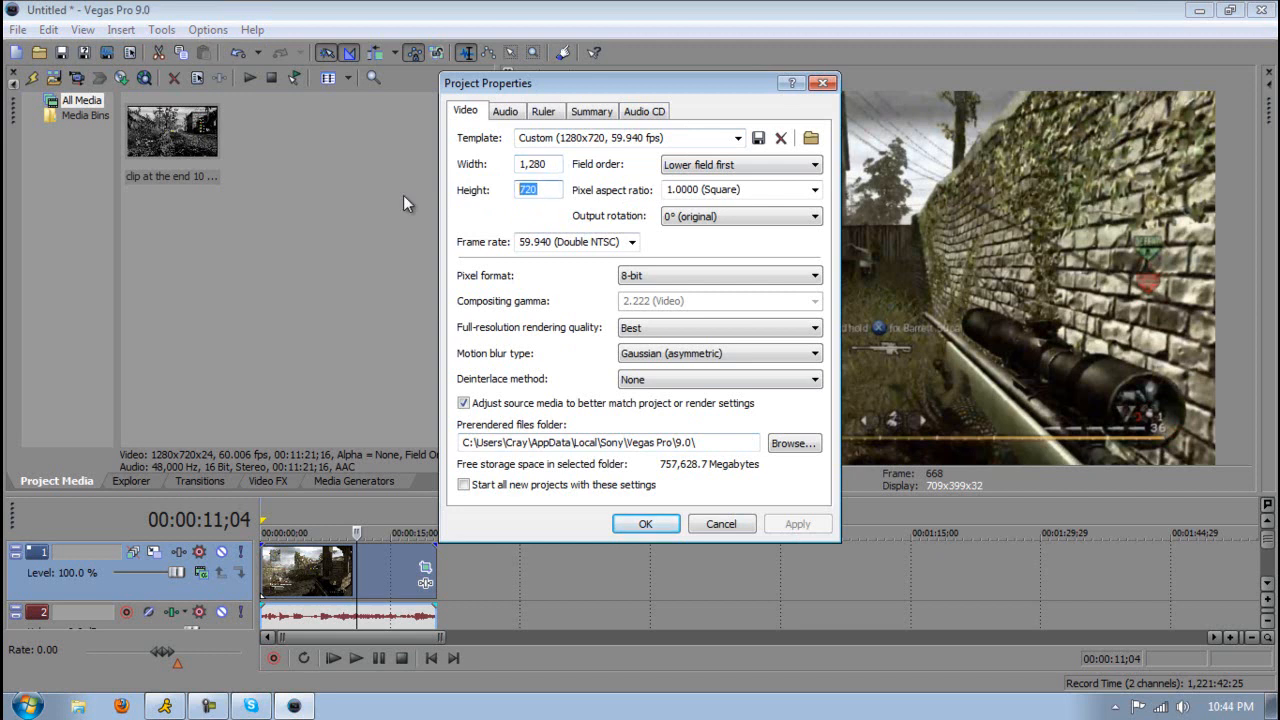
click(814, 164)
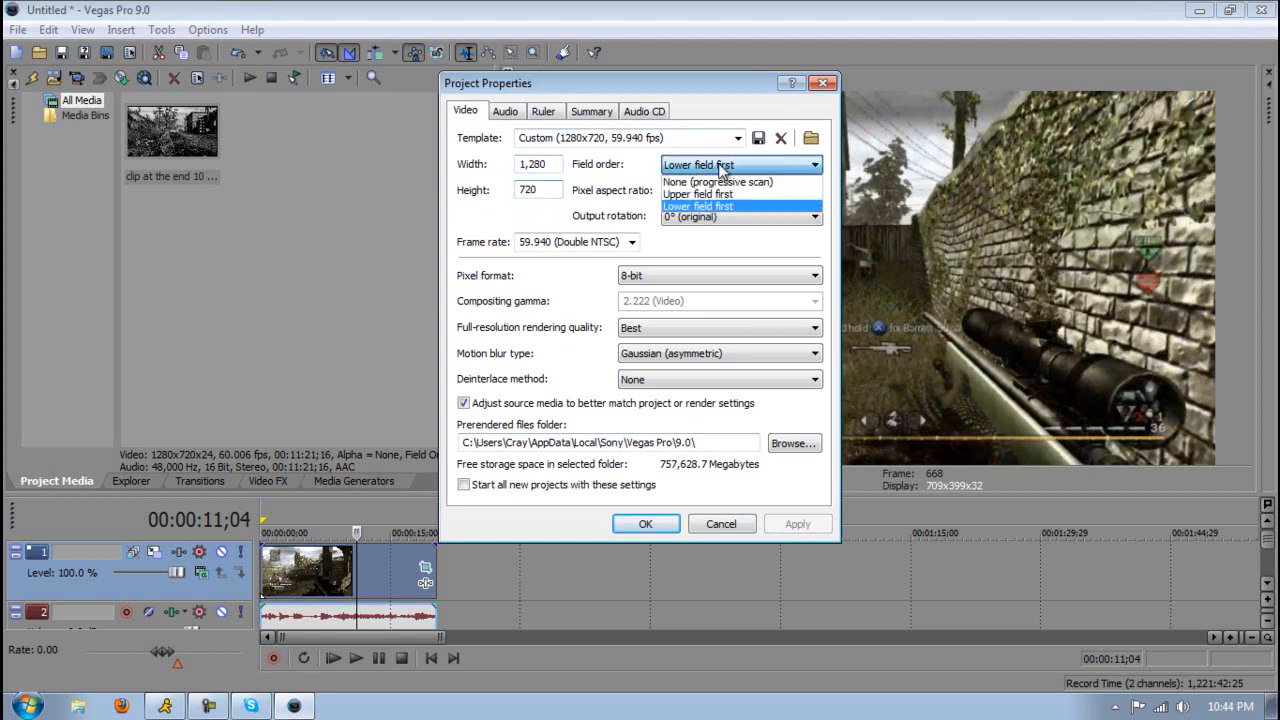
click(696, 204)
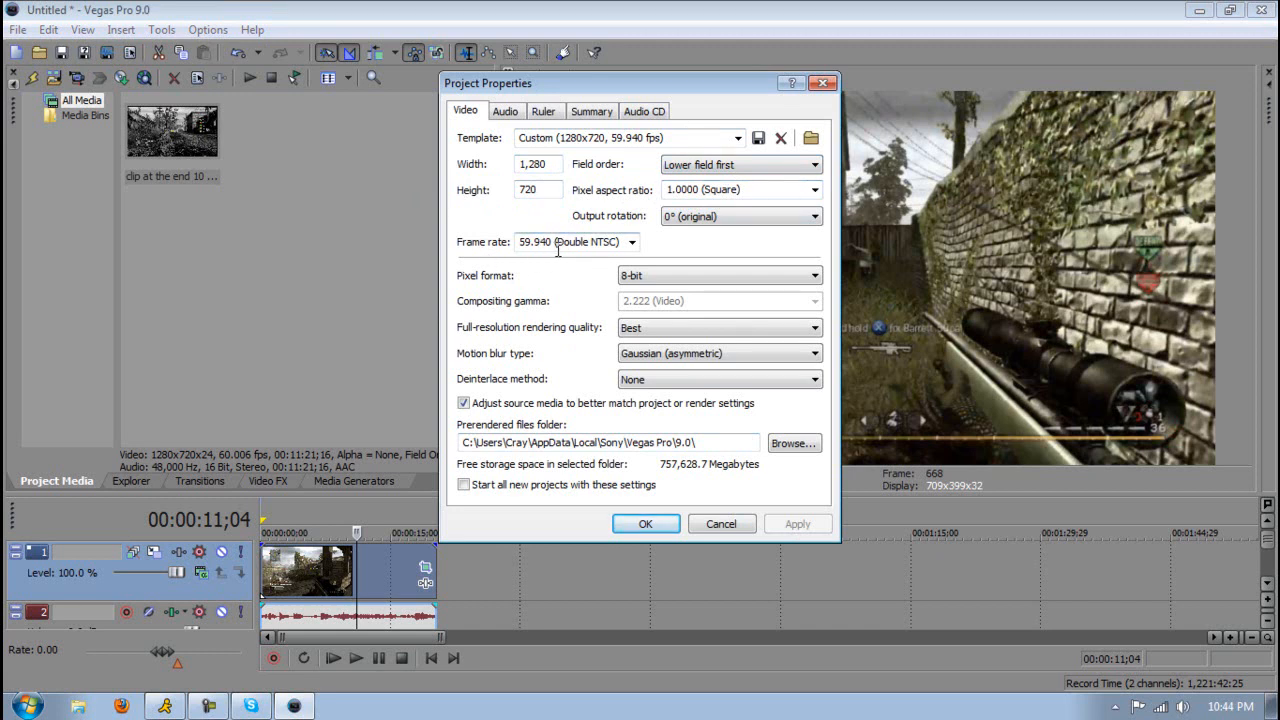
mouse_move(564, 292)
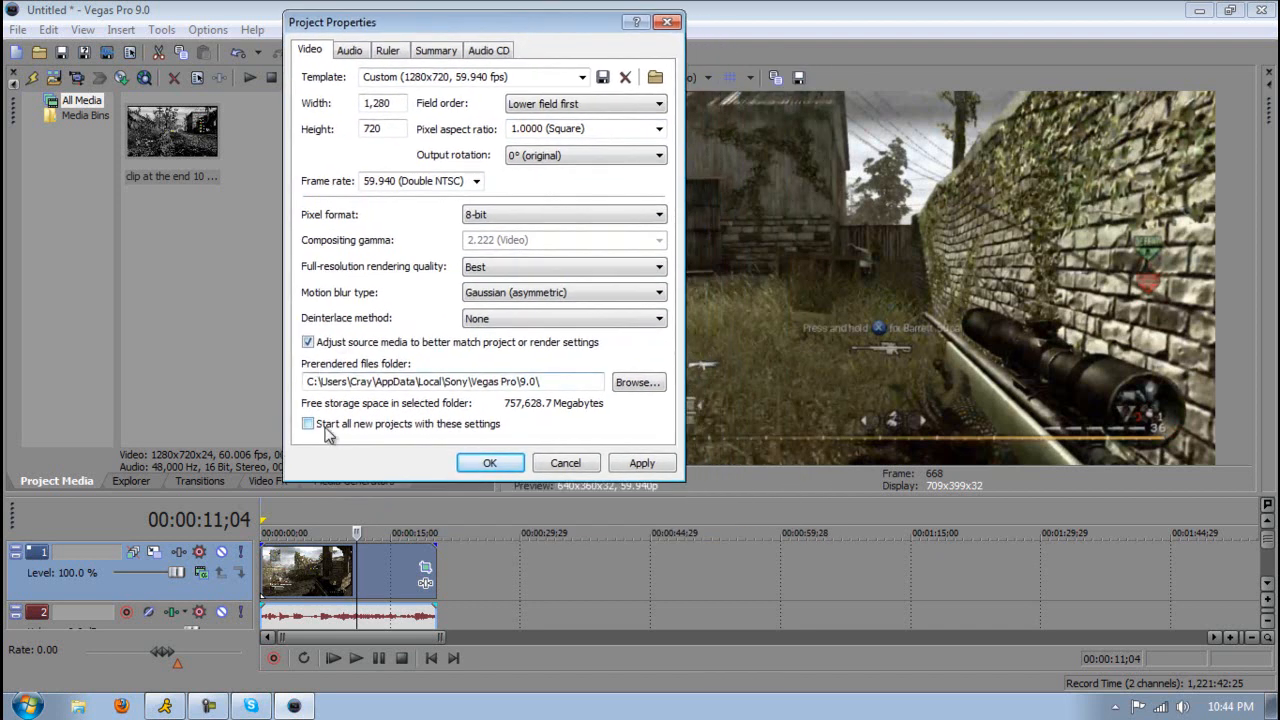
click(308, 424)
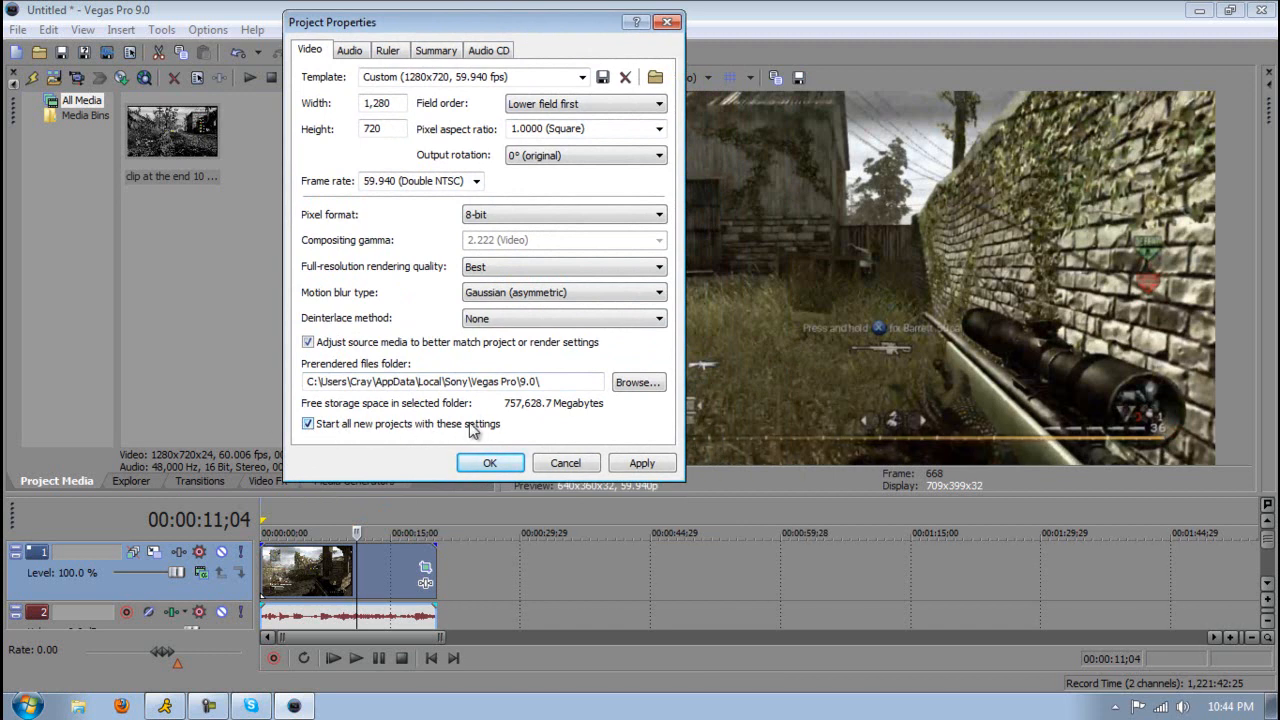
click(490, 462)
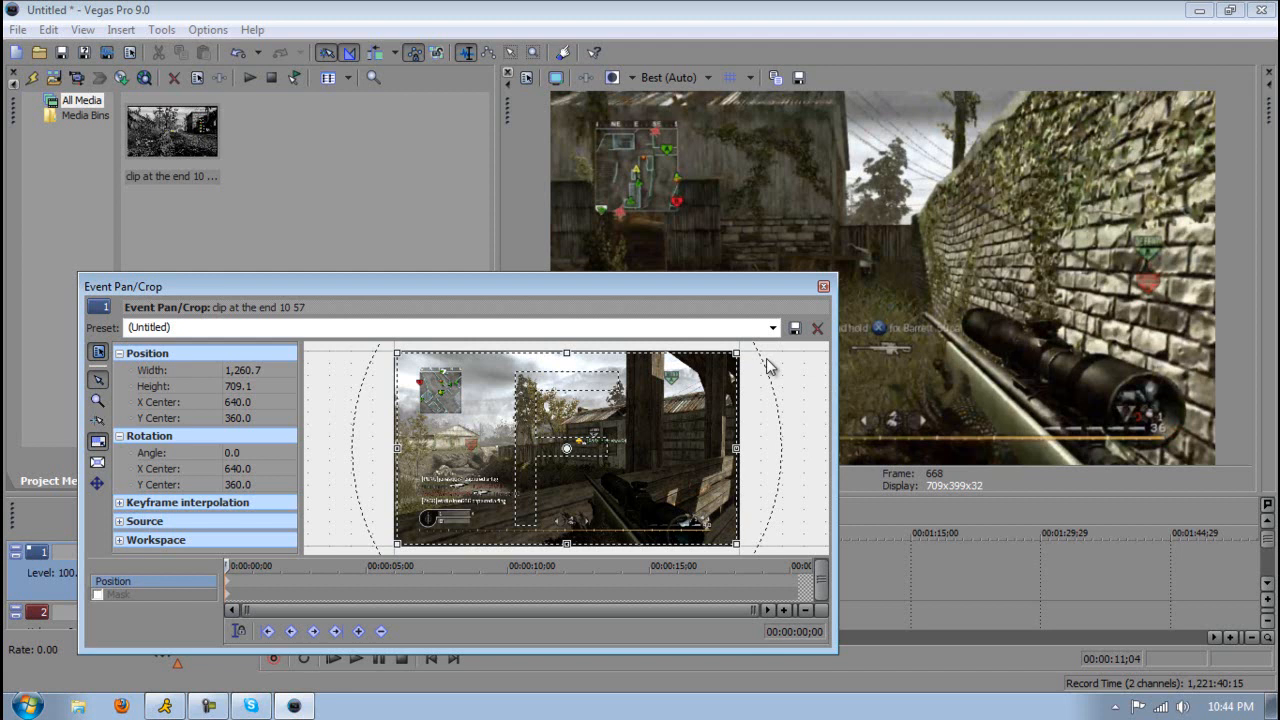
click(824, 286)
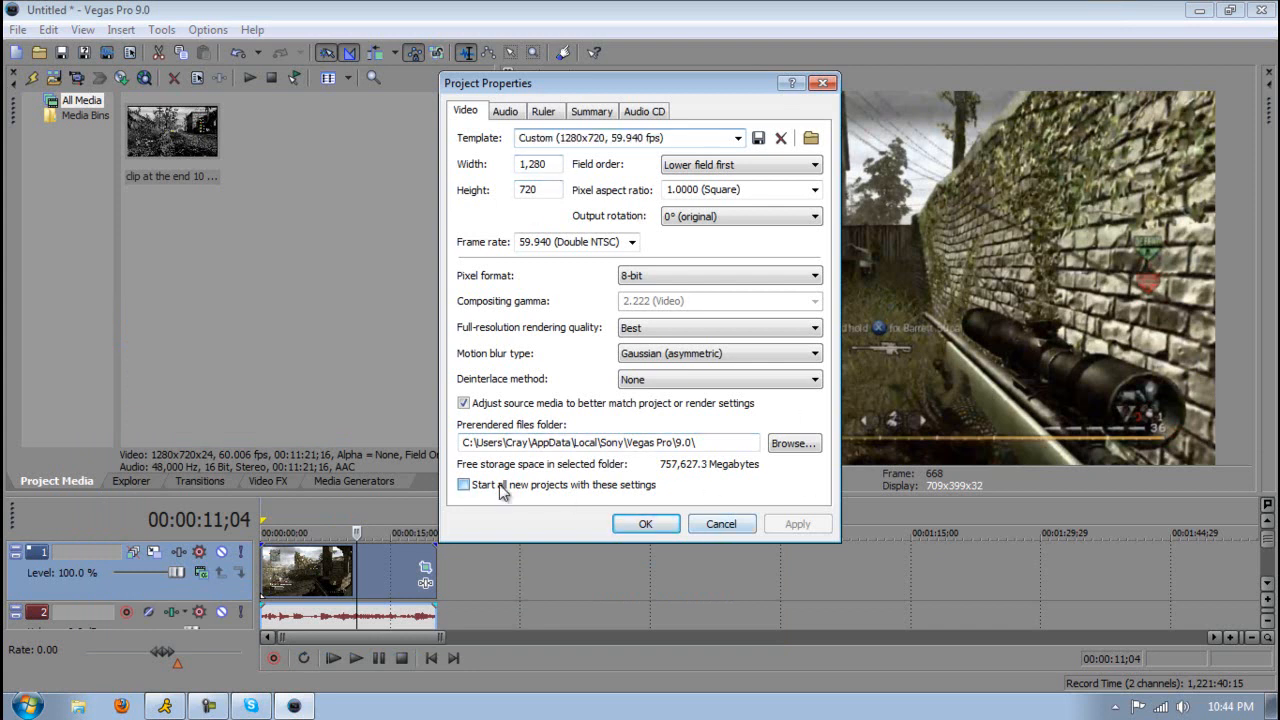
click(464, 484)
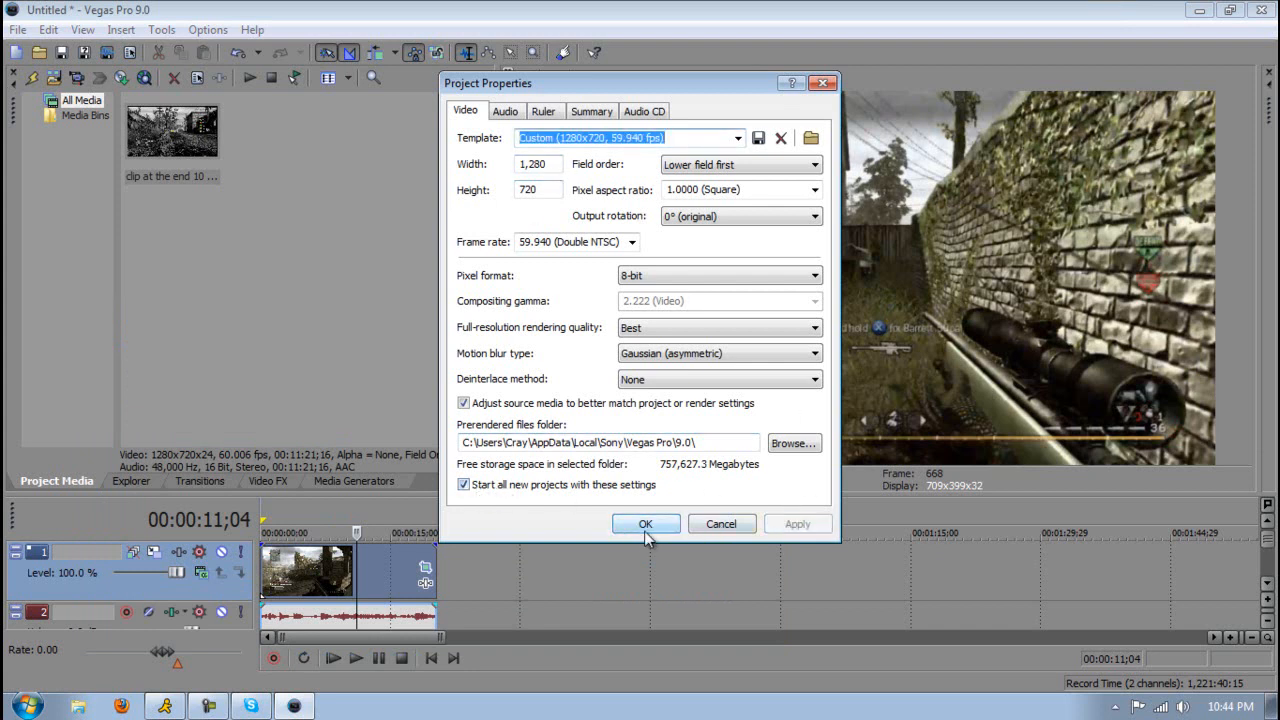
click(464, 484)
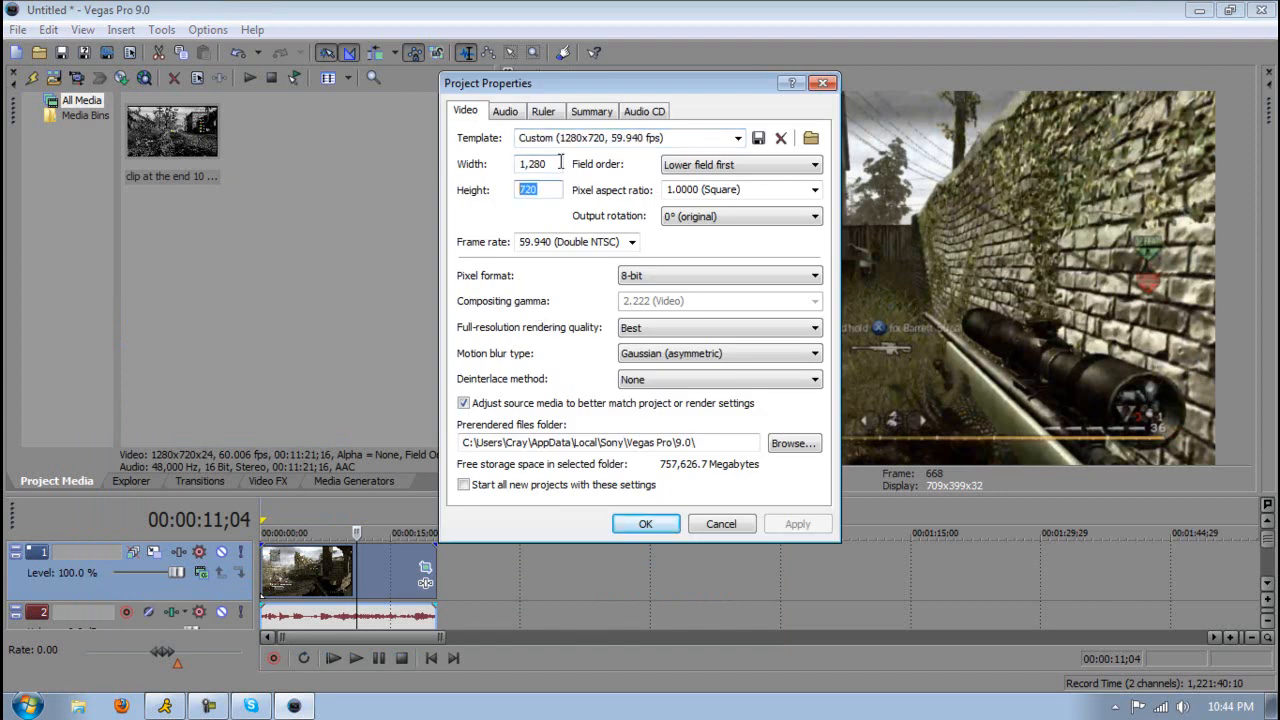
click(644, 524)
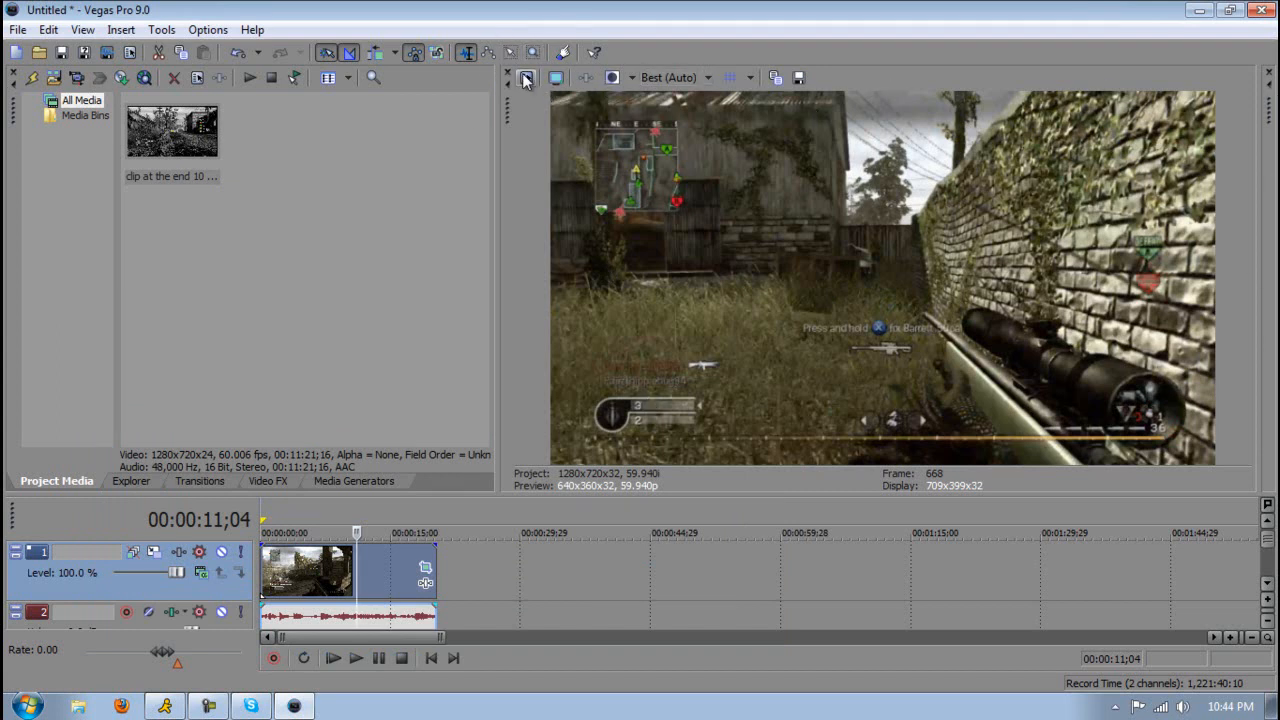
Reopen Event Pan/Crop and apply the saved HD PVR crop preset to the clip.
click(526, 78)
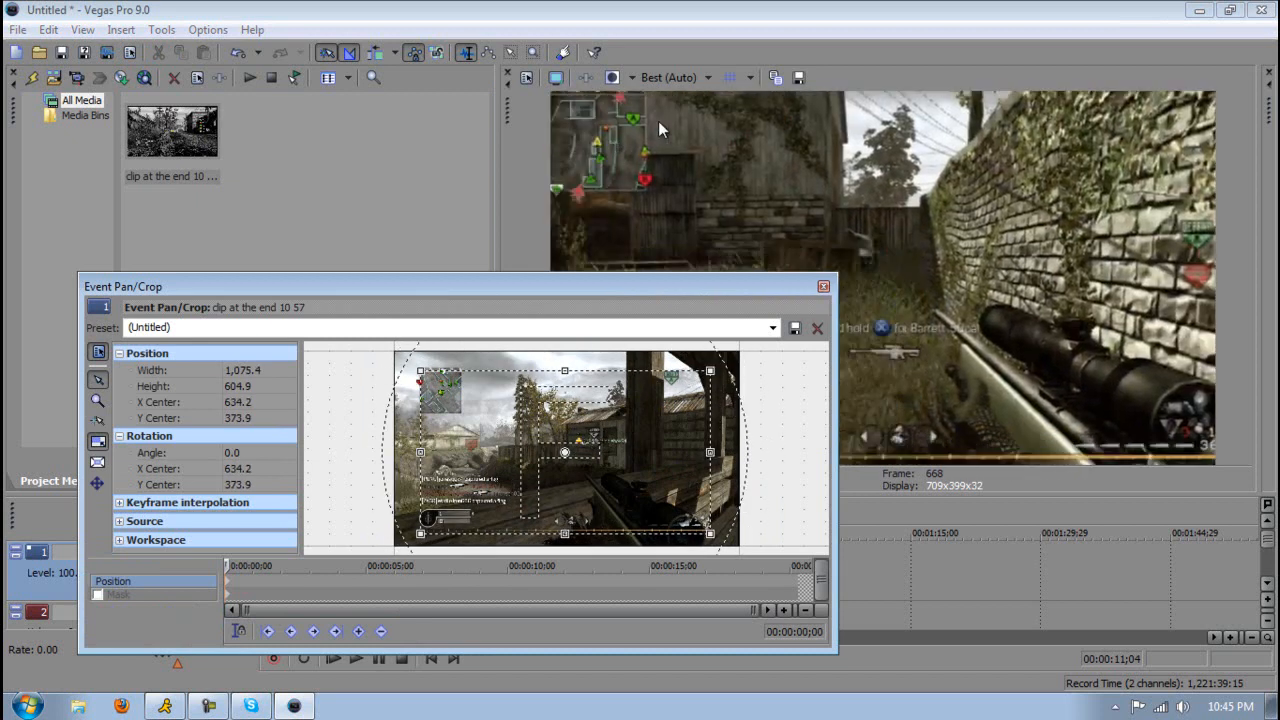
click(824, 286)
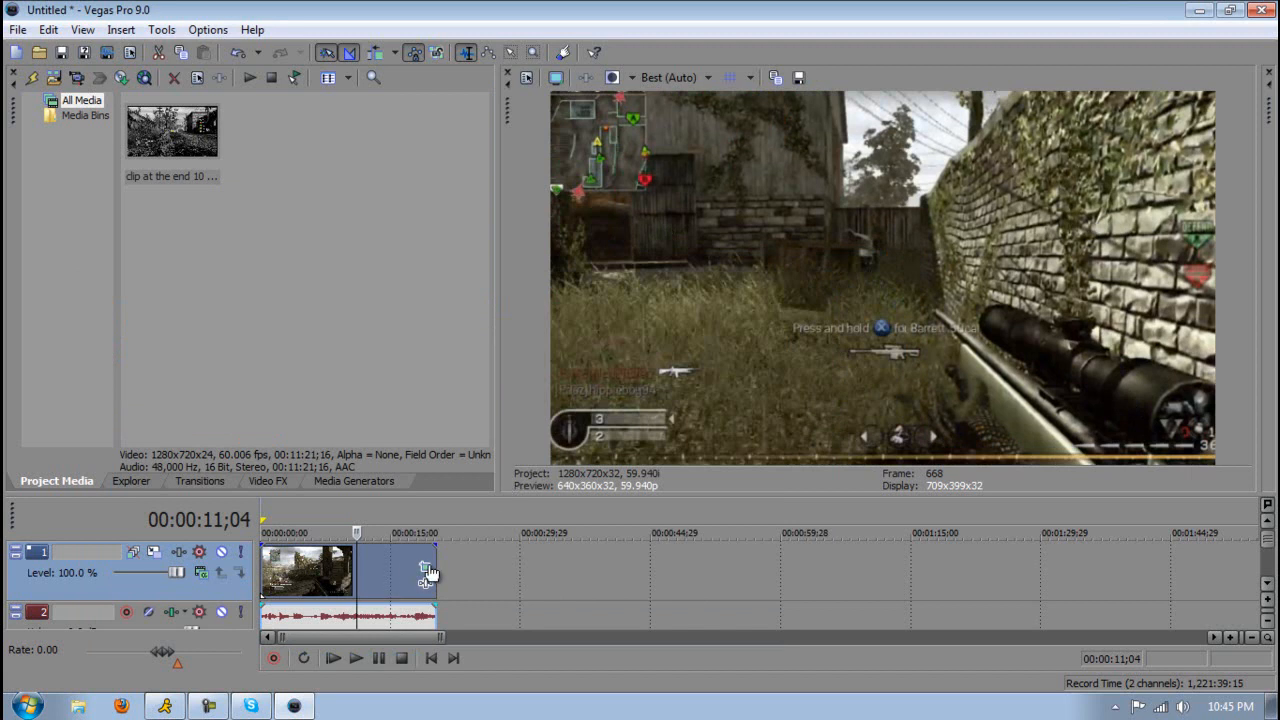
click(426, 568)
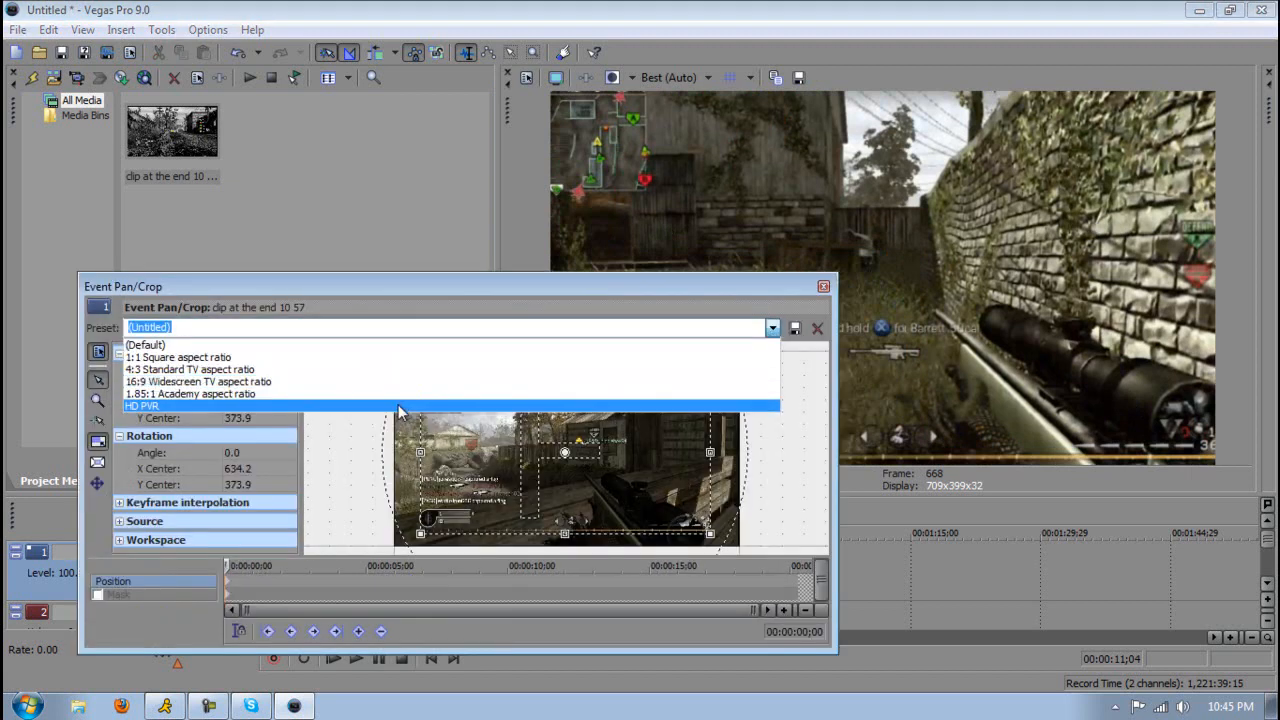
click(824, 286)
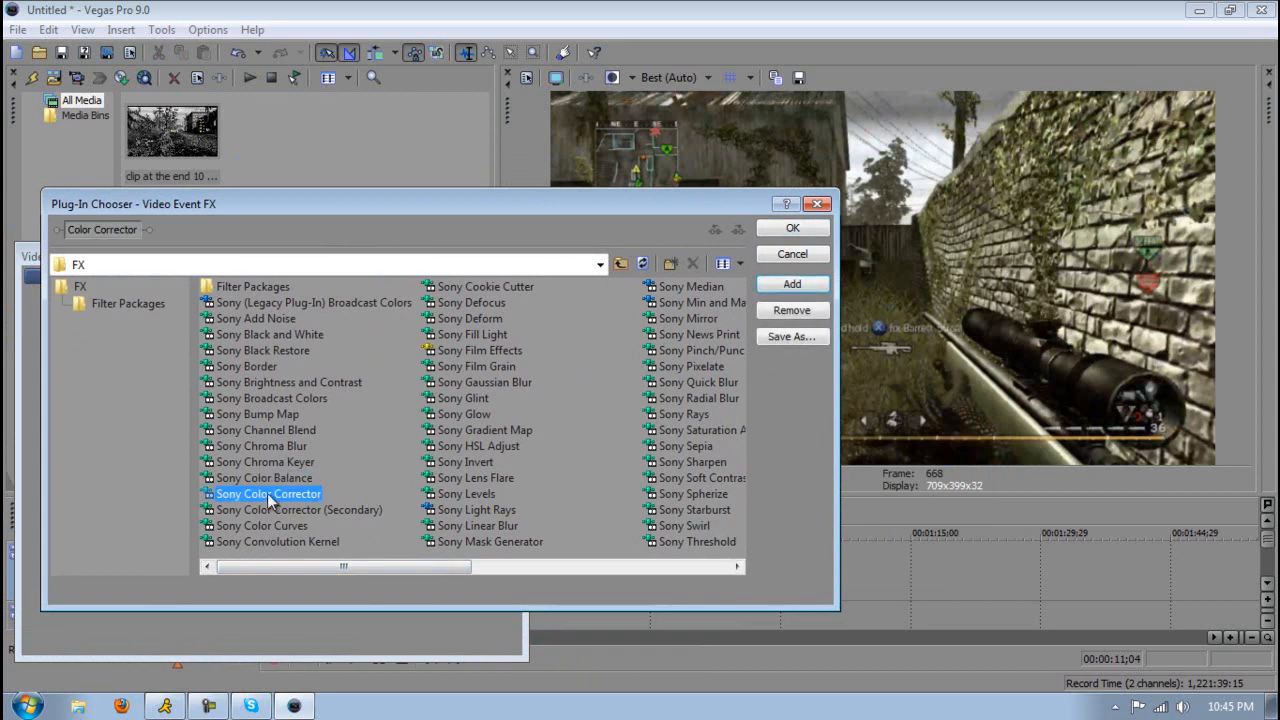
Add Sony Color Corrector to the clip and browse its preset list.
click(792, 228)
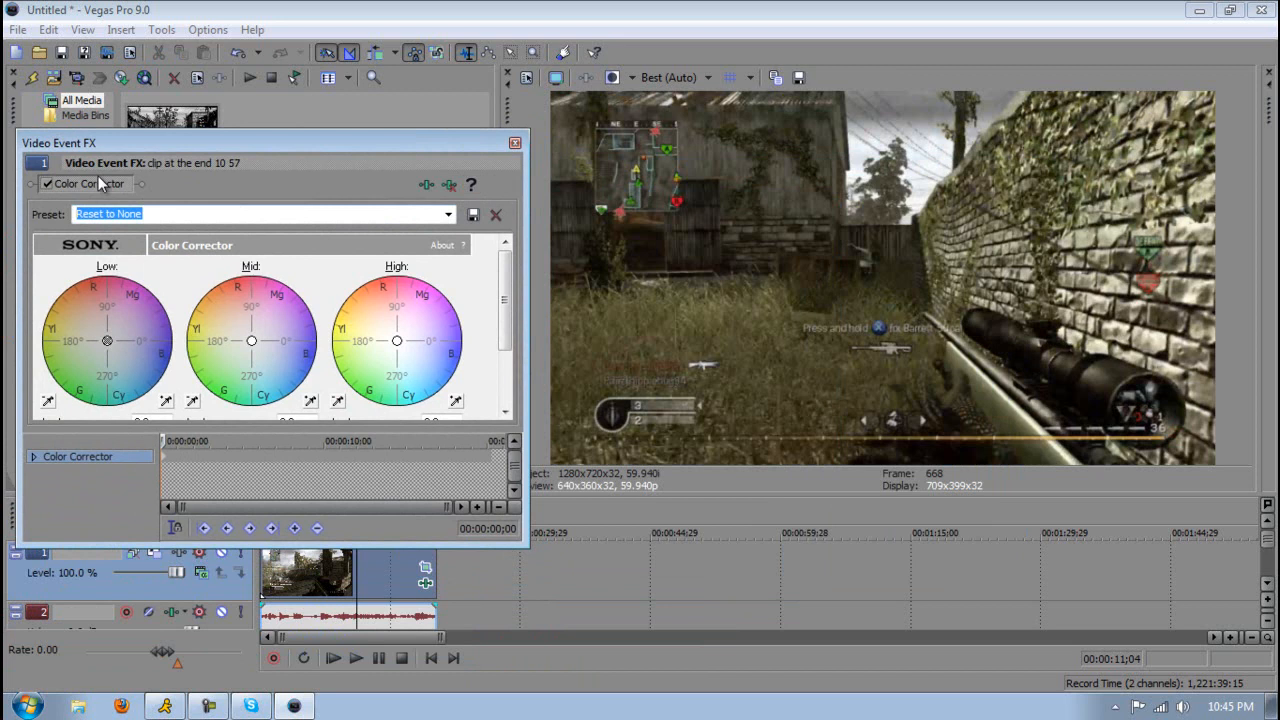
click(516, 142)
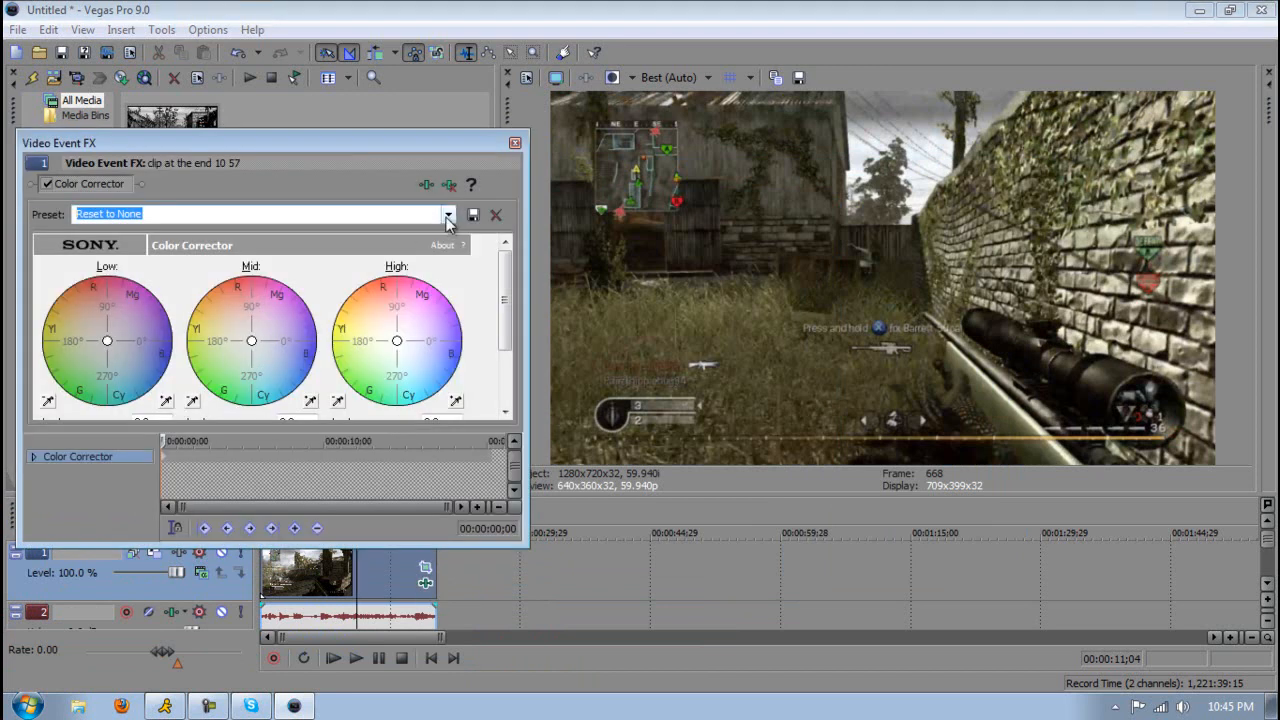
click(448, 214)
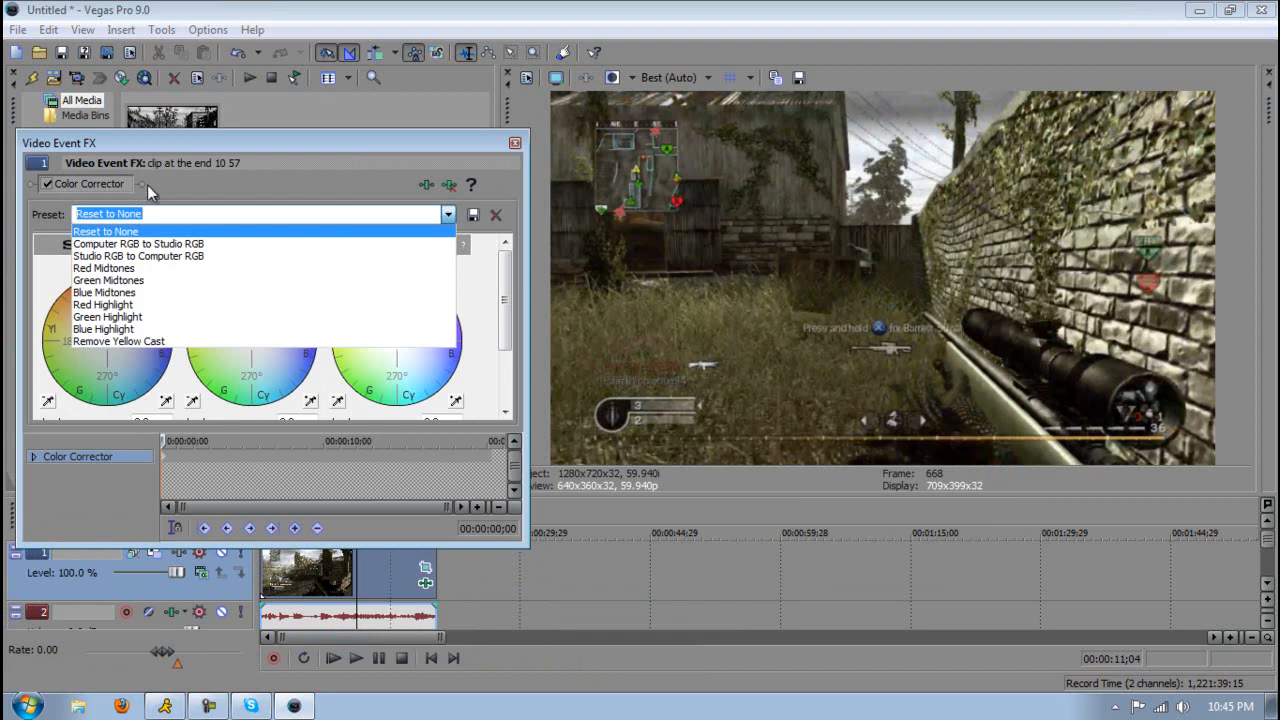
click(514, 144)
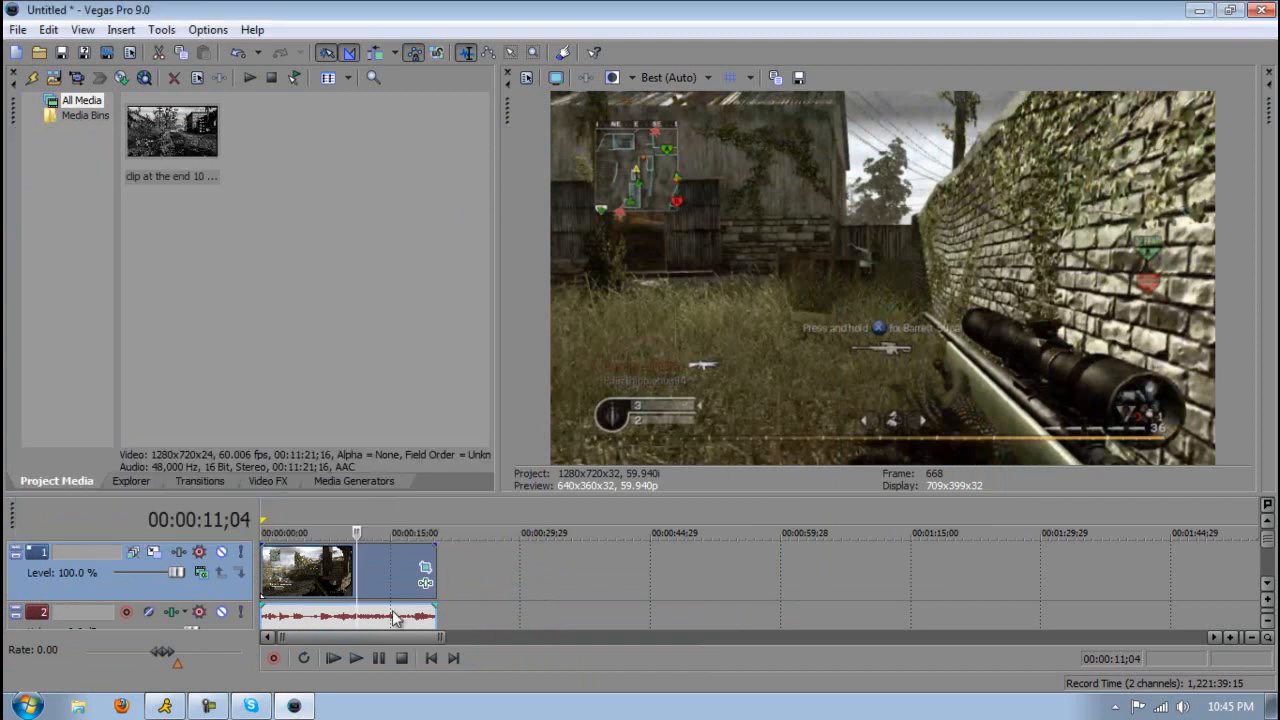
Re-add Color Corrector via Event FX and apply the Studio RGB to Computer RGB preset.
click(424, 568)
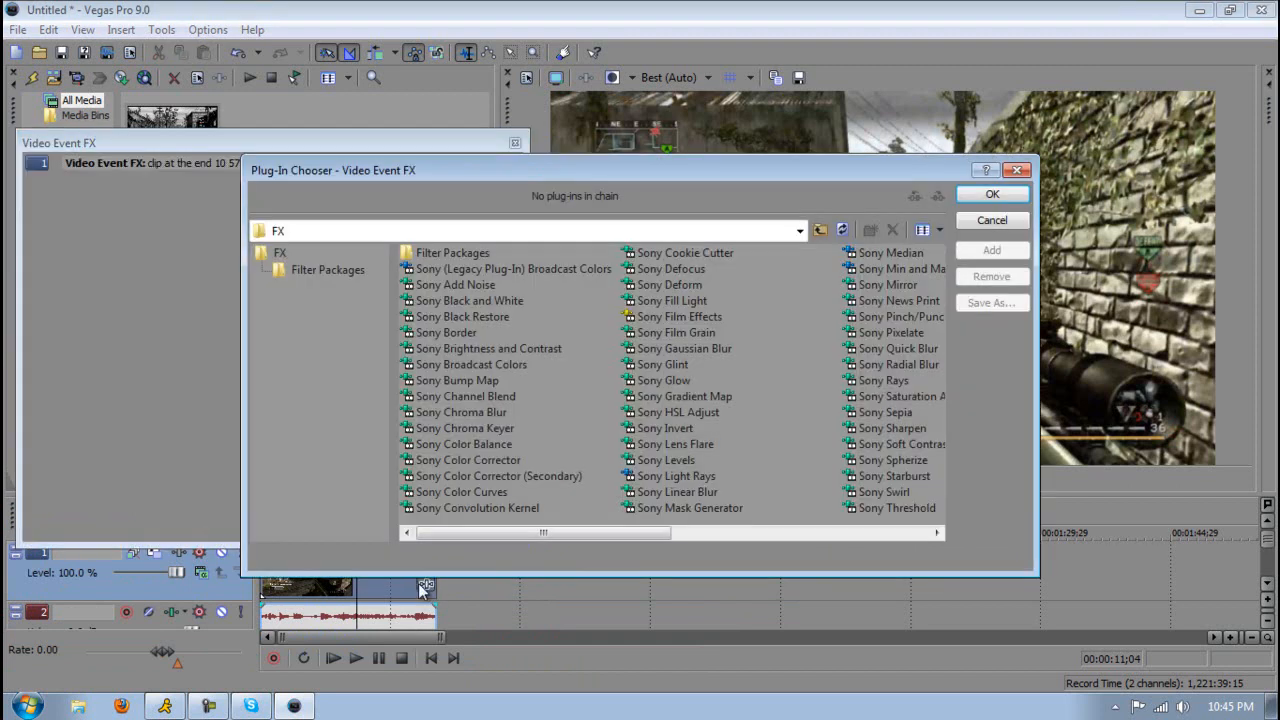
click(468, 458)
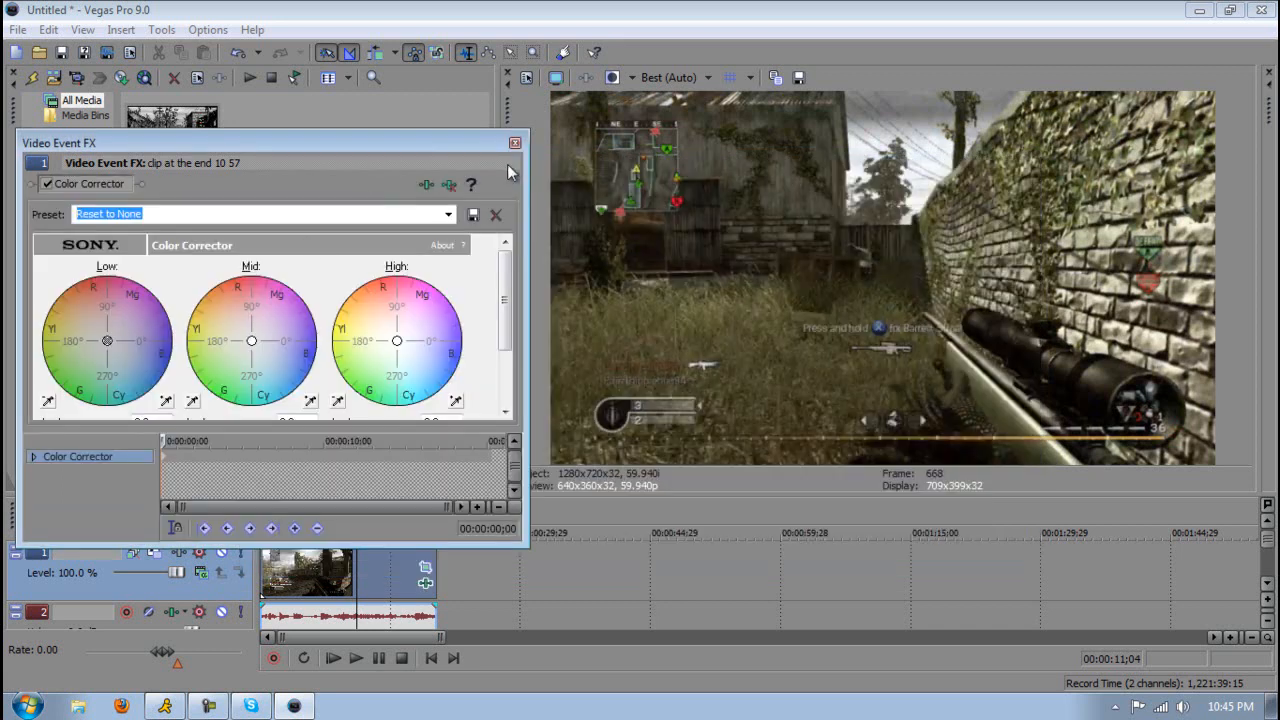
click(448, 214)
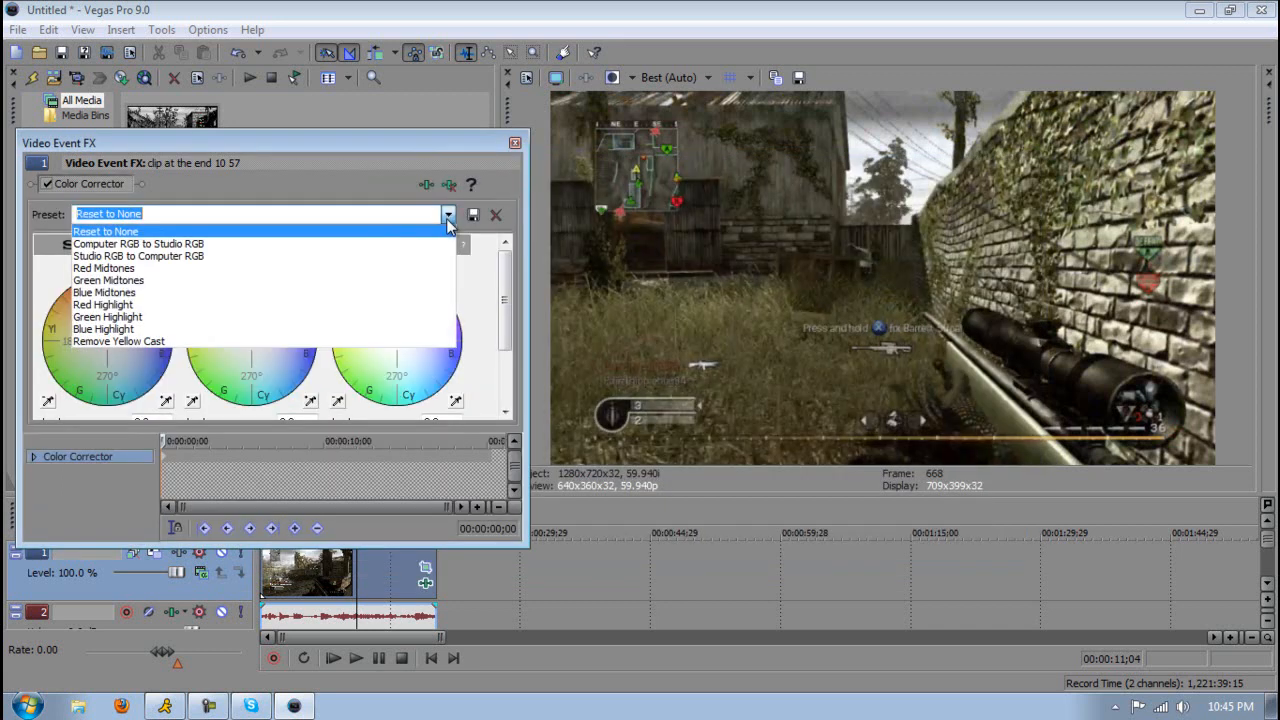
mouse_move(370, 256)
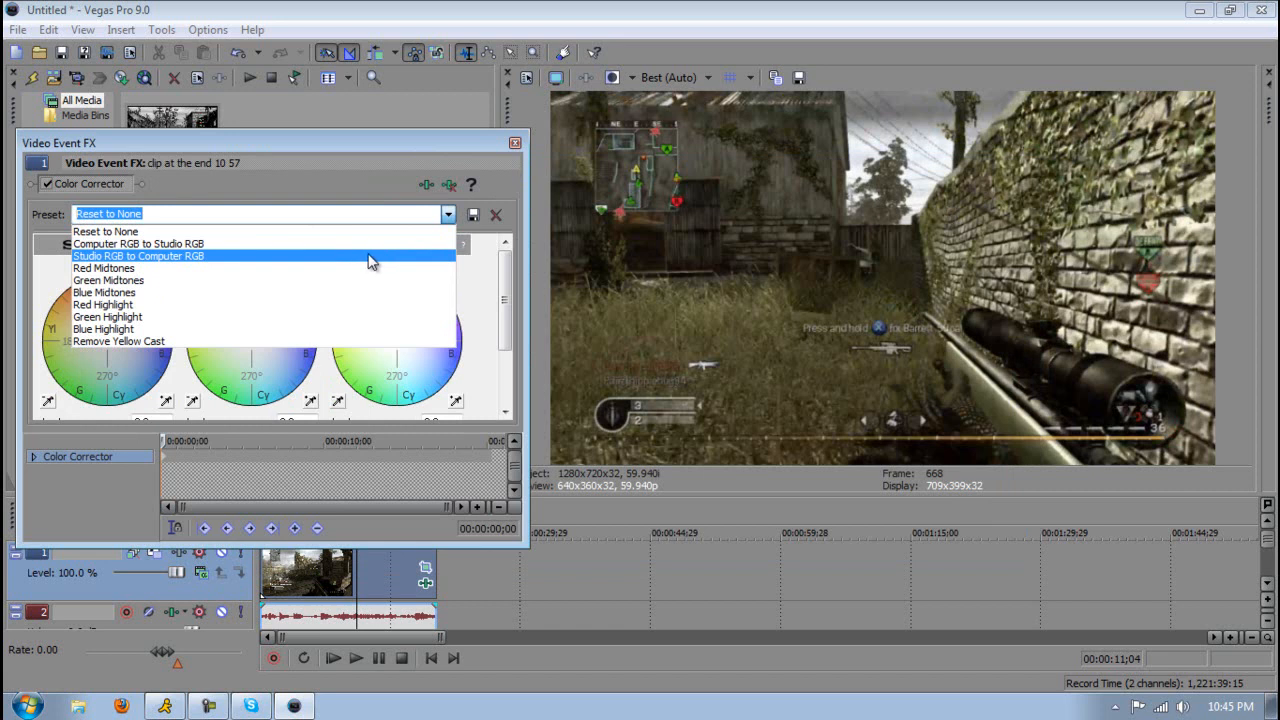
click(138, 256)
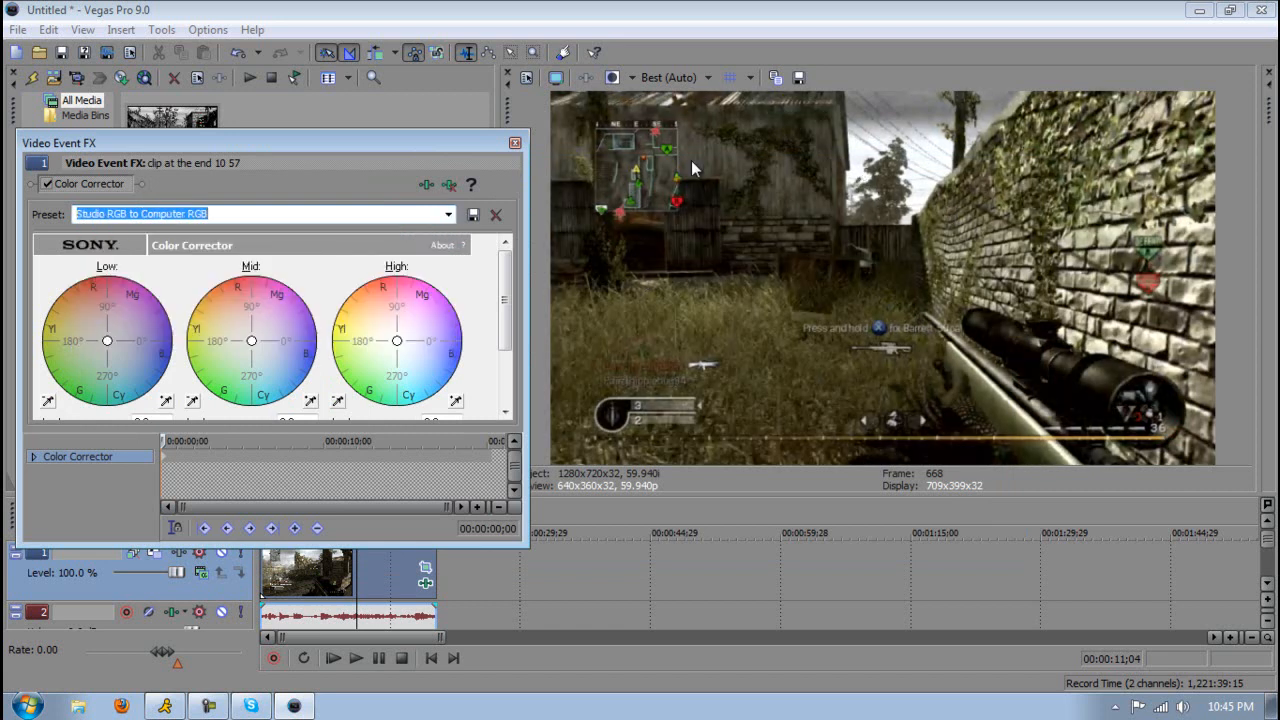
mouse_move(924, 342)
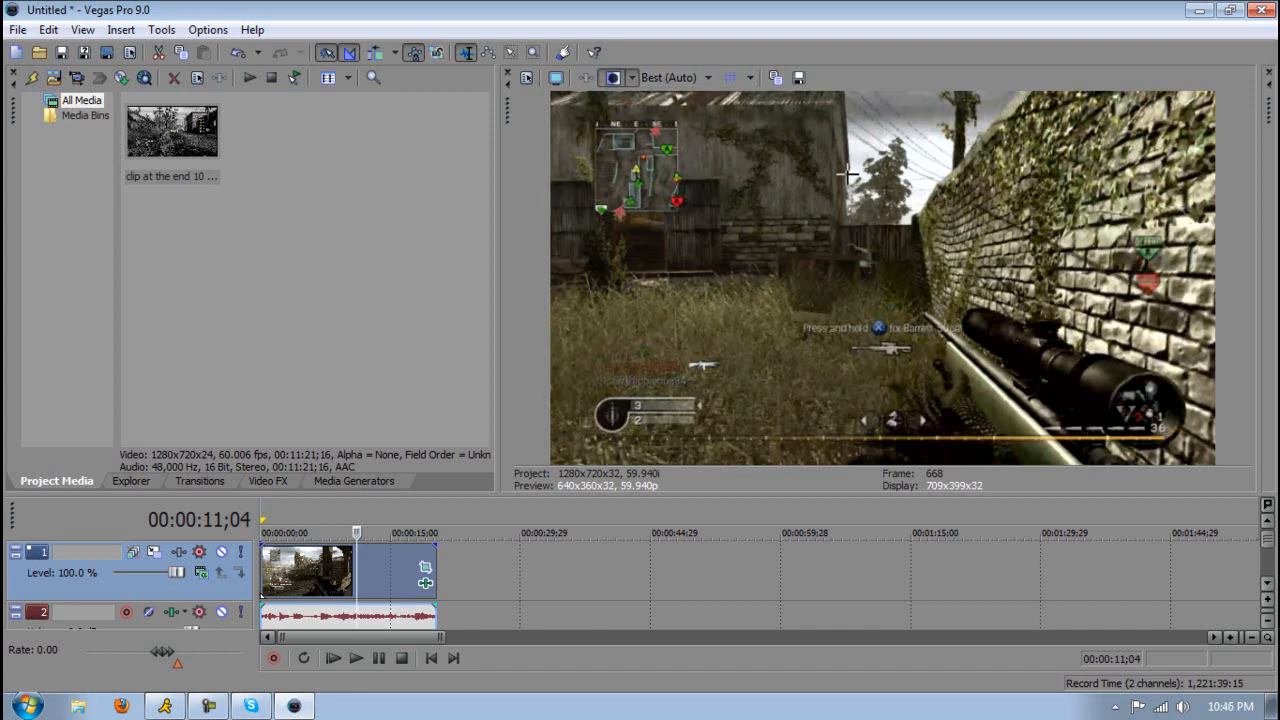
mouse_move(770, 184)
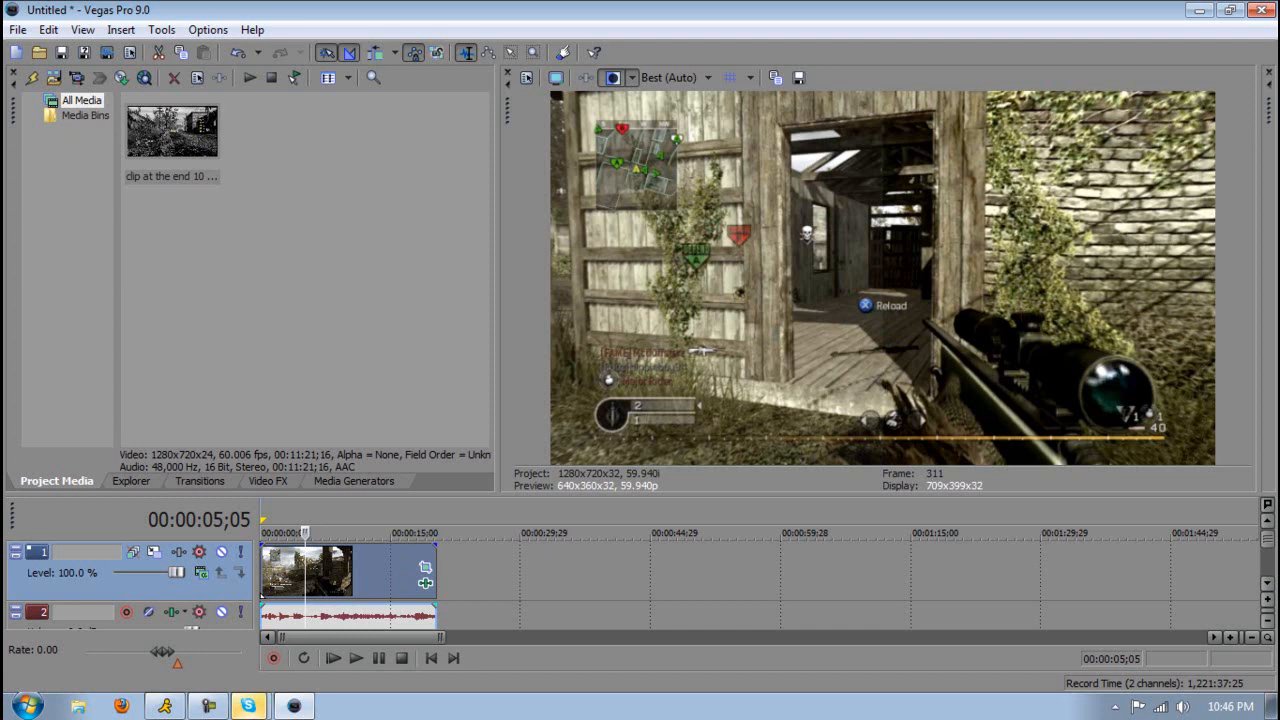
mouse_move(336, 542)
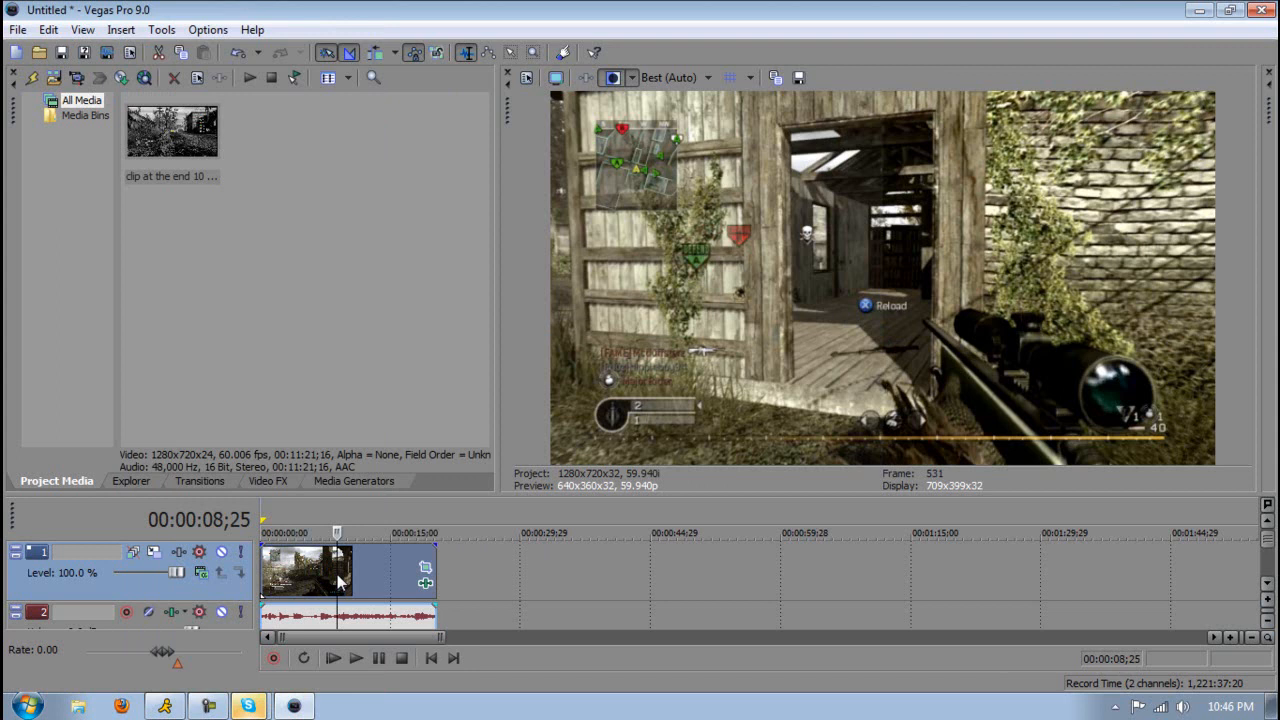
click(48, 30)
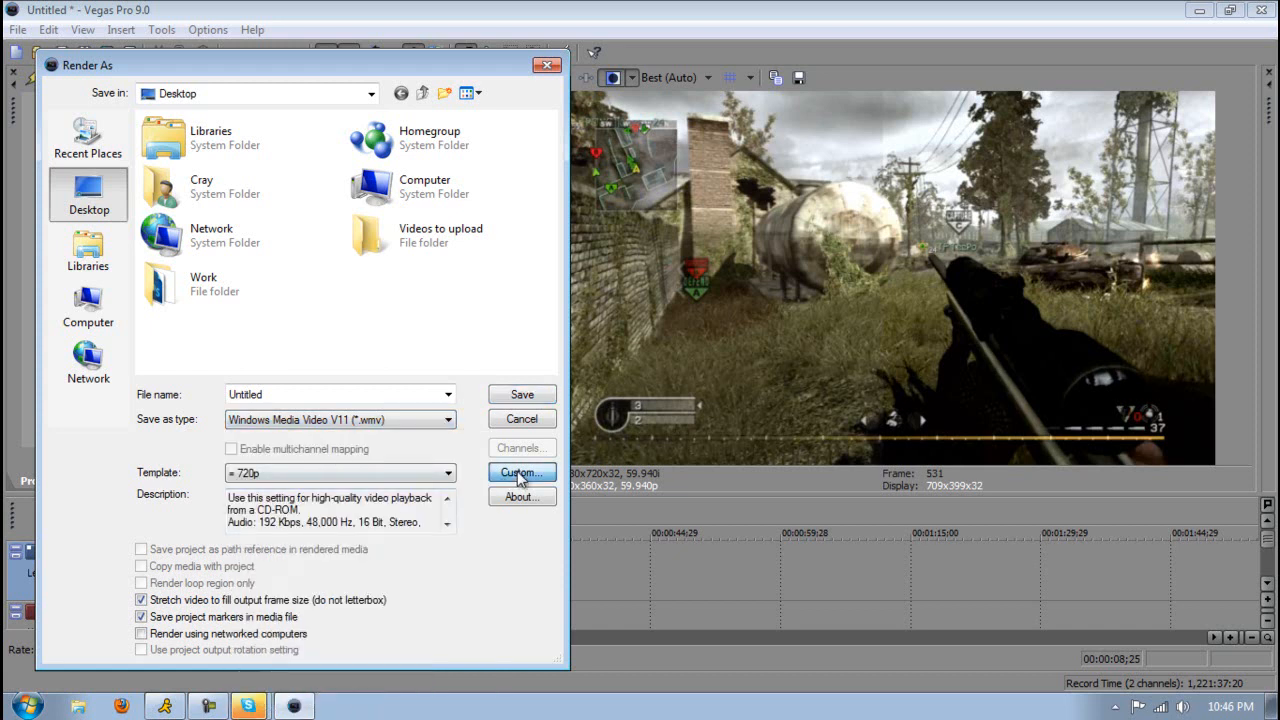
Open the 720p WMV template's Custom Settings and switch to its Video settings.
click(520, 472)
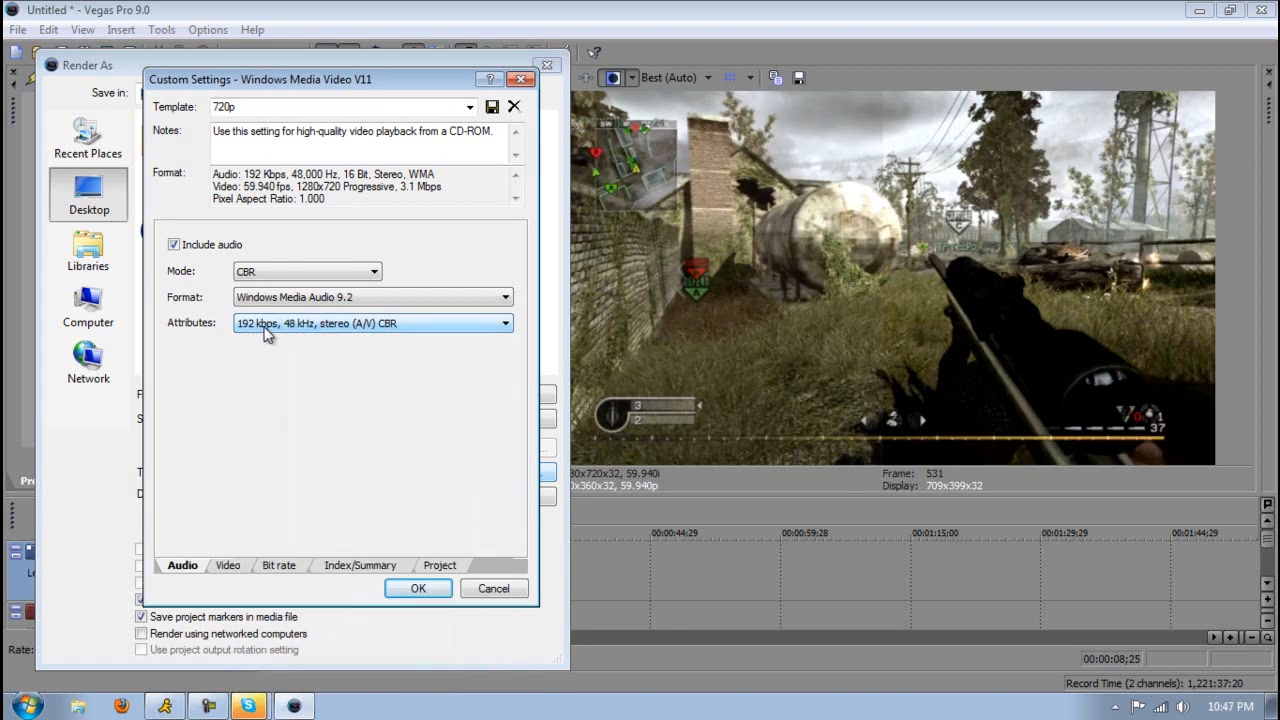
mouse_move(296, 336)
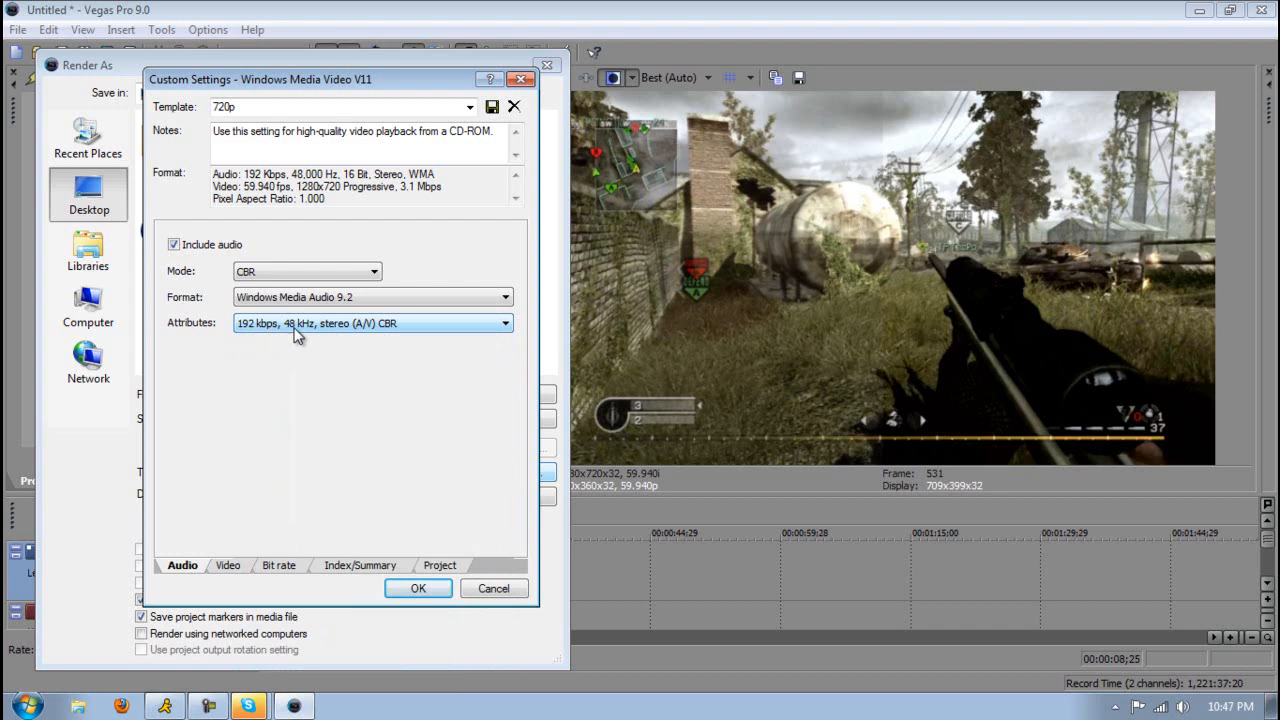
mouse_move(330, 336)
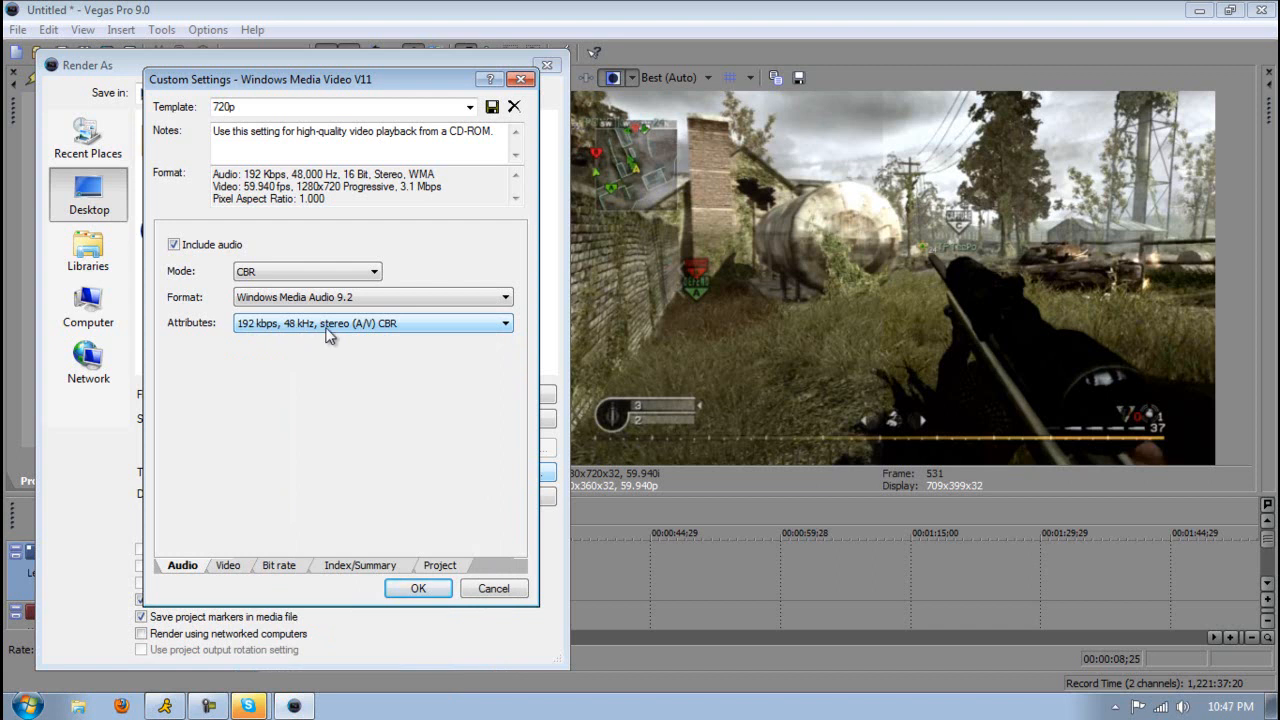
click(228, 564)
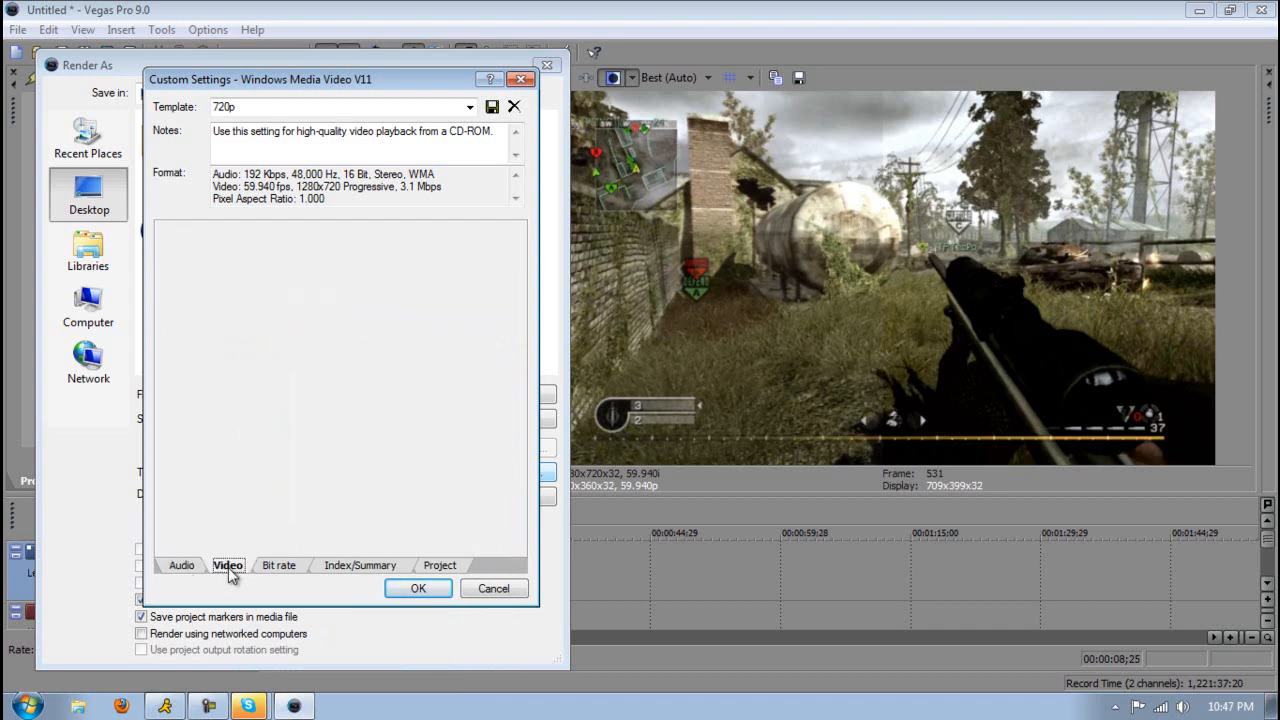
Review video smoothness (left at 100), the 4.80 M Internet/LAN bit rate, and the Index/Summary options.
click(228, 564)
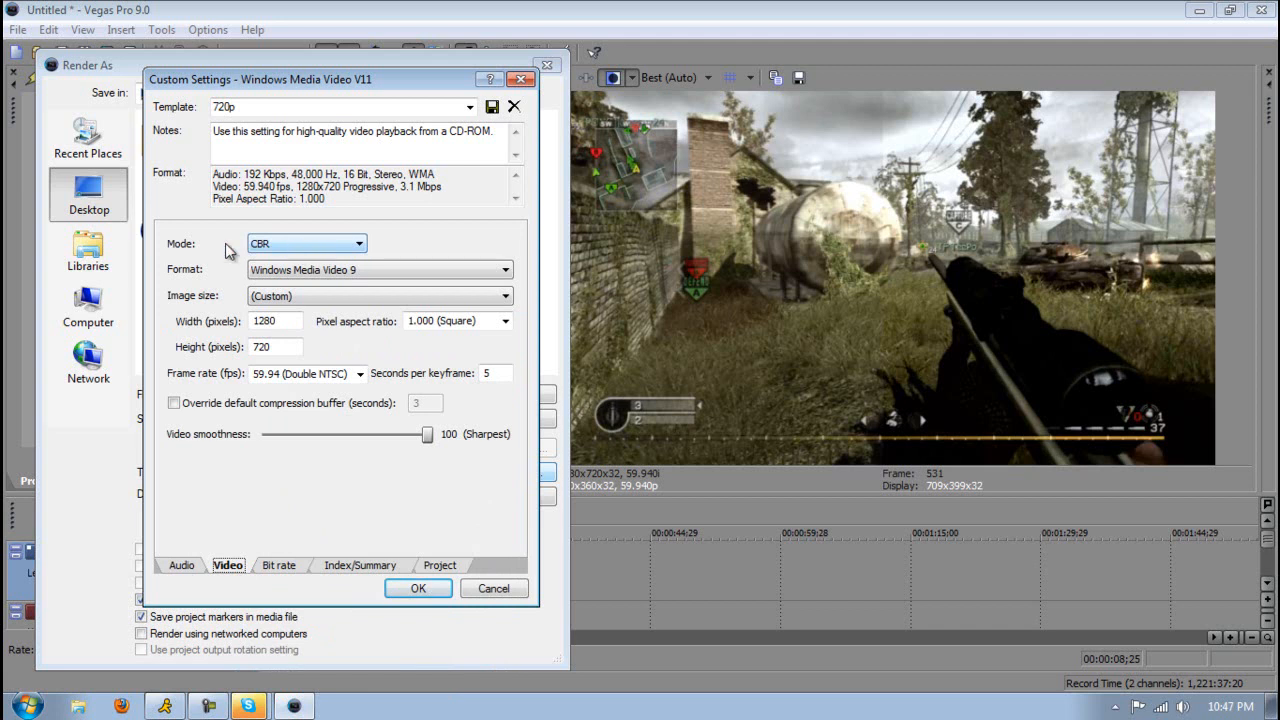
mouse_move(304, 270)
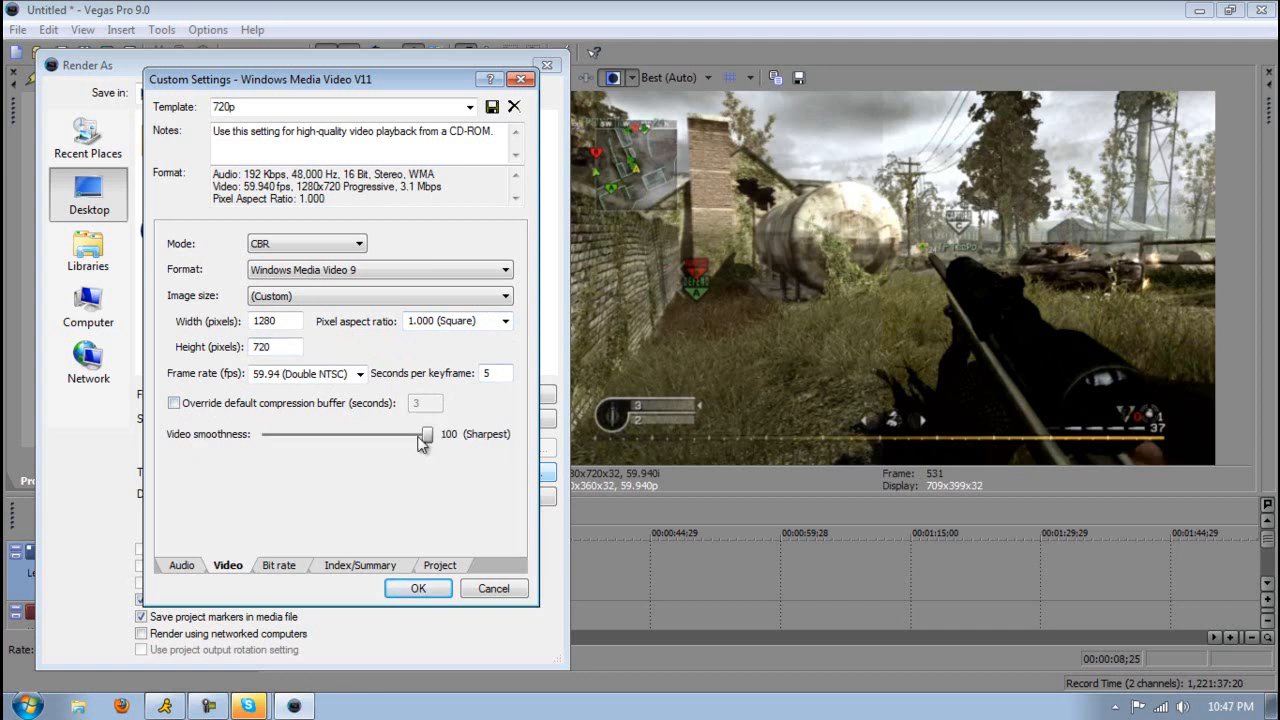
drag(428, 434, 408, 434)
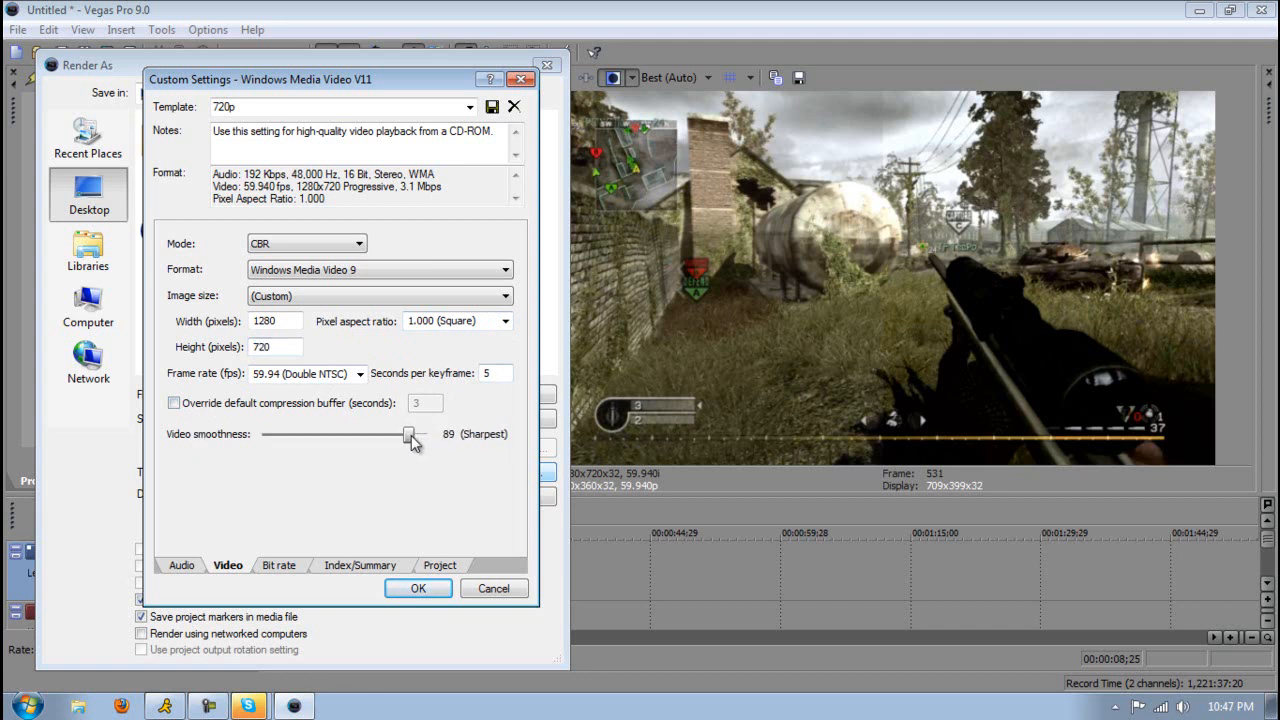
drag(408, 436, 428, 436)
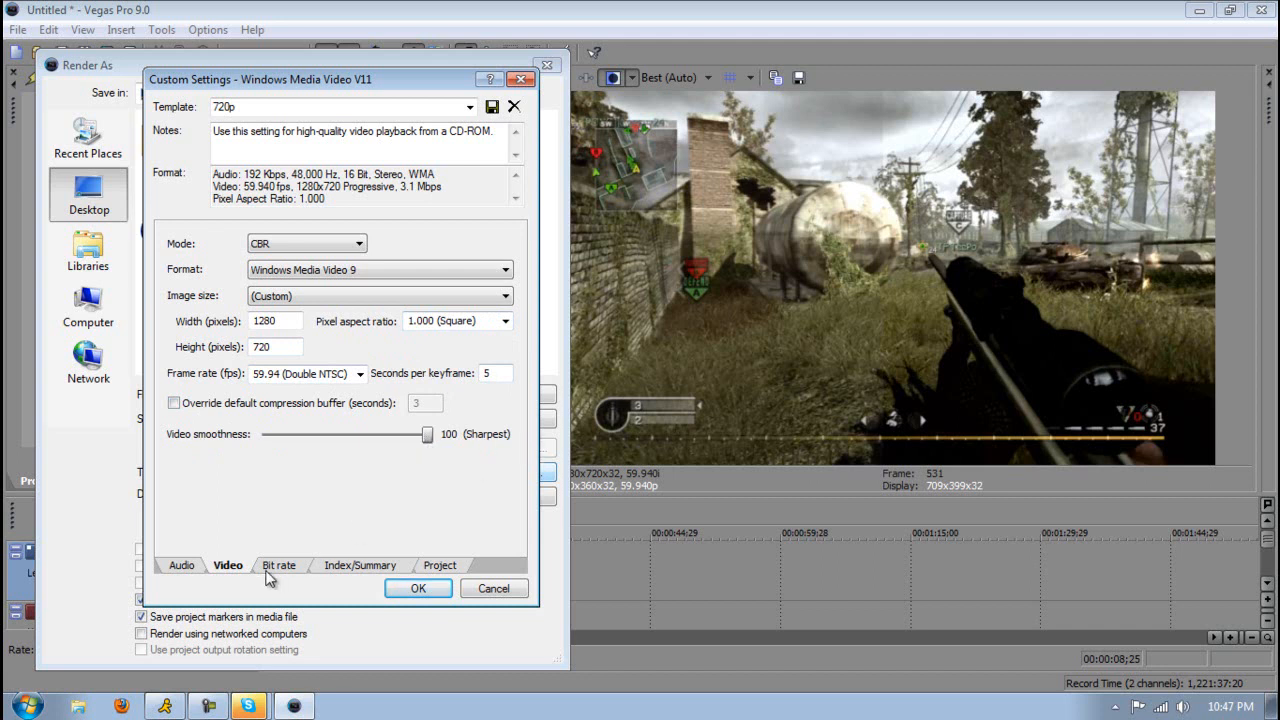
click(280, 564)
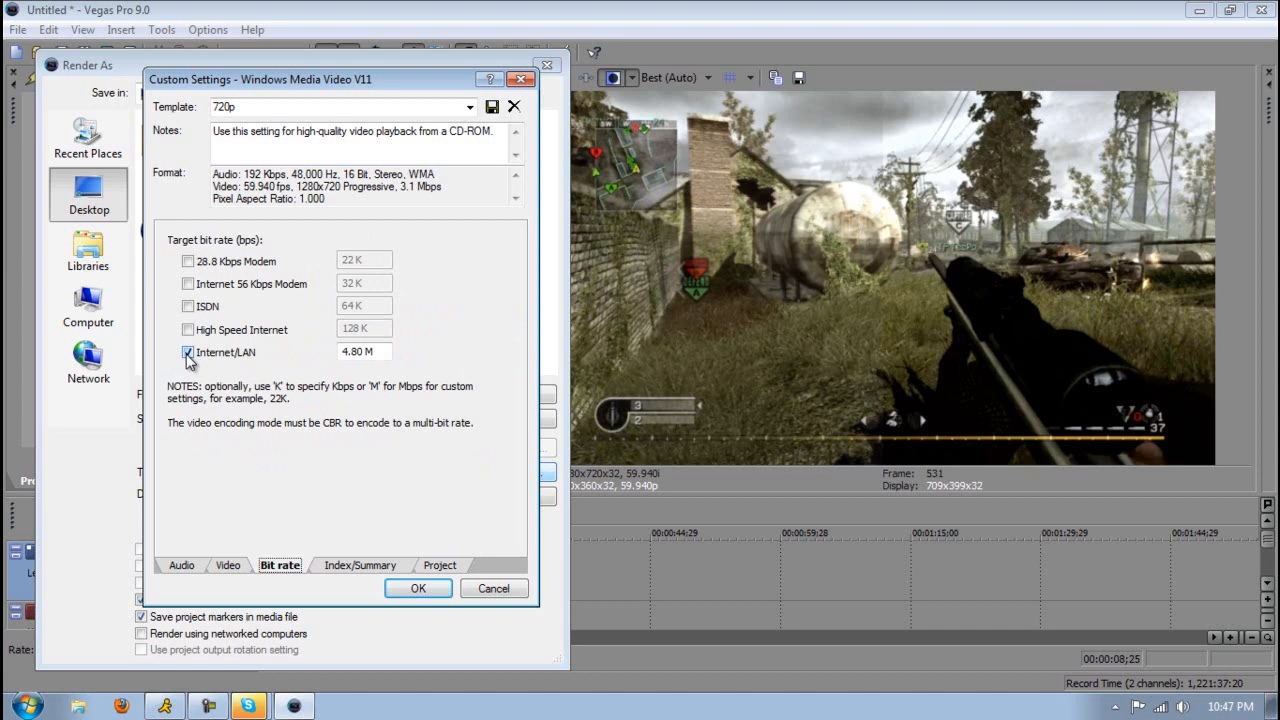
click(364, 352)
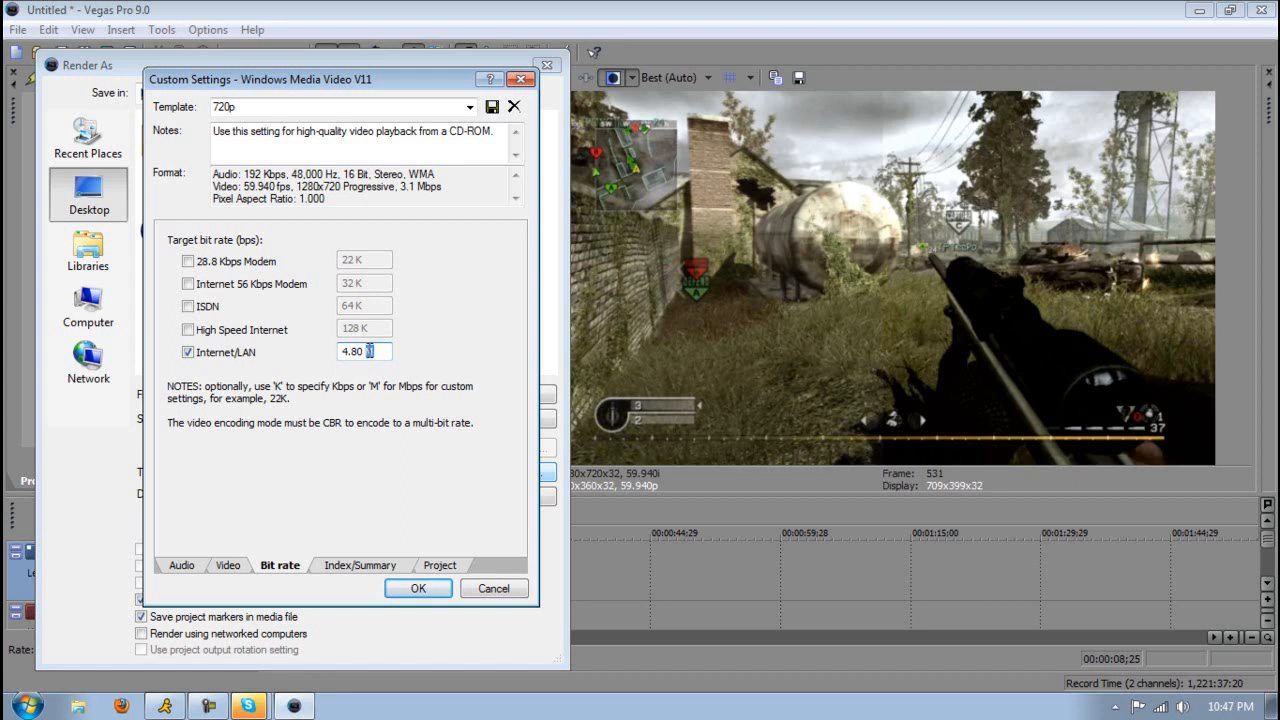
click(360, 564)
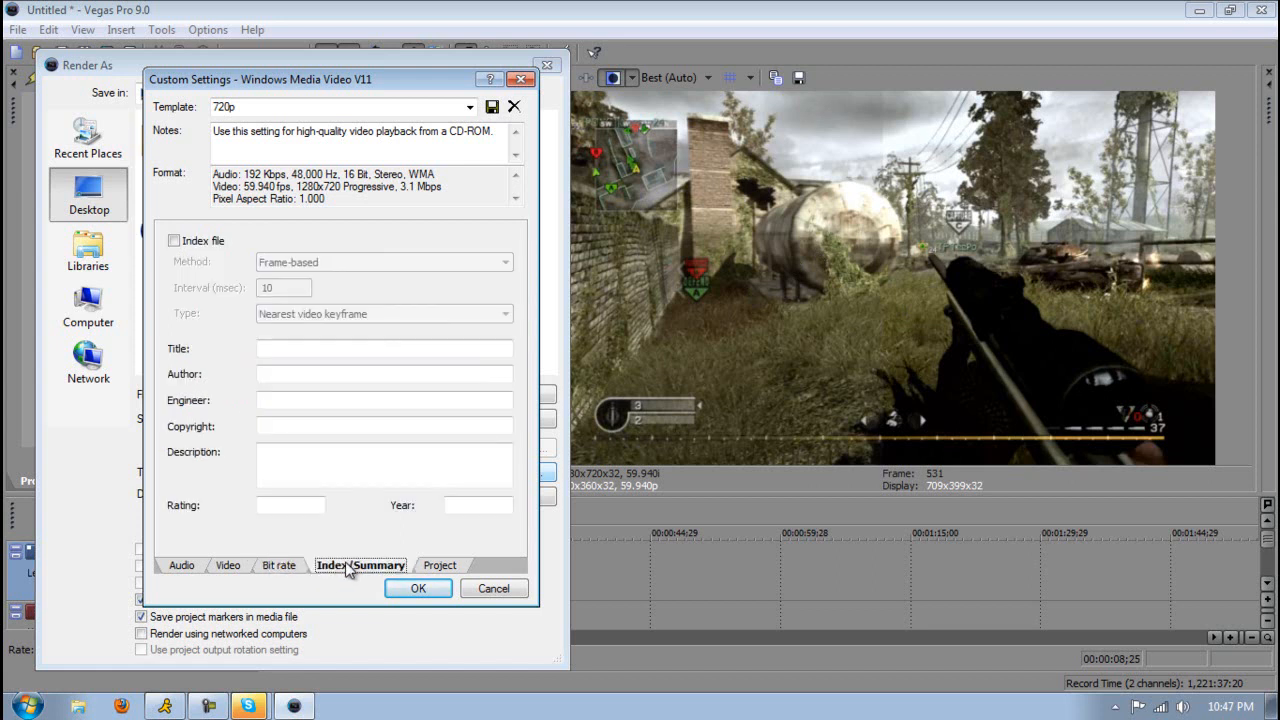
Check the Project quality setting, leave Custom Settings and cancel the Render As dialog.
click(440, 564)
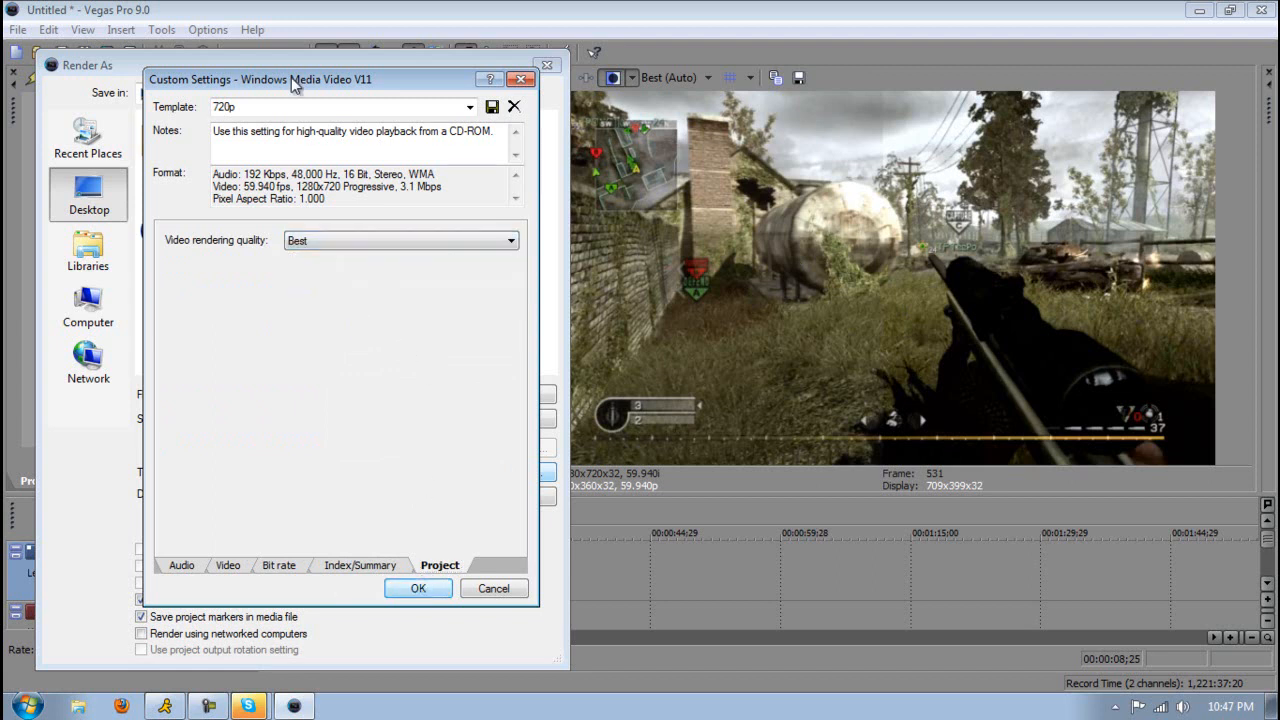
triple_click(340, 108)
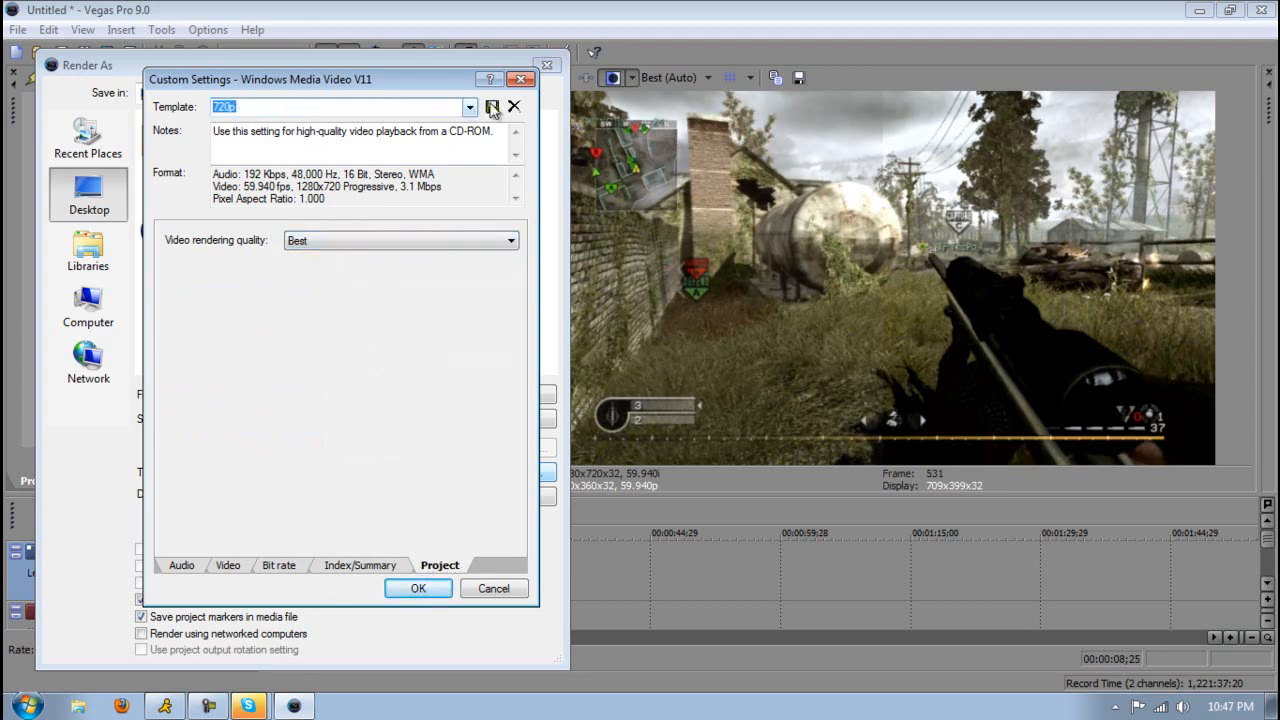
click(512, 108)
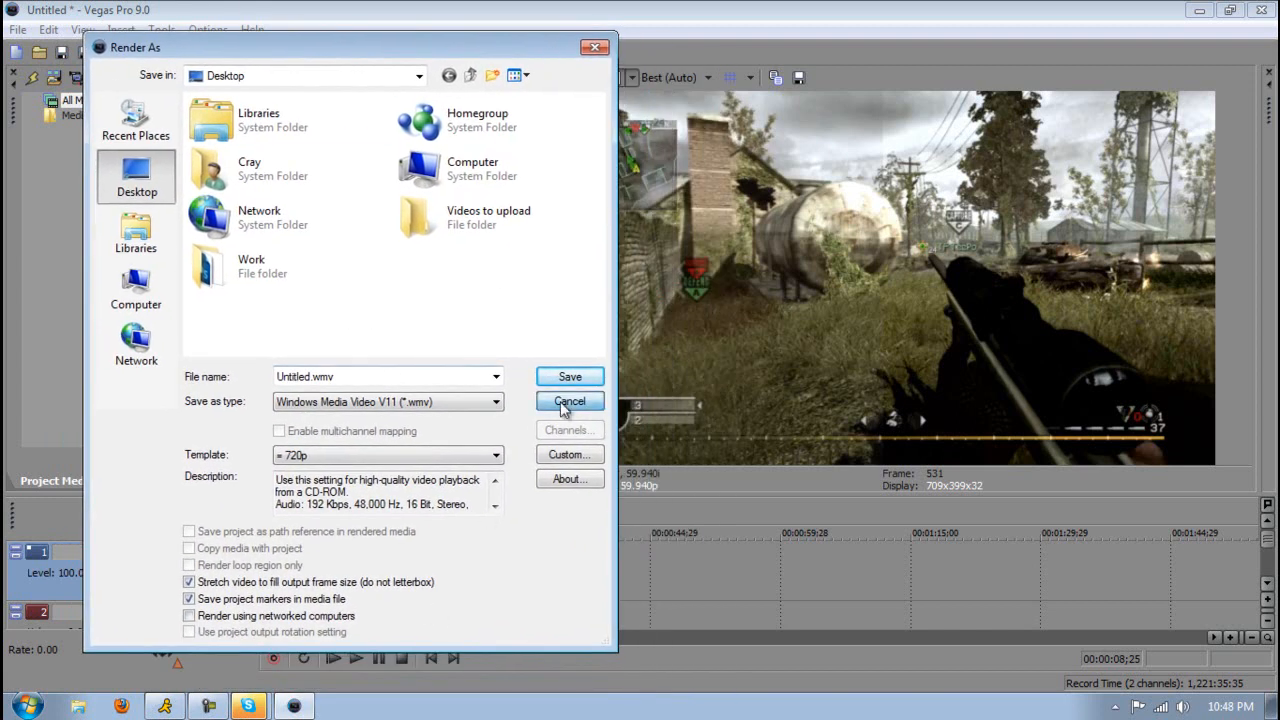
click(568, 400)
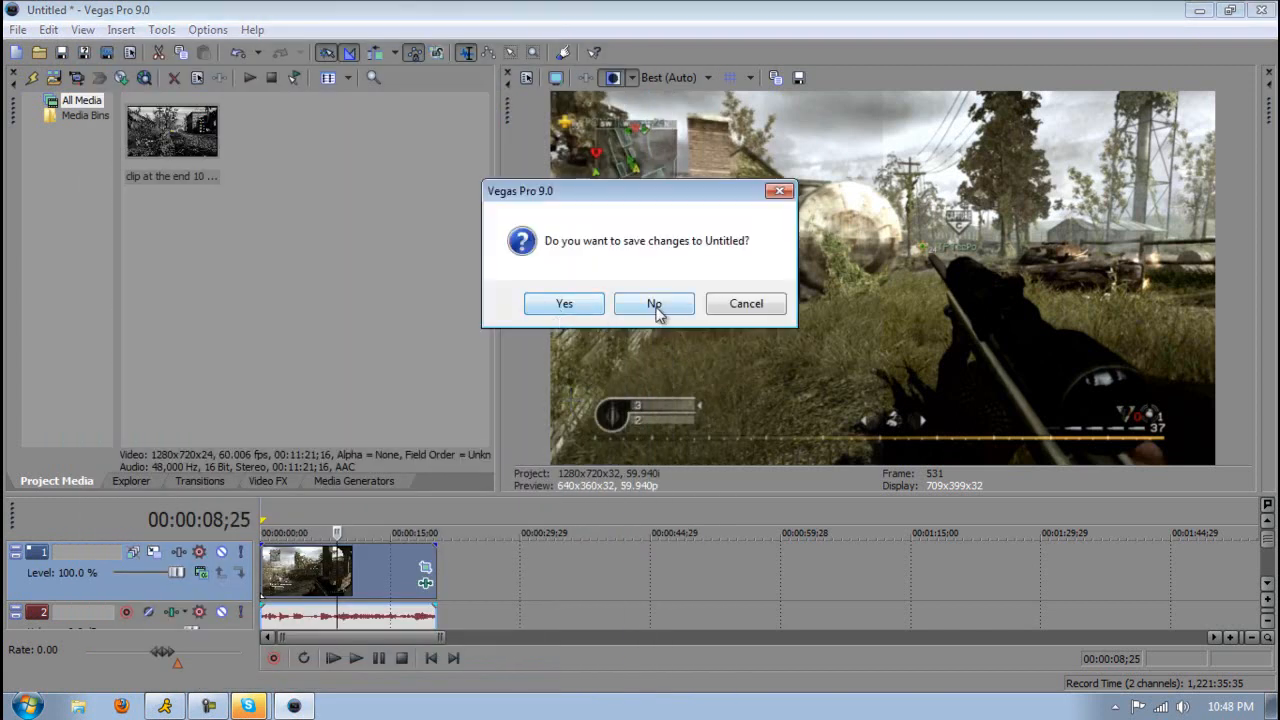
Close Vegas without saving and launch Adobe After Effects CS4 from the dock.
click(654, 304)
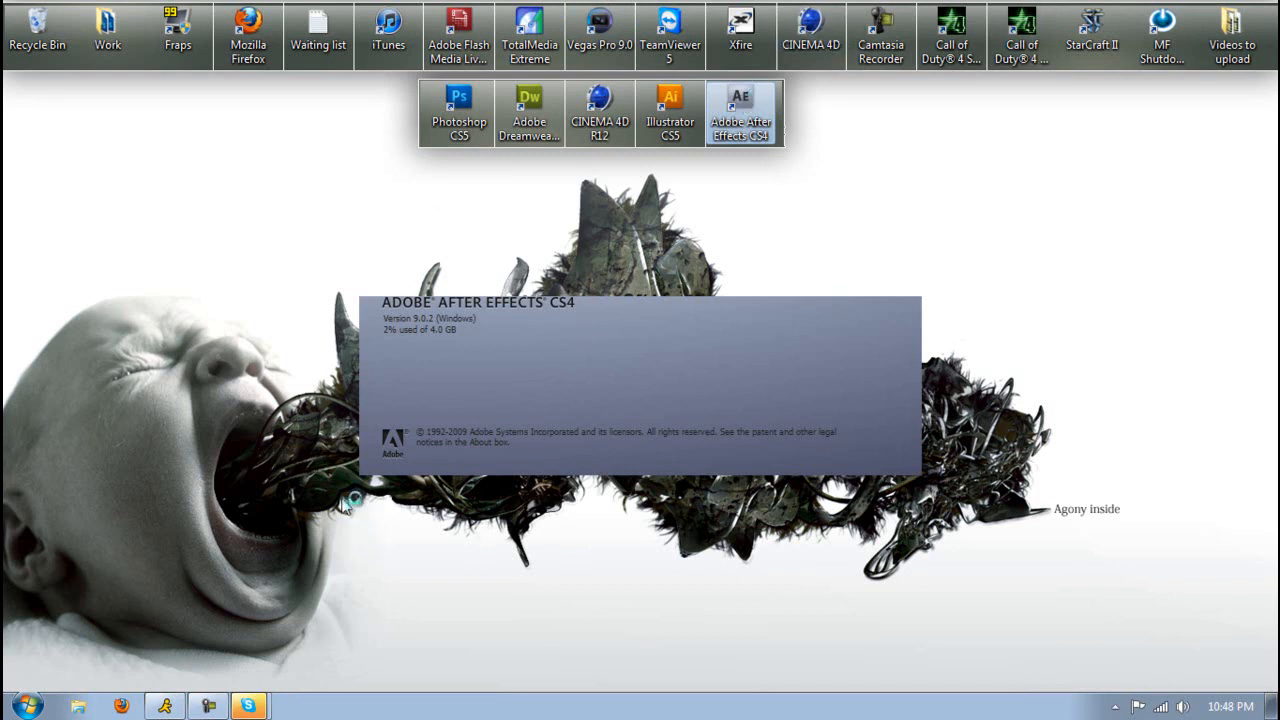
mouse_move(250, 672)
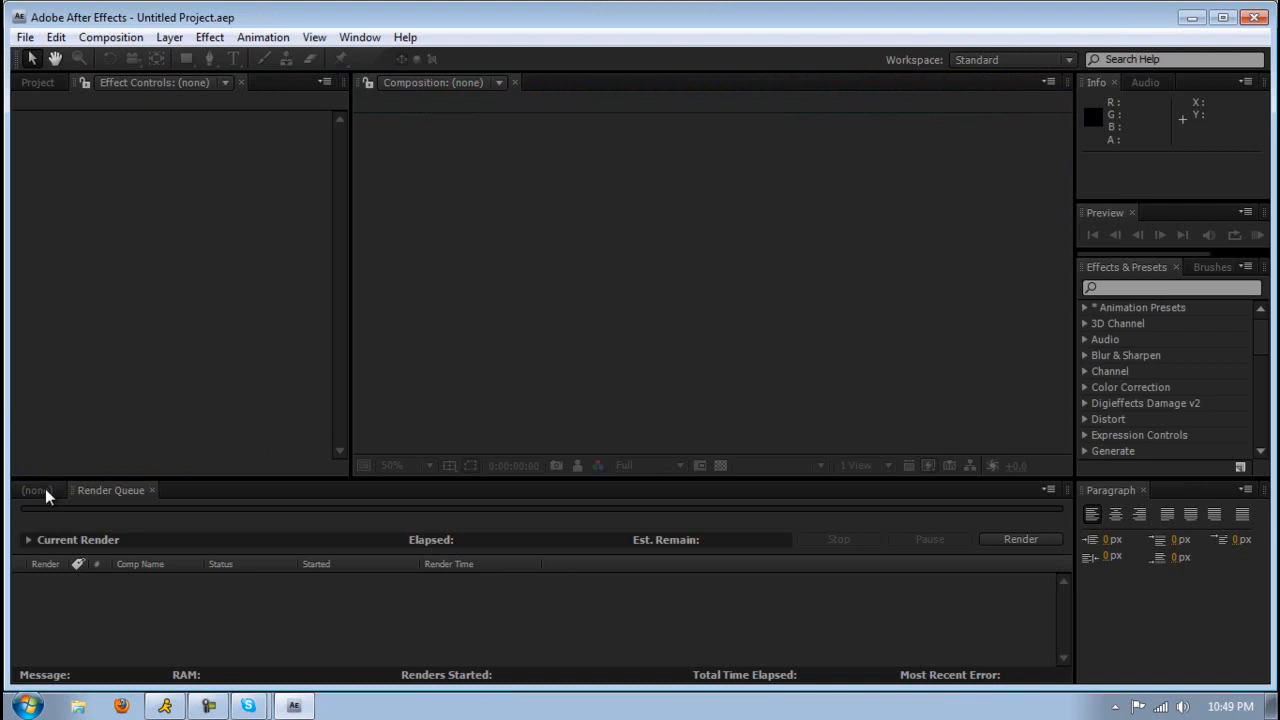
click(36, 490)
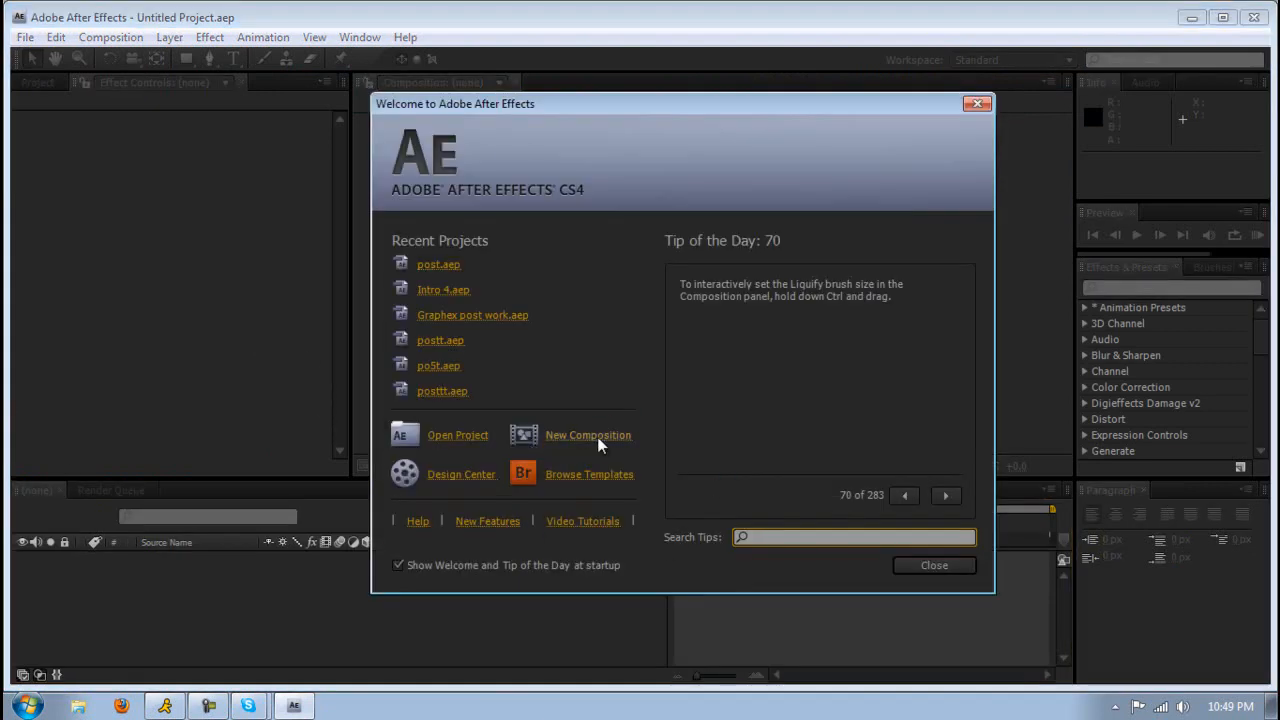
Create Comp 1 at 1280x720, 59.94 fps, 30 seconds from the Welcome screen.
click(588, 434)
text(0;00;3;00)
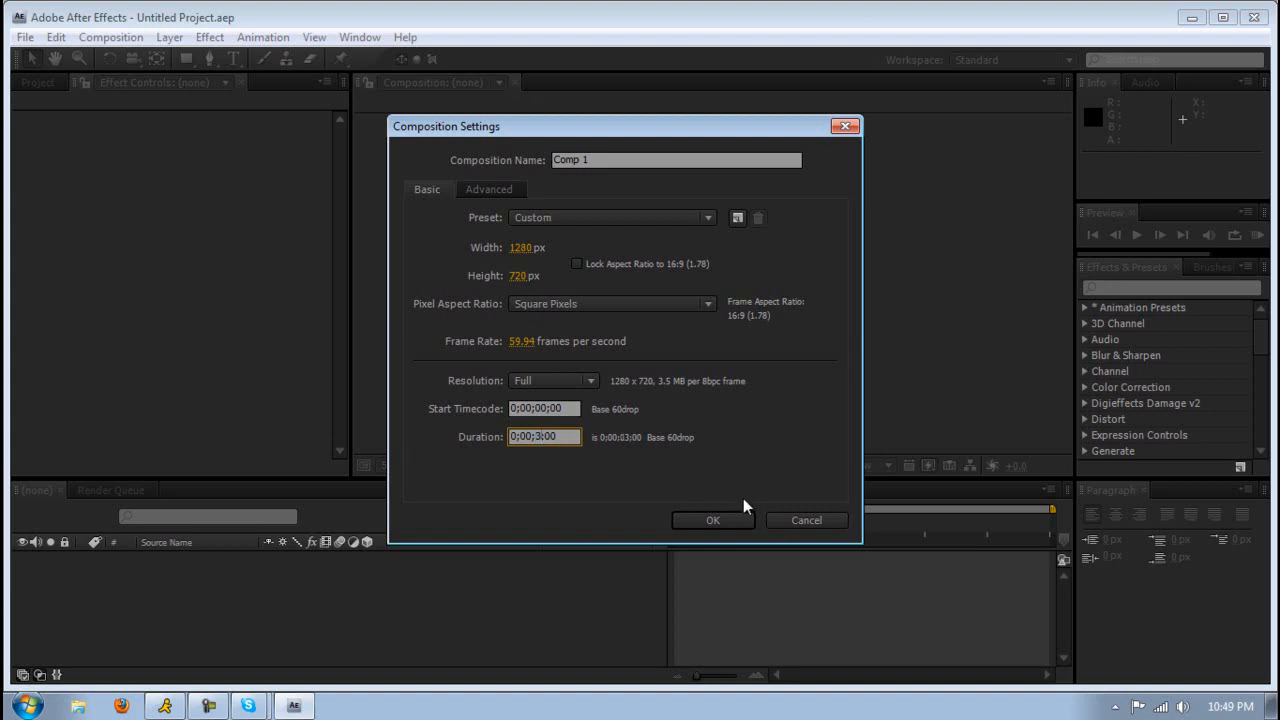
click(712, 520)
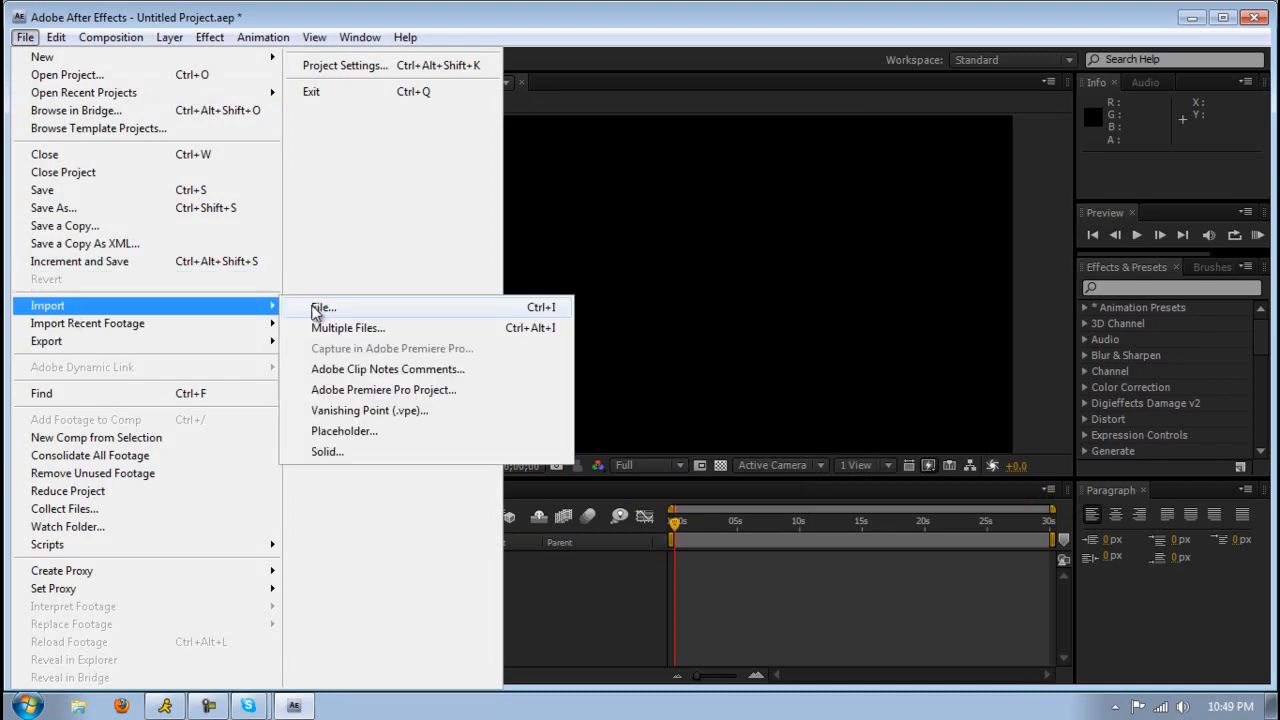
Import 4 AK kills.wmv from Libraries > Videos > Cropped Clips and add it to Comp 1.
click(322, 308)
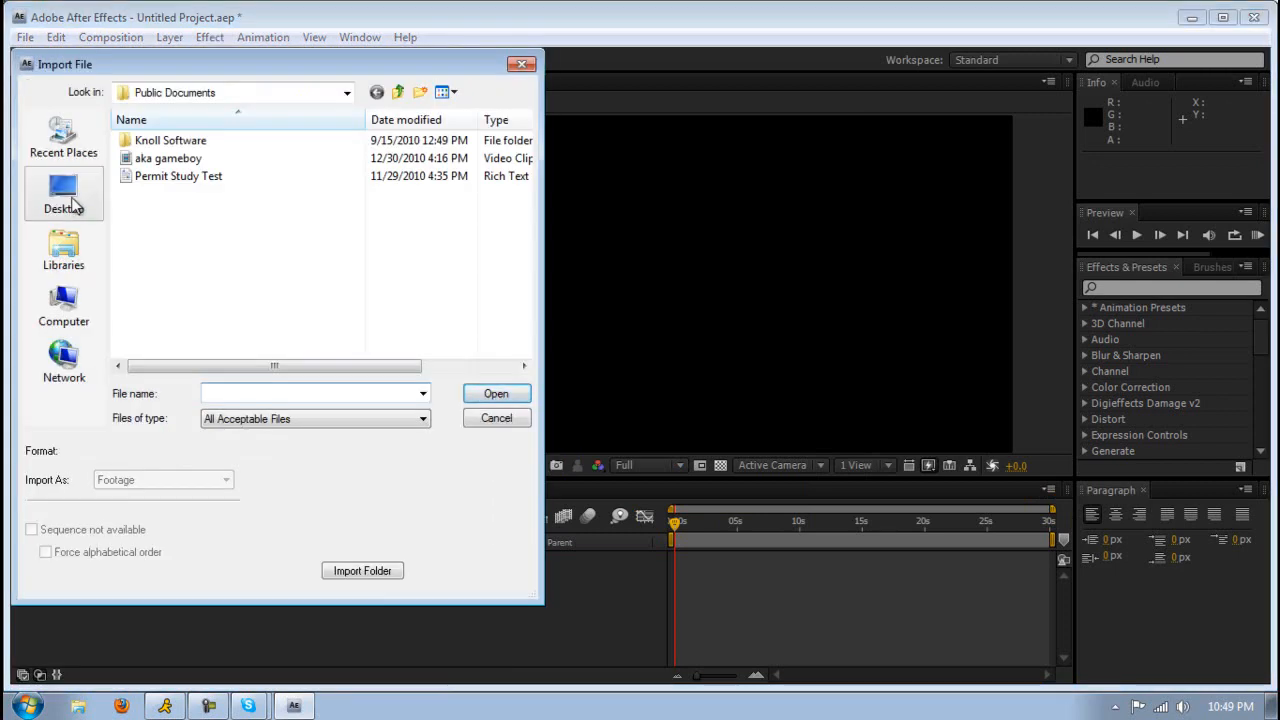
click(64, 248)
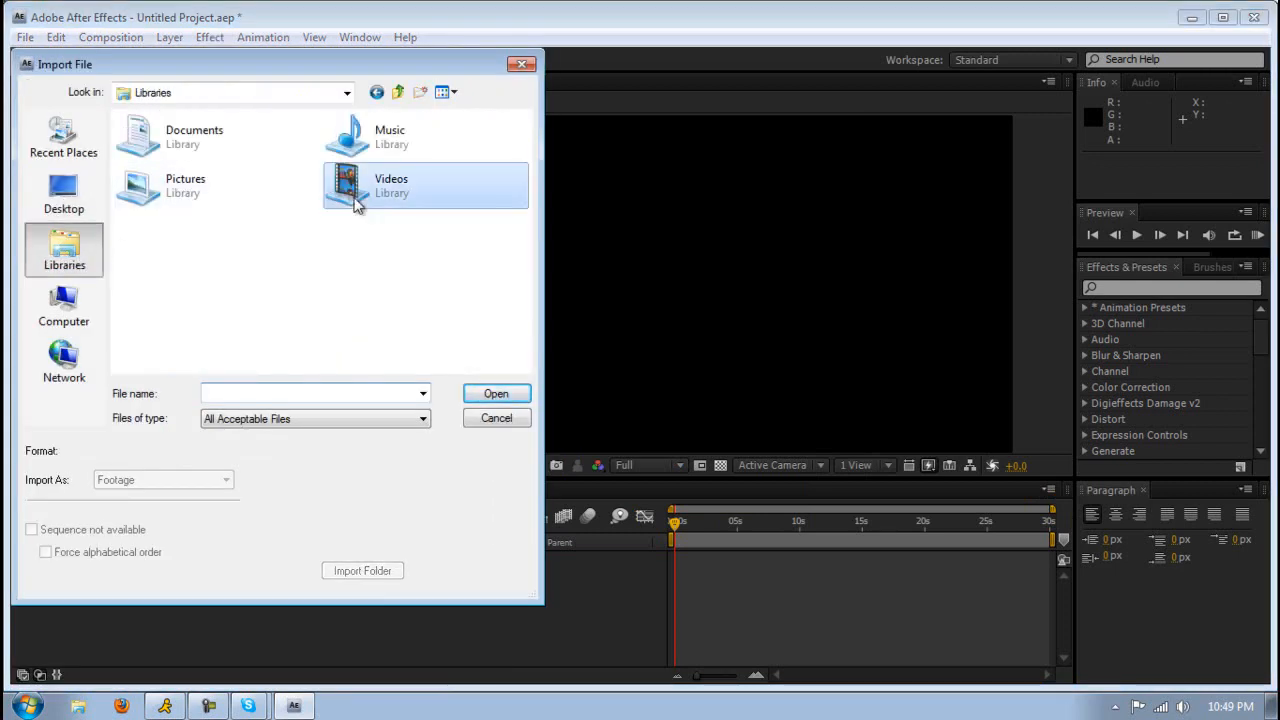
double_click(392, 184)
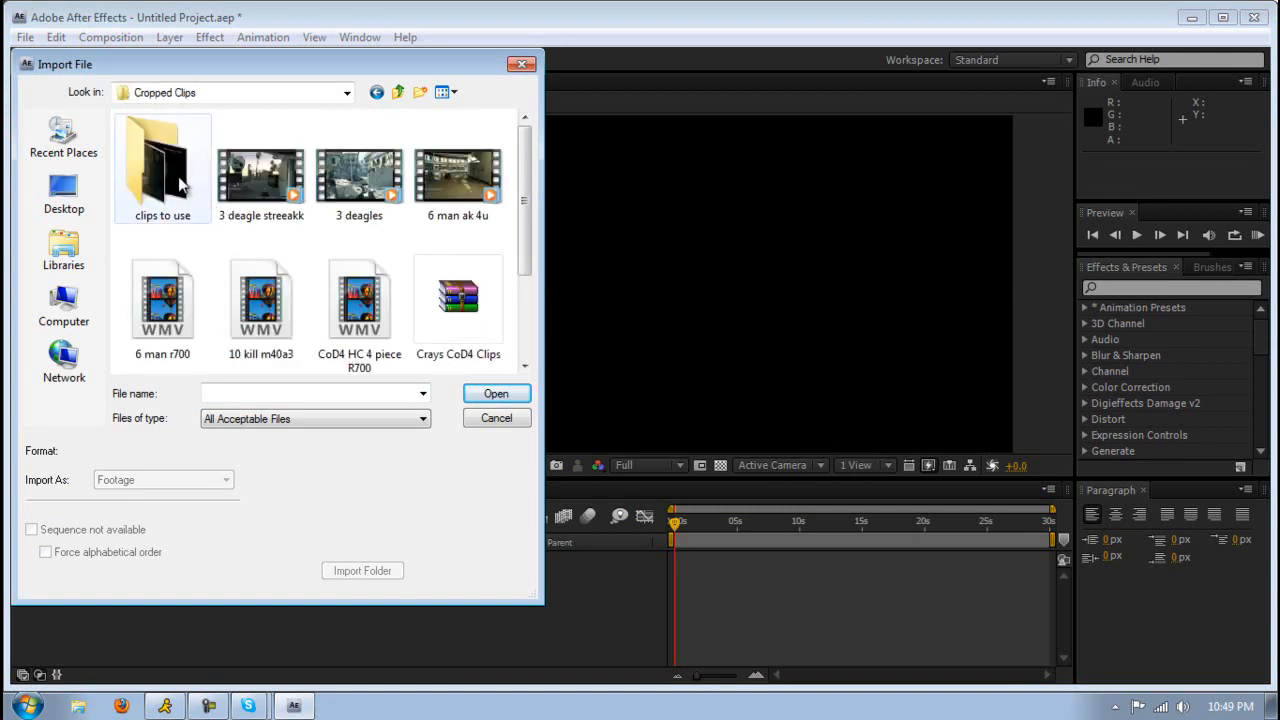
click(496, 392)
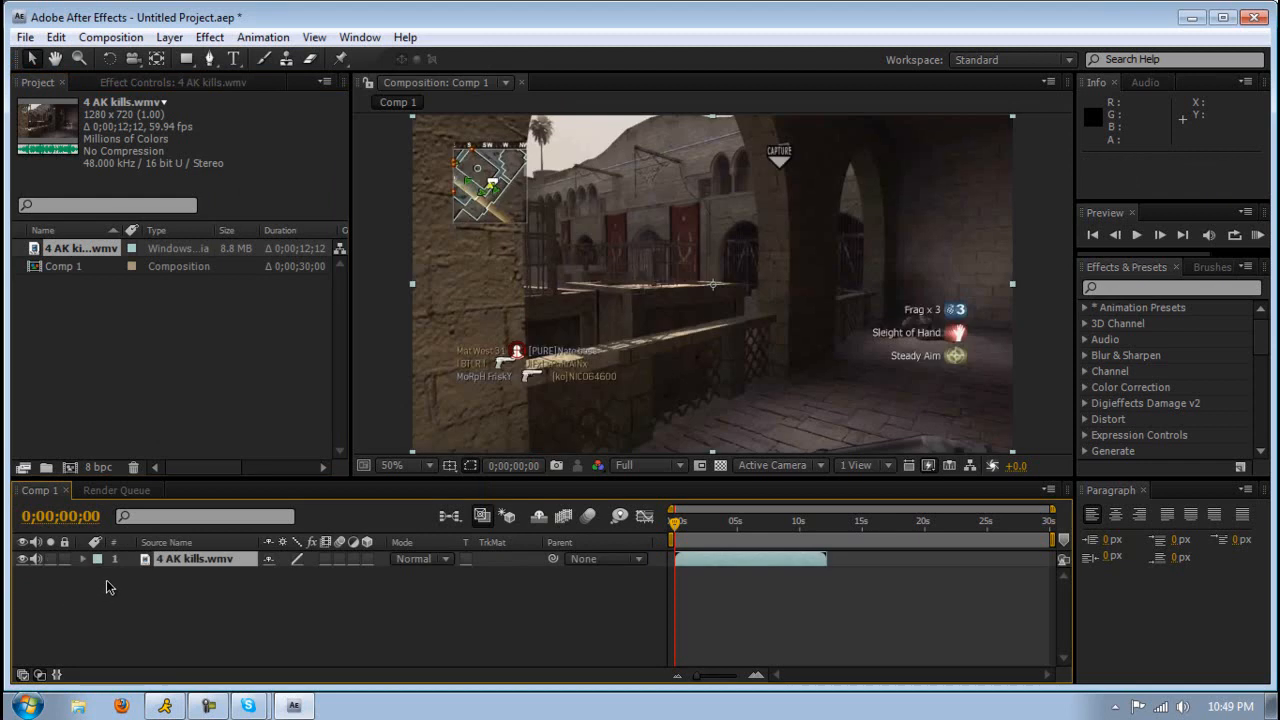
click(706, 522)
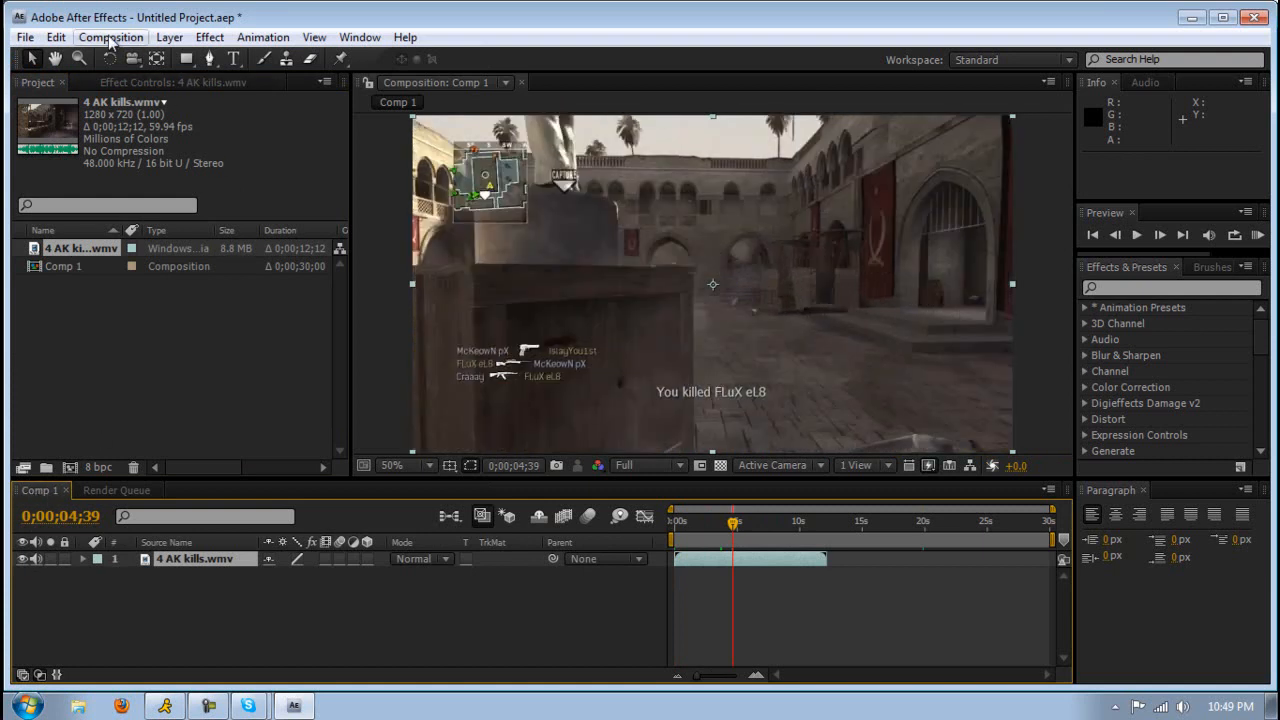
Add Comp 1 to the Render Queue and open its Output Module Settings (H.264 format).
click(112, 36)
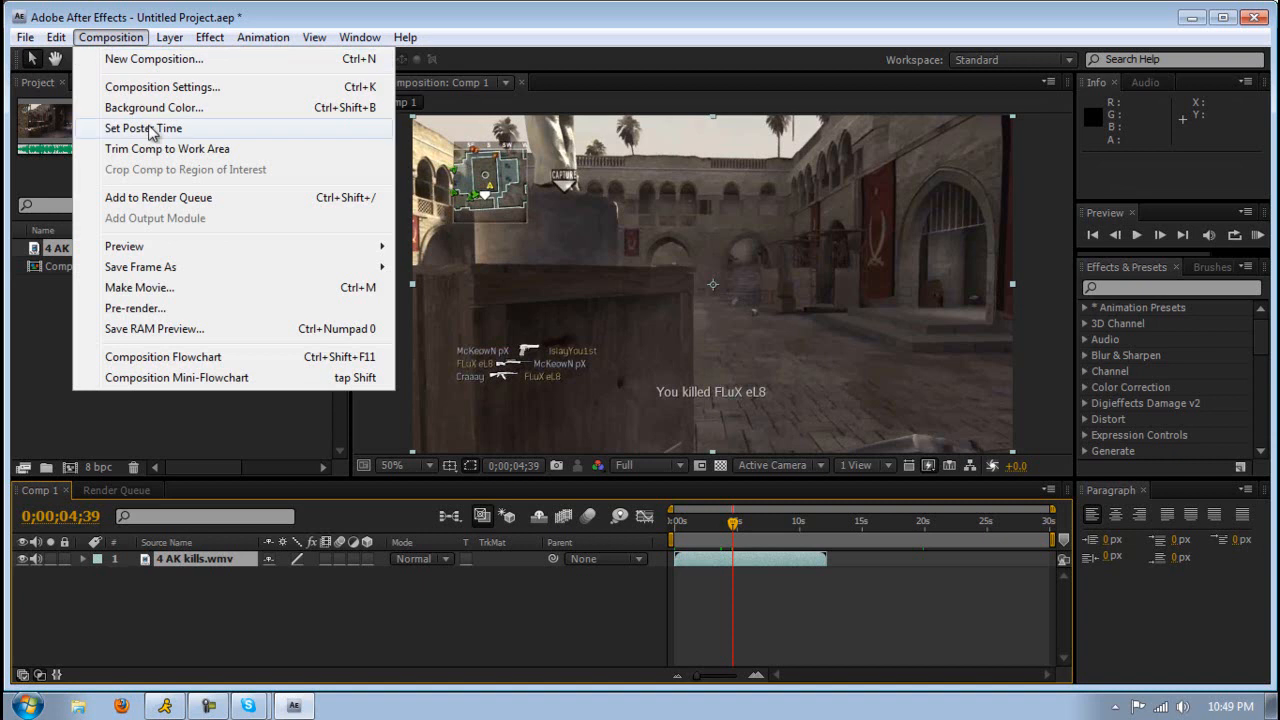
click(158, 198)
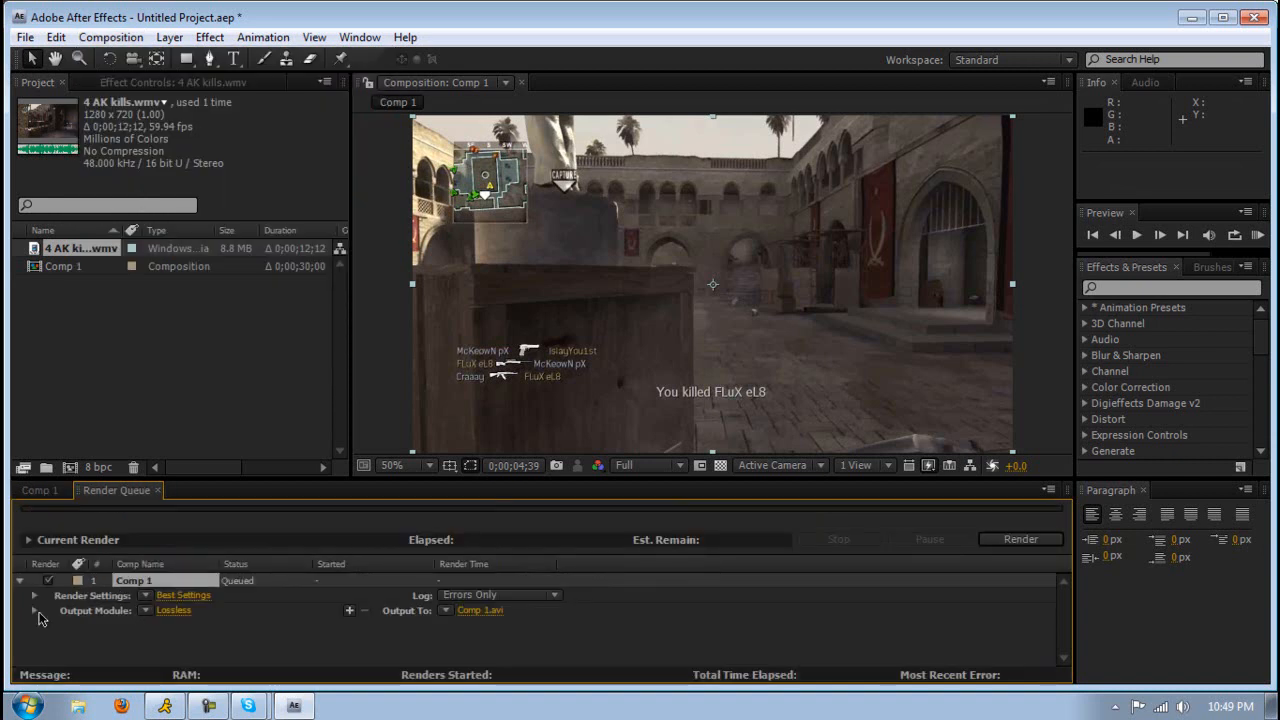
click(172, 610)
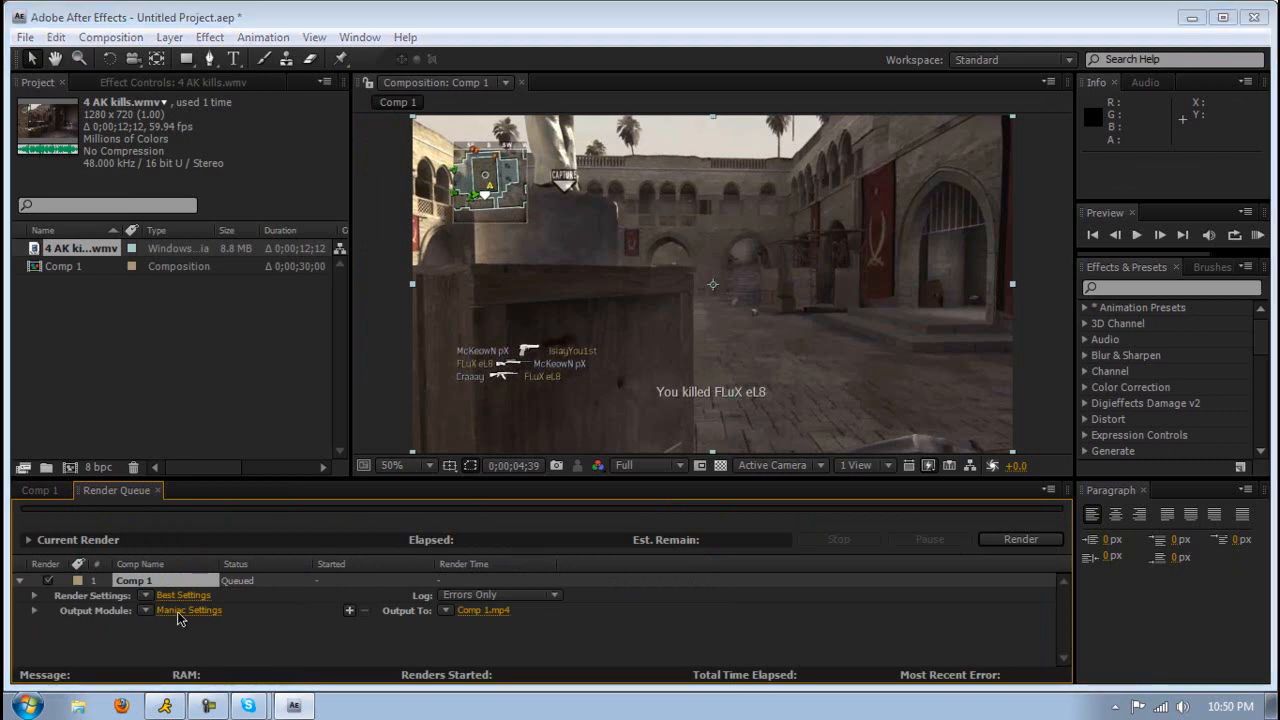
click(188, 610)
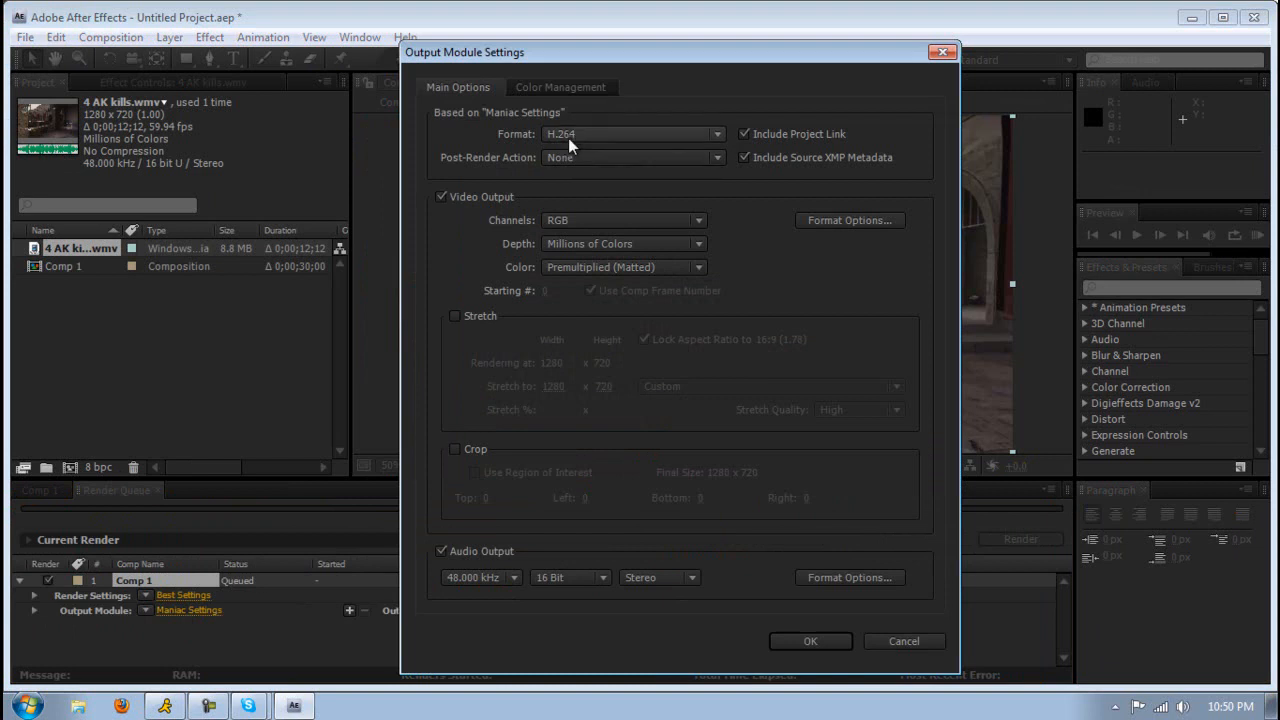
mouse_move(636, 144)
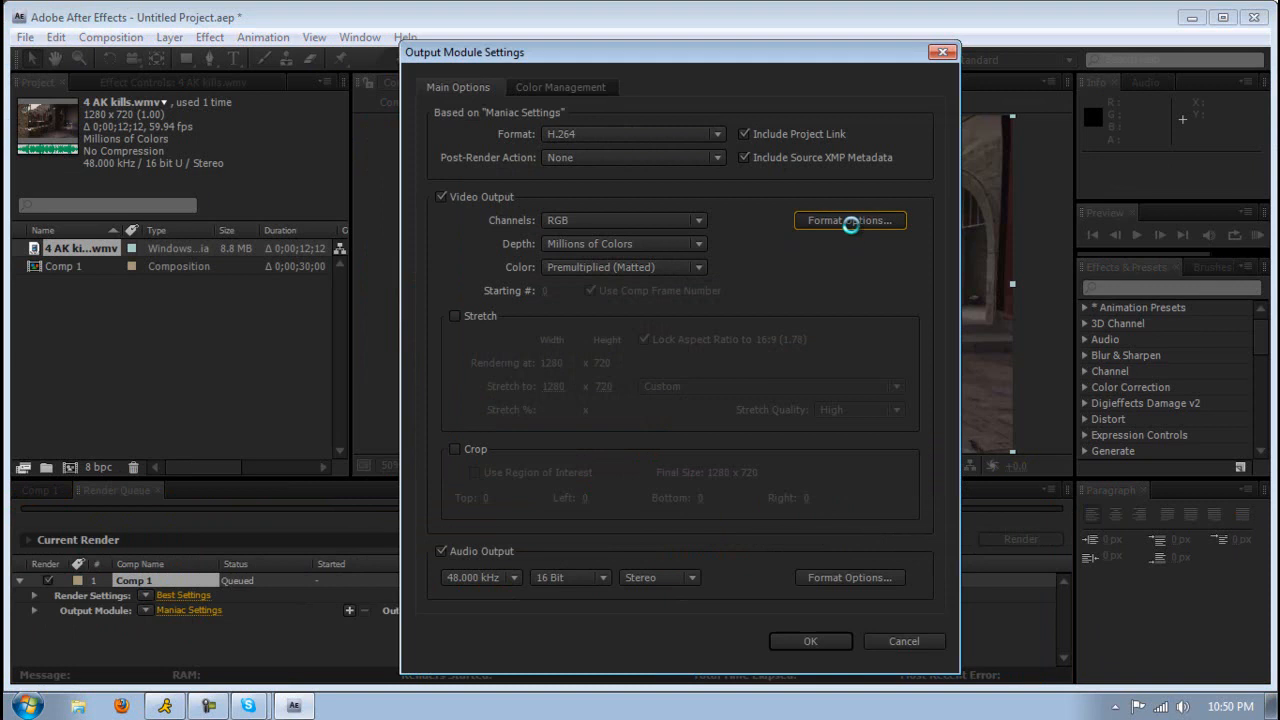
Open the H.264 Format Options and look through the Video codec settings.
click(848, 220)
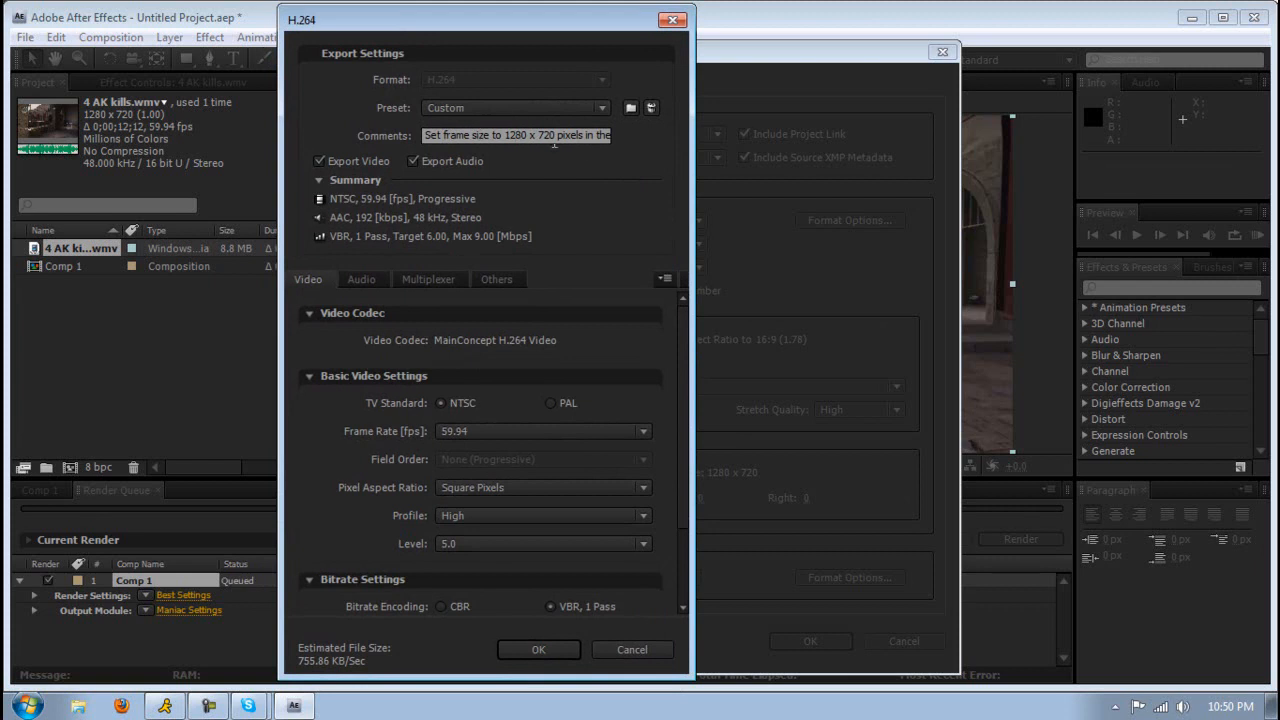
mouse_move(404, 170)
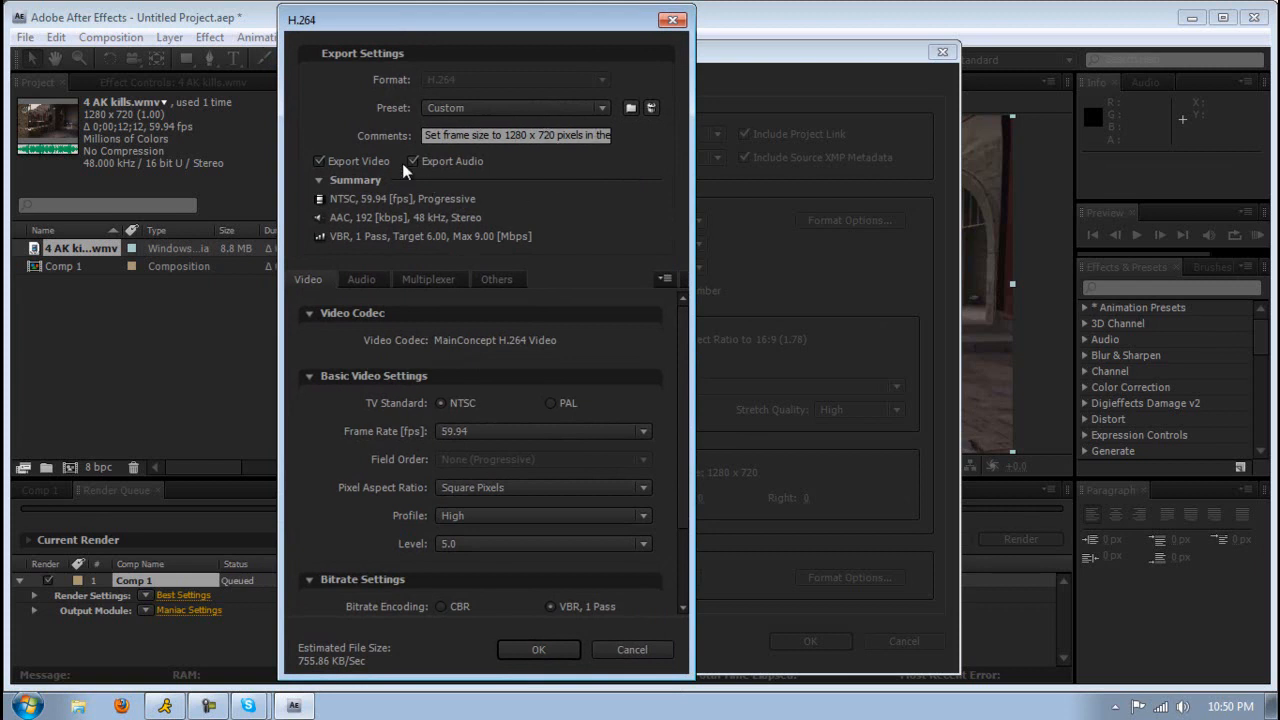
mouse_move(444, 170)
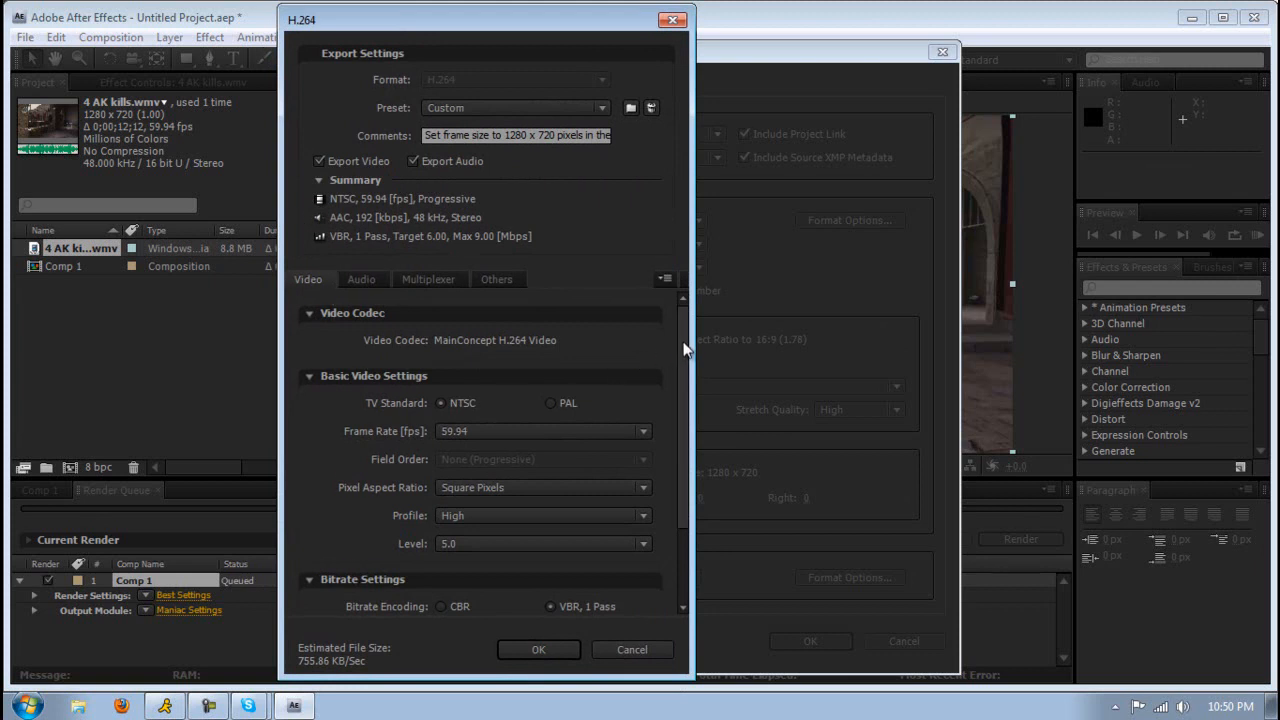
scroll(down, 3)
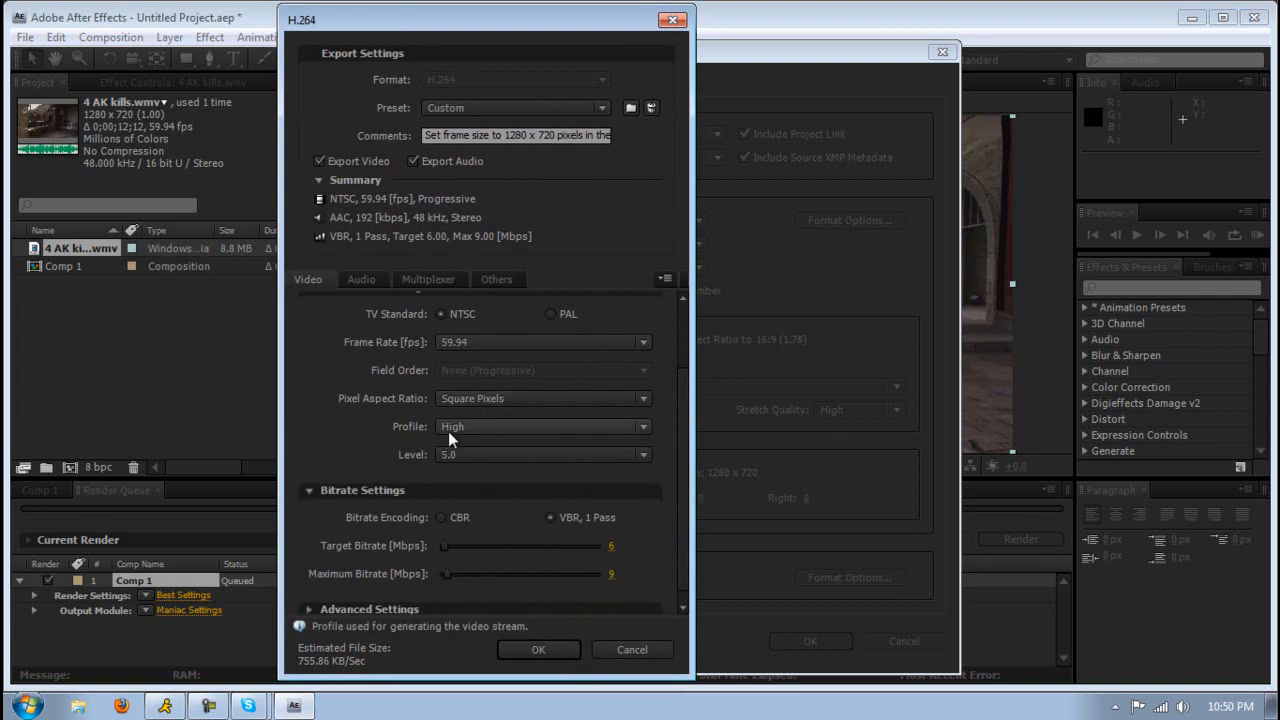
mouse_move(688, 418)
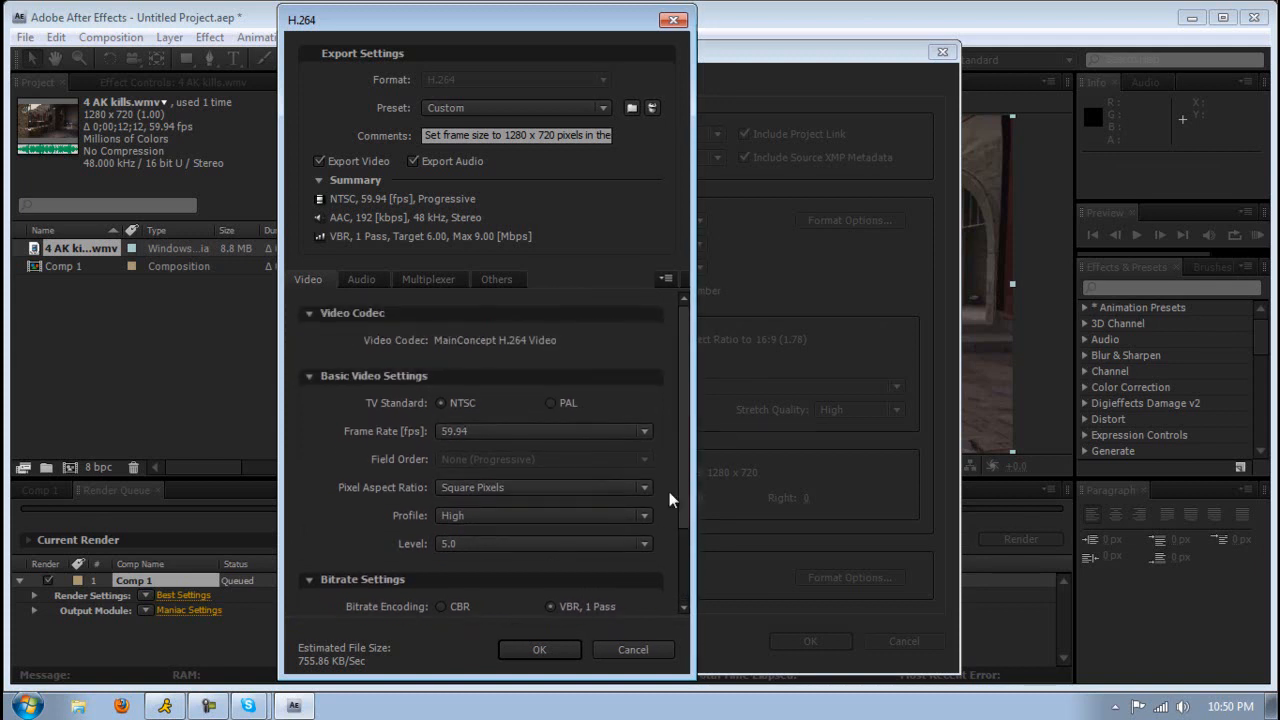
click(360, 280)
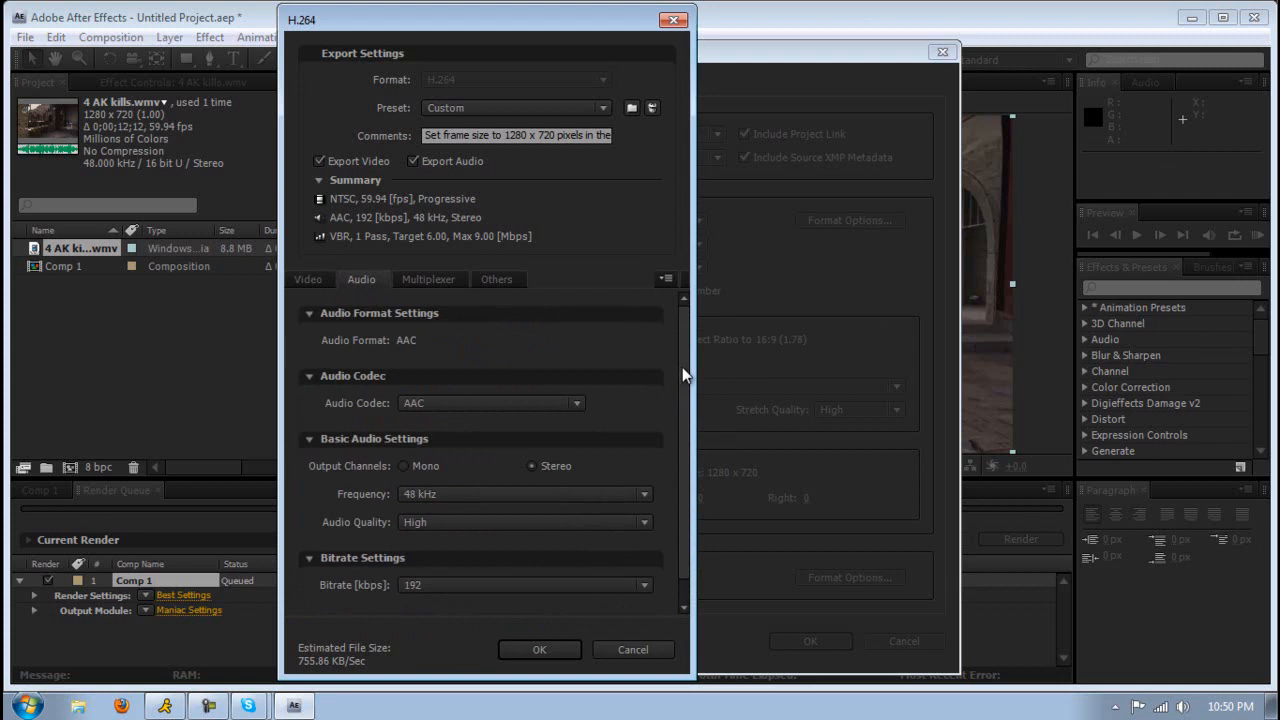
scroll(down, 3)
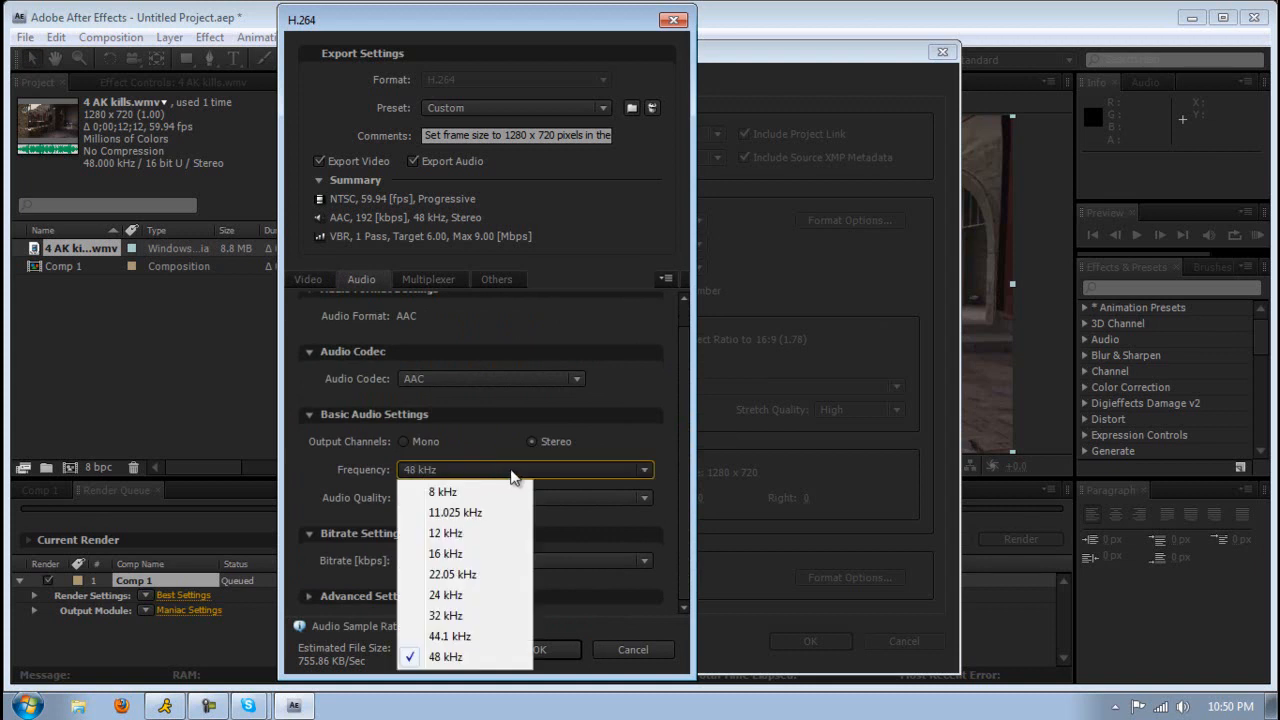
click(446, 656)
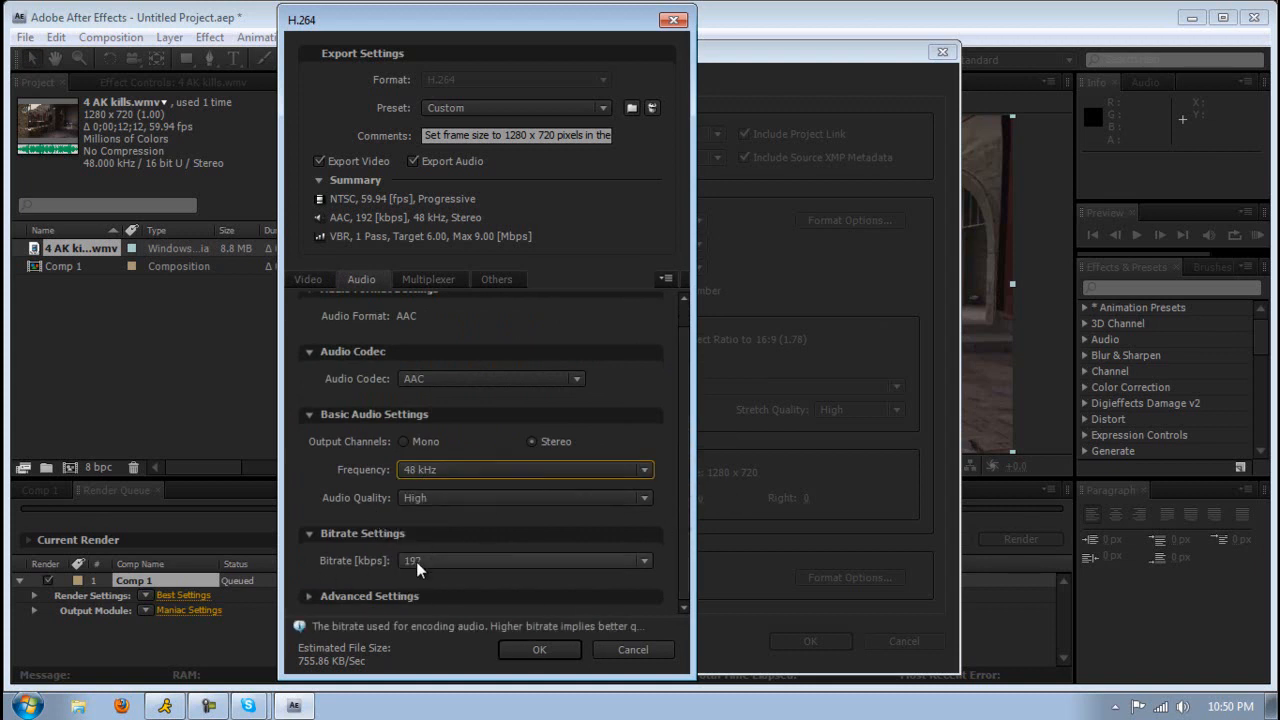
click(428, 280)
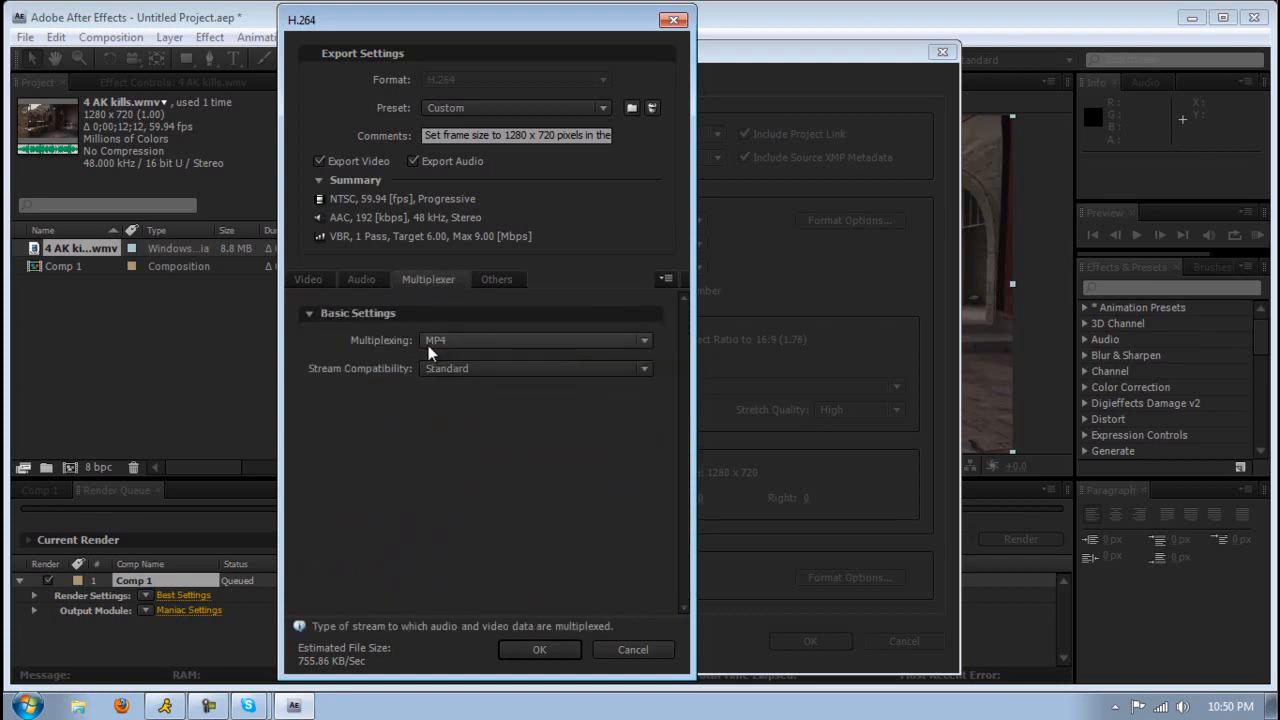
mouse_move(436, 376)
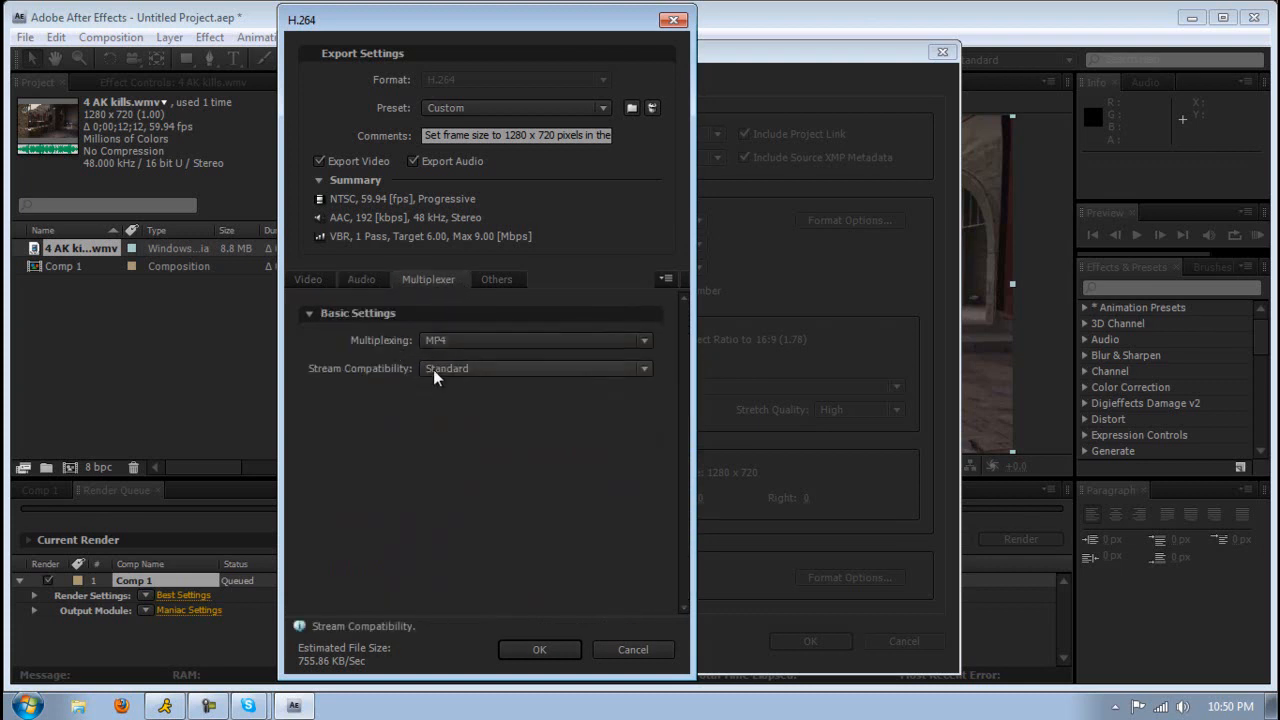
click(496, 280)
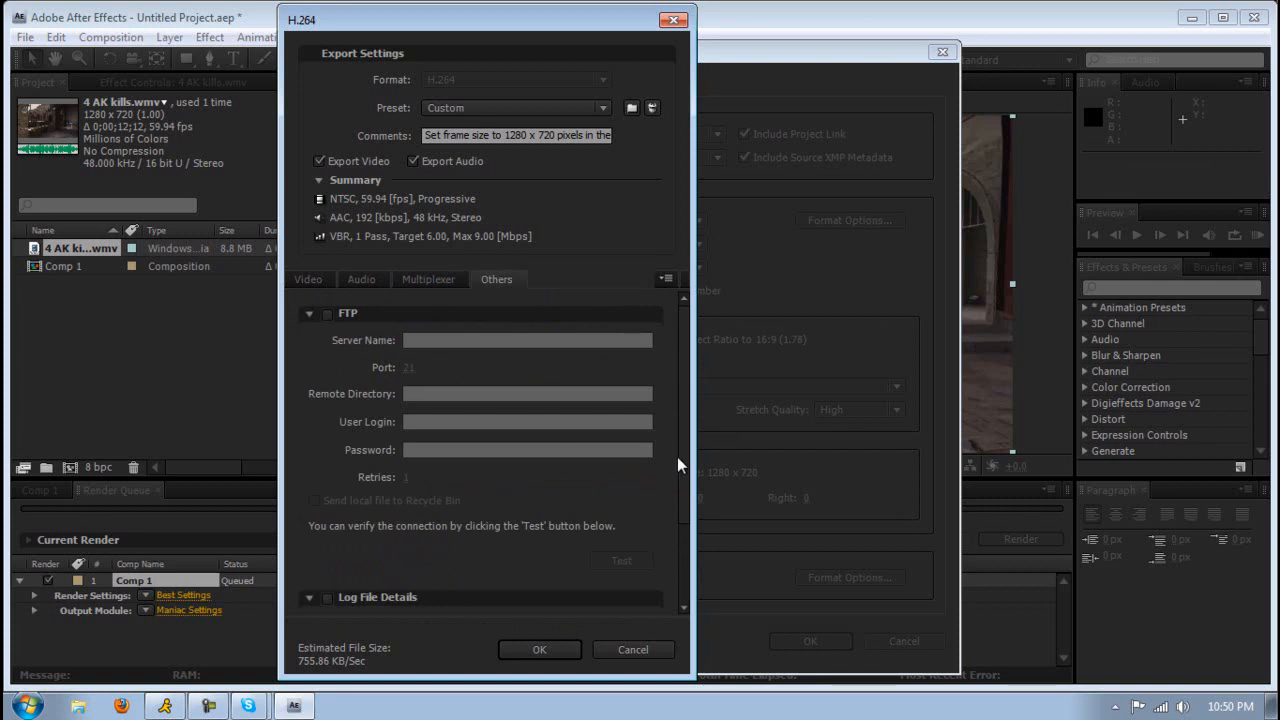
click(308, 280)
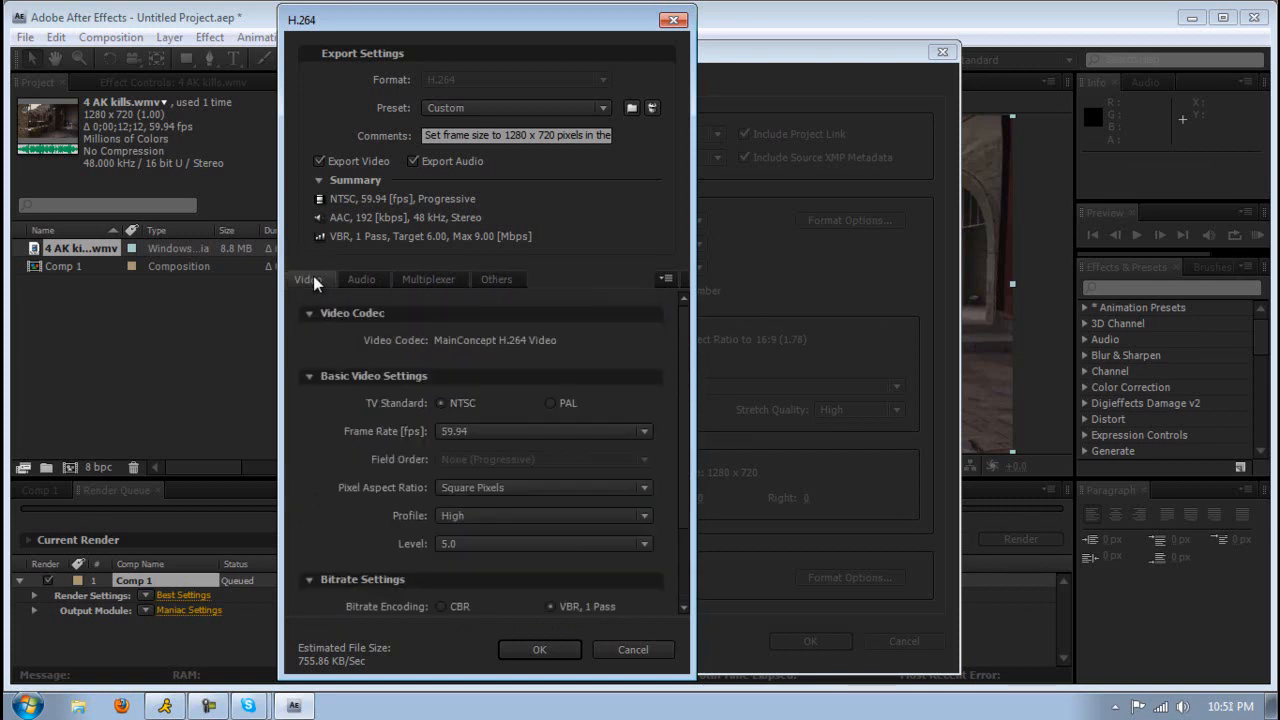
Set the H.264 video to High profile, 29.97 fps and adjust the encoding level.
scroll(down, 3)
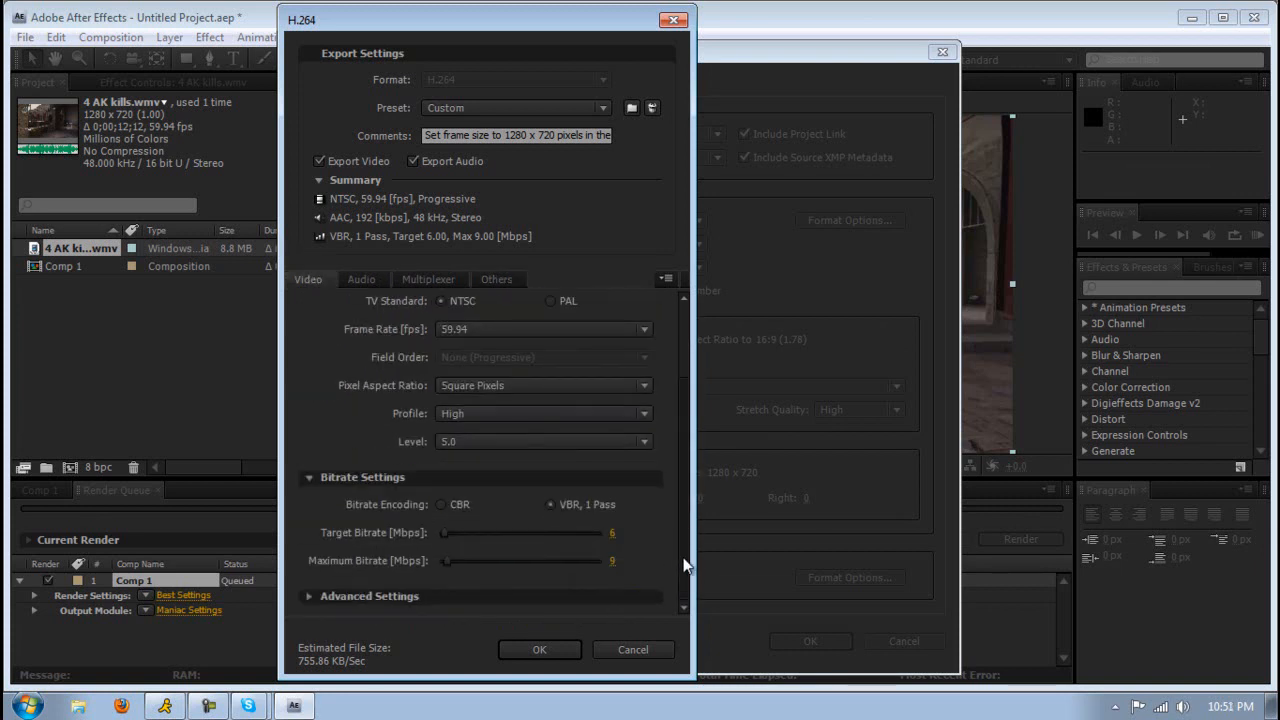
click(544, 442)
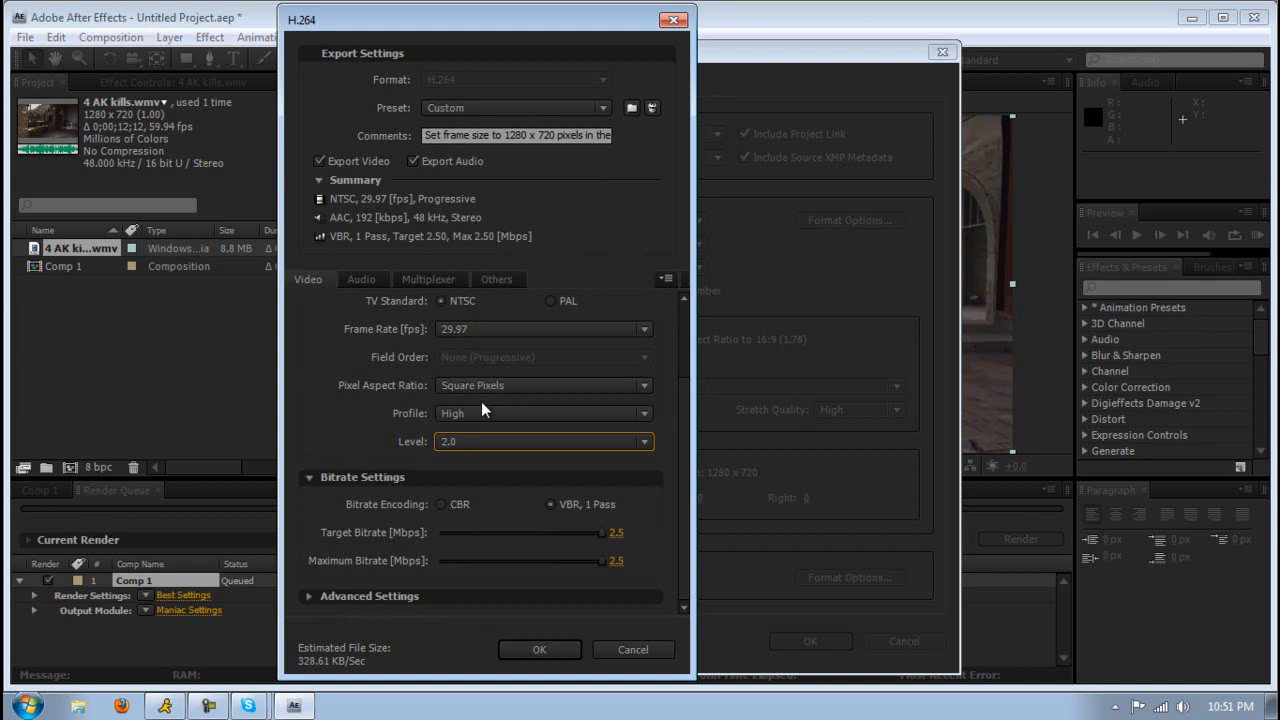
click(544, 412)
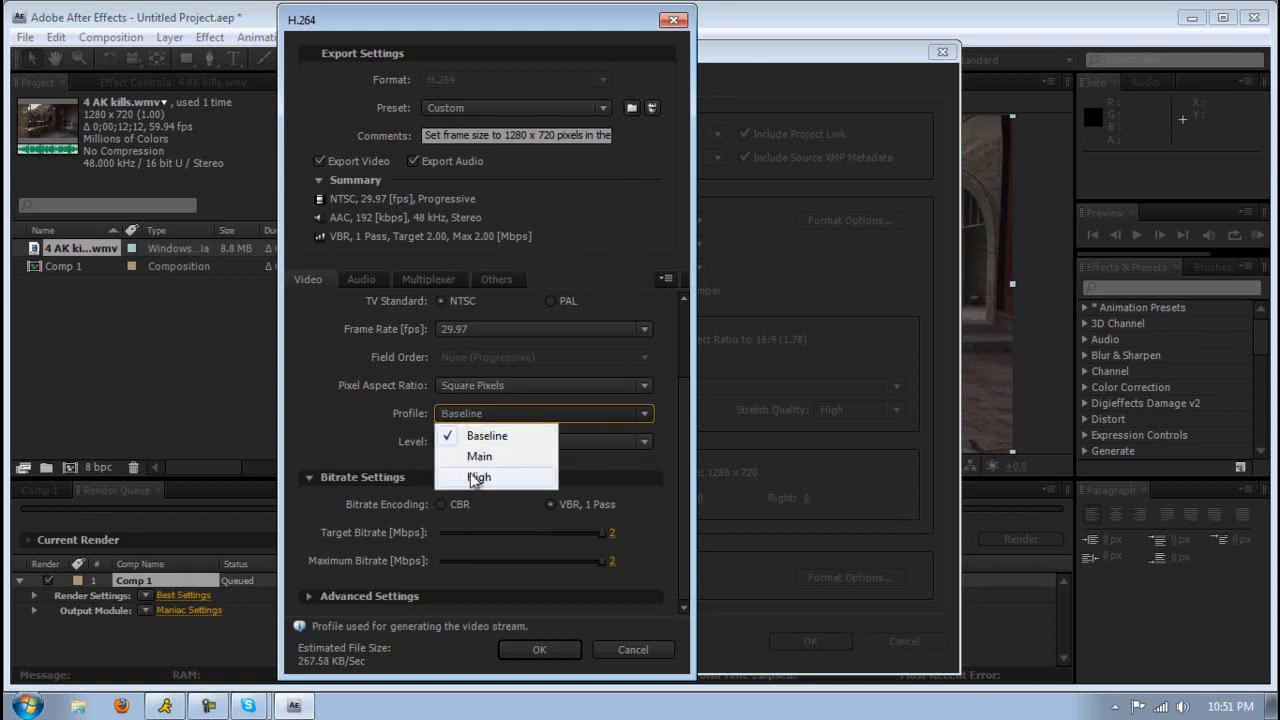
click(480, 476)
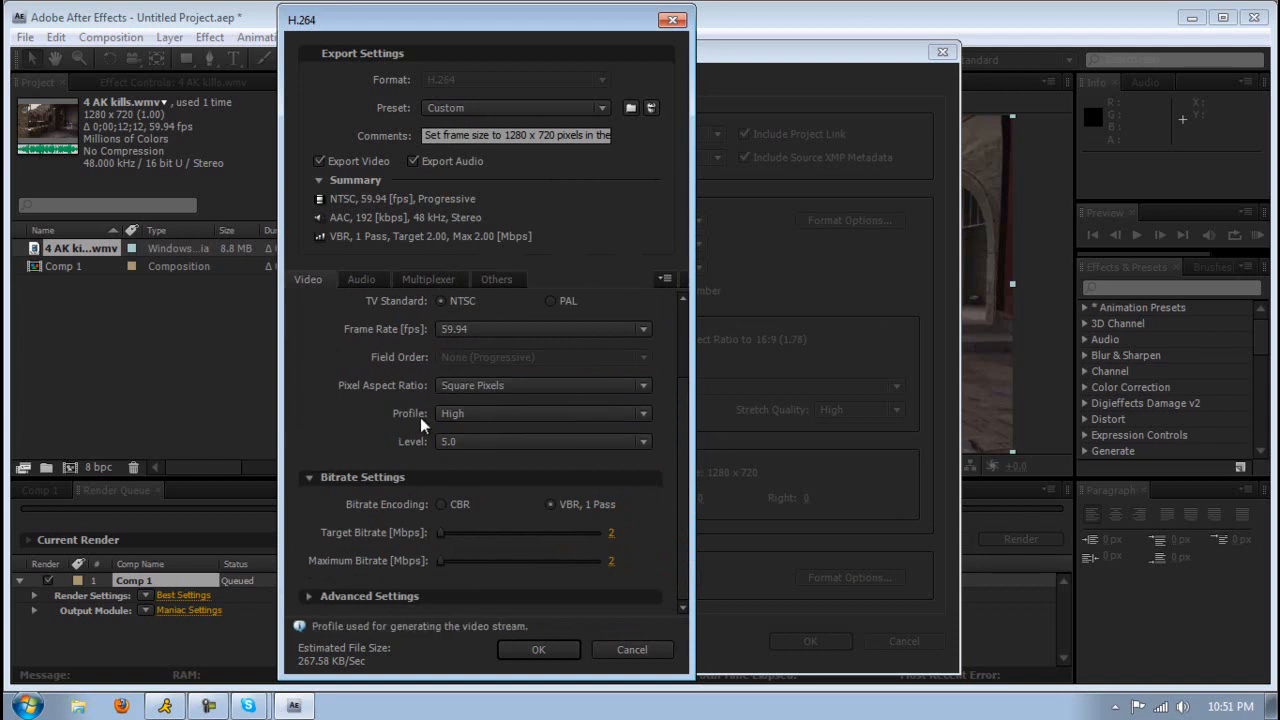
mouse_move(472, 330)
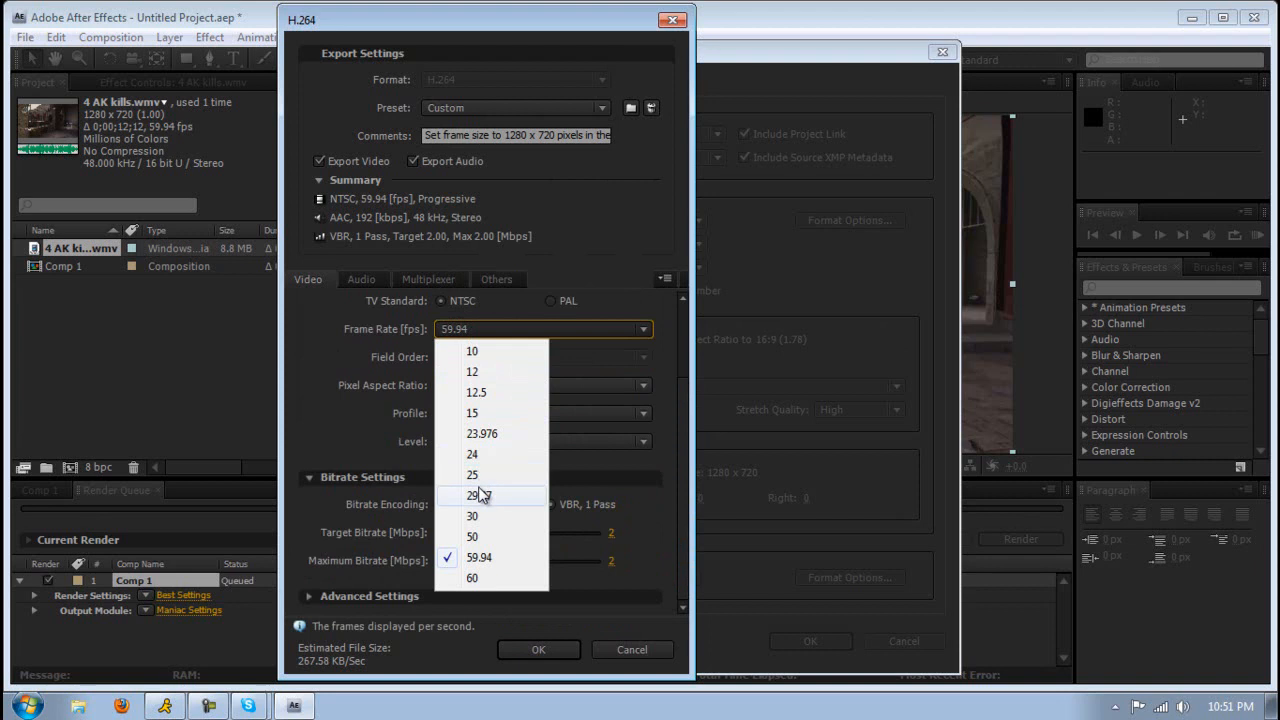
click(472, 496)
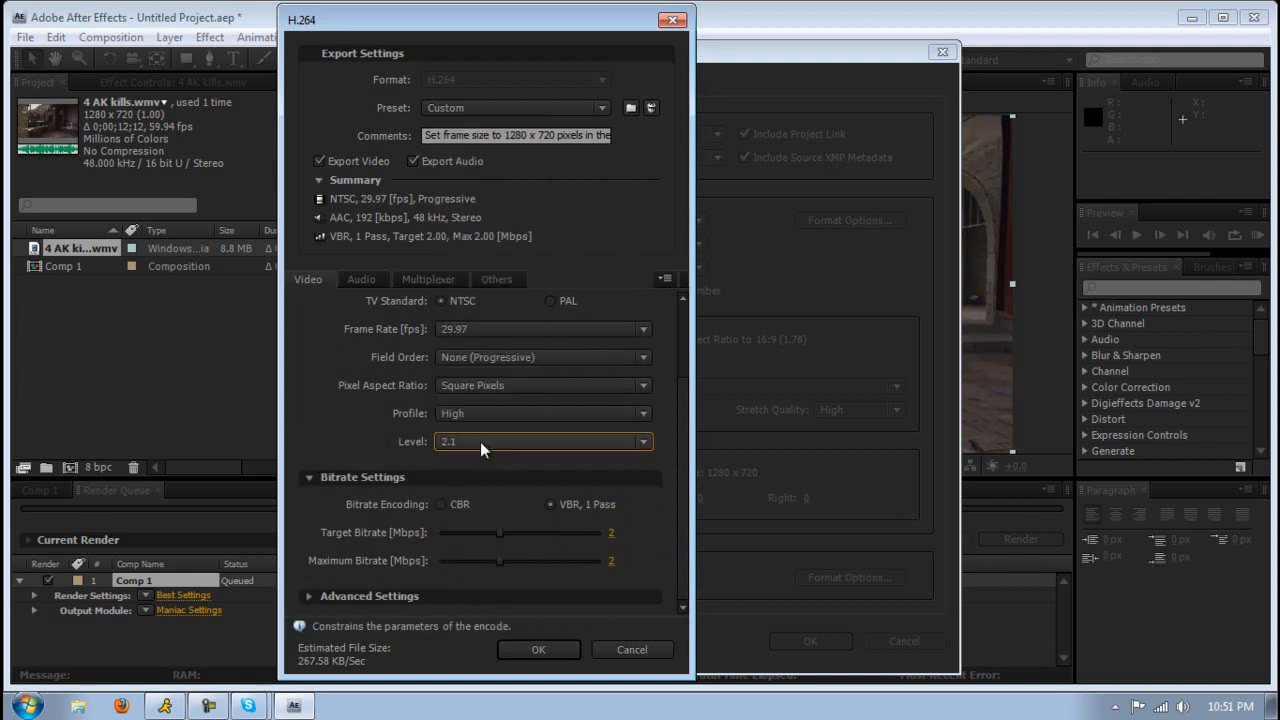
click(544, 328)
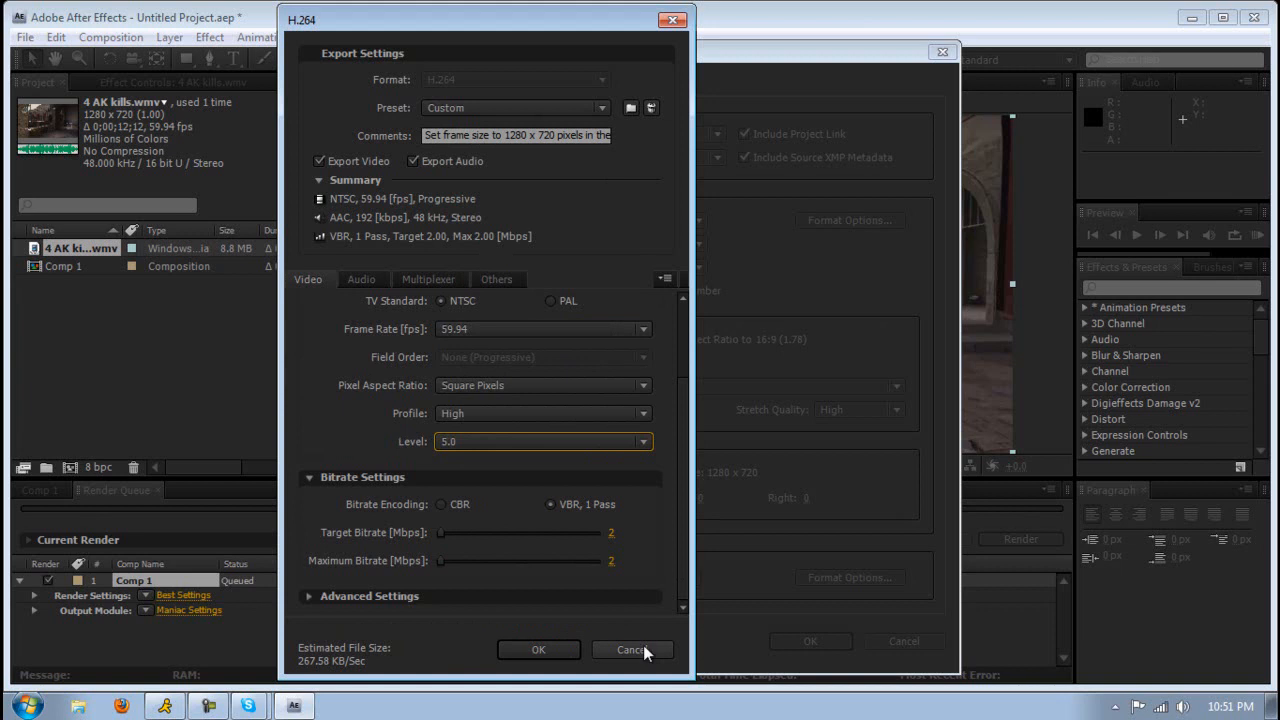
Confirm the H.264 and Output Module settings and save the output as test.mp4.
click(630, 648)
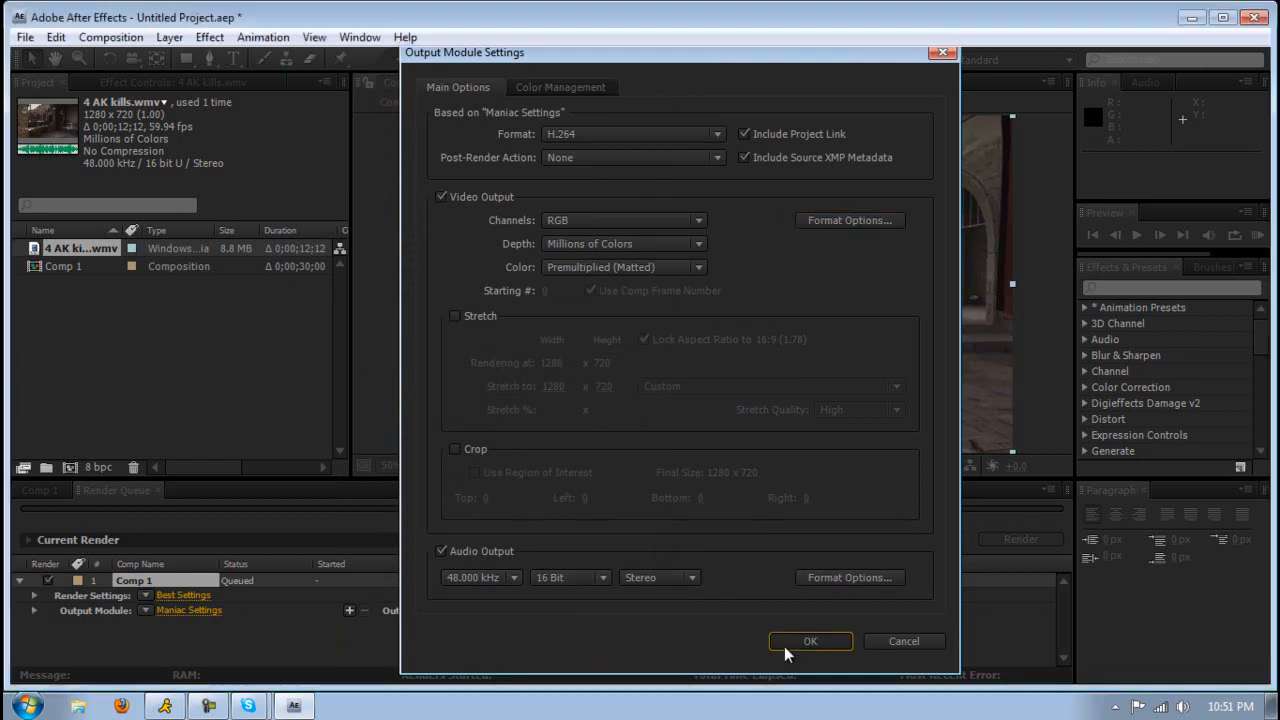
click(810, 640)
text(te)
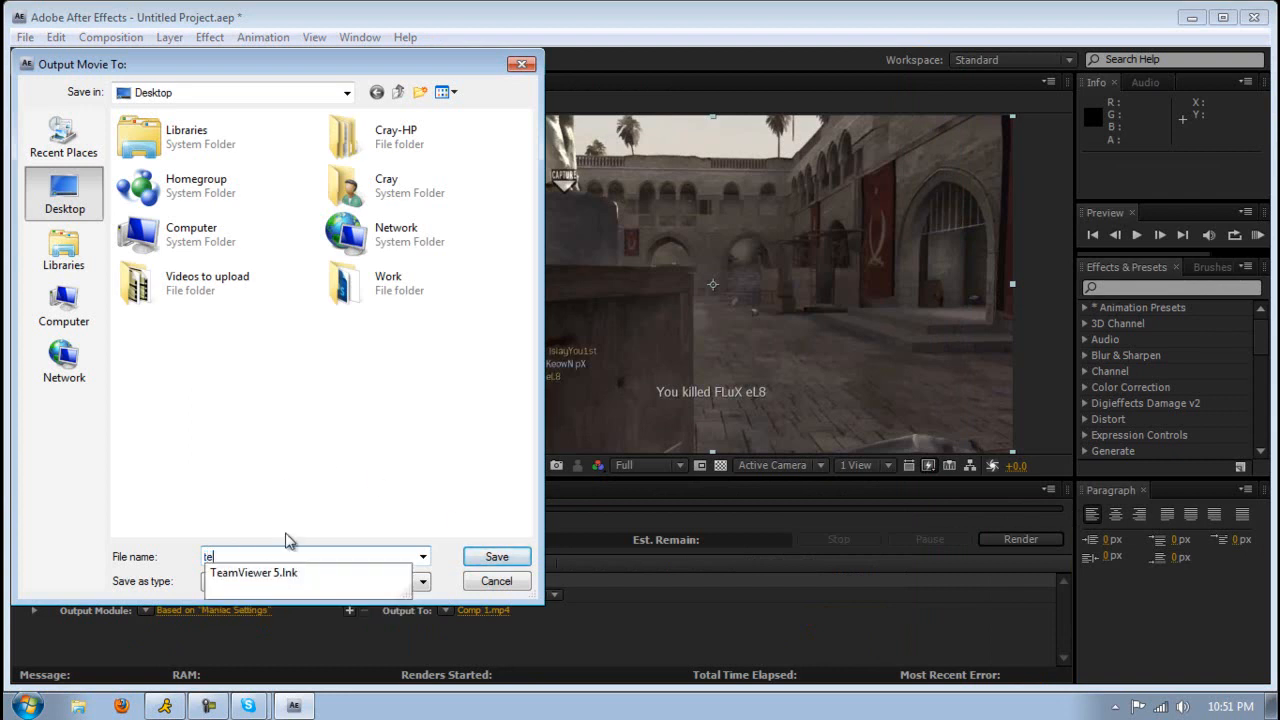
click(496, 556)
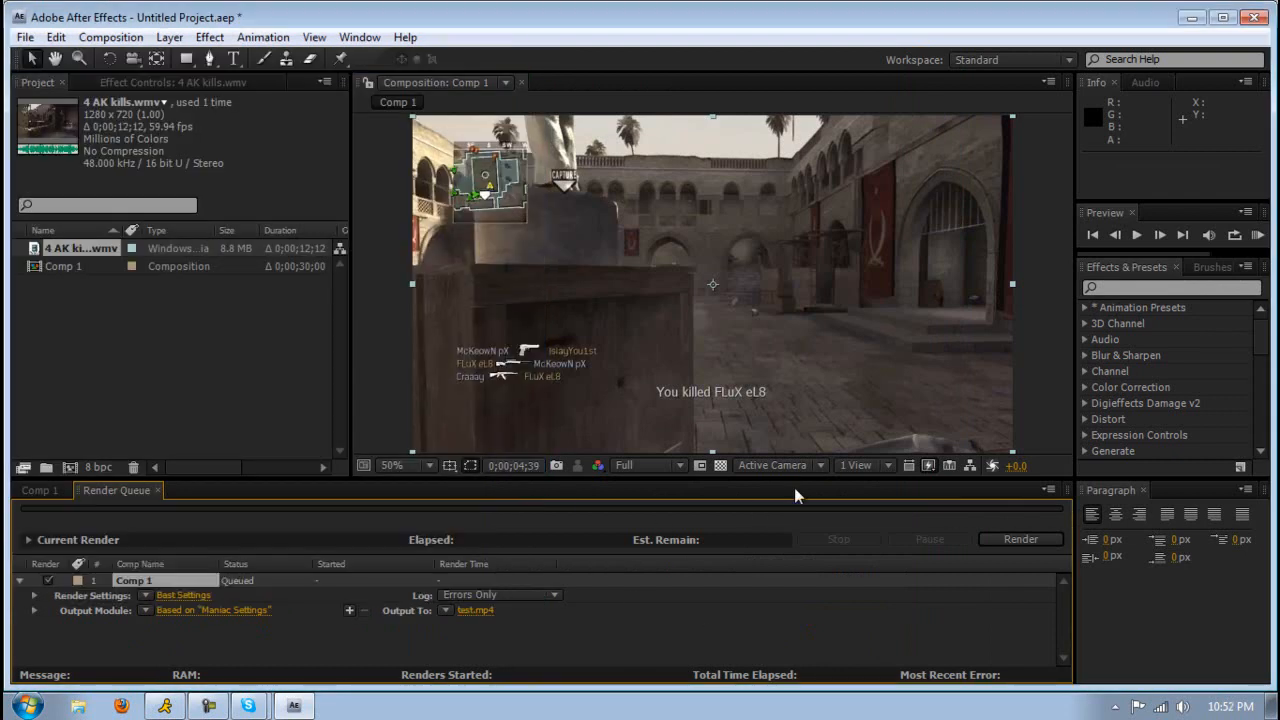
Start rendering Comp 1 to test.mp4 and stop it after about 23 seconds.
click(1020, 540)
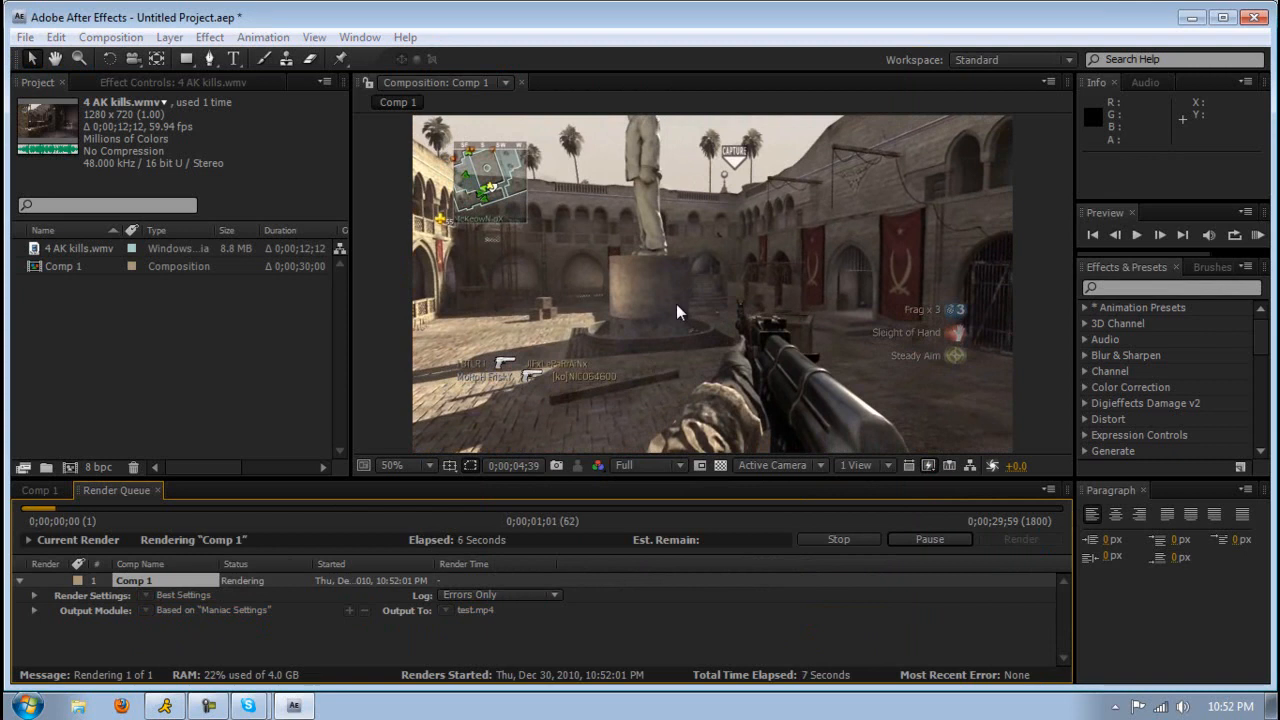
mouse_move(1056, 378)
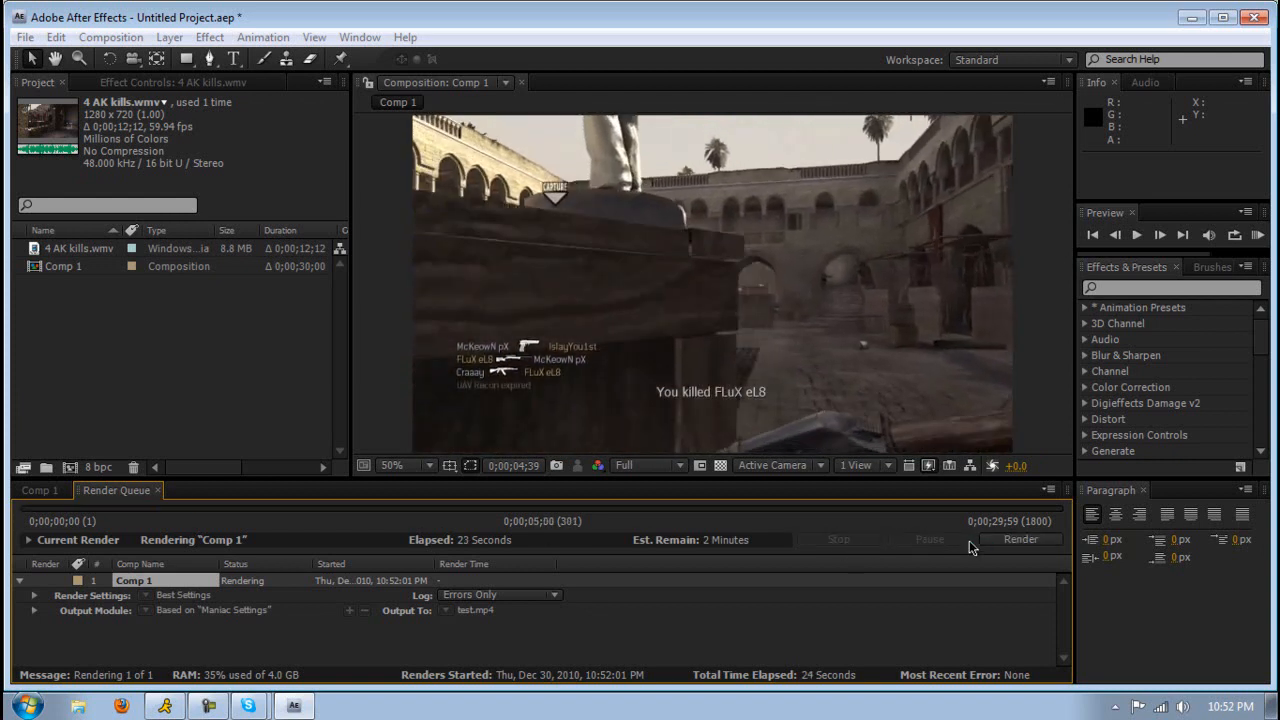
click(838, 540)
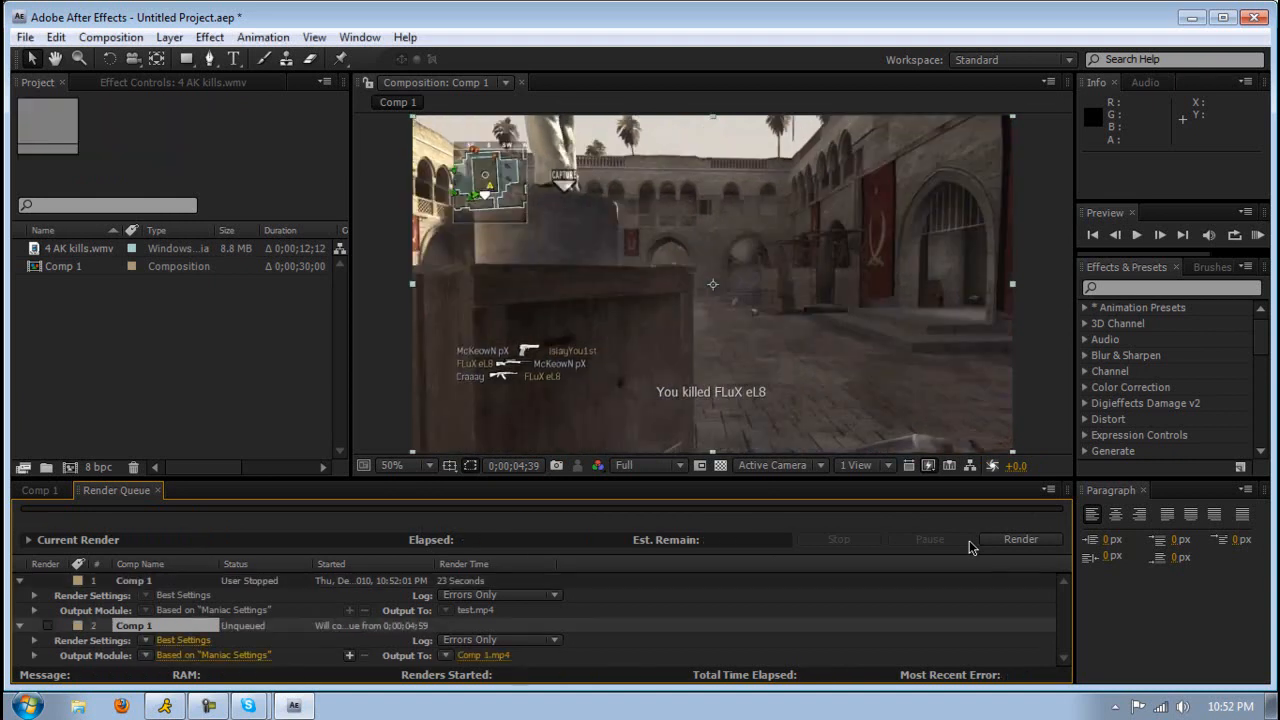